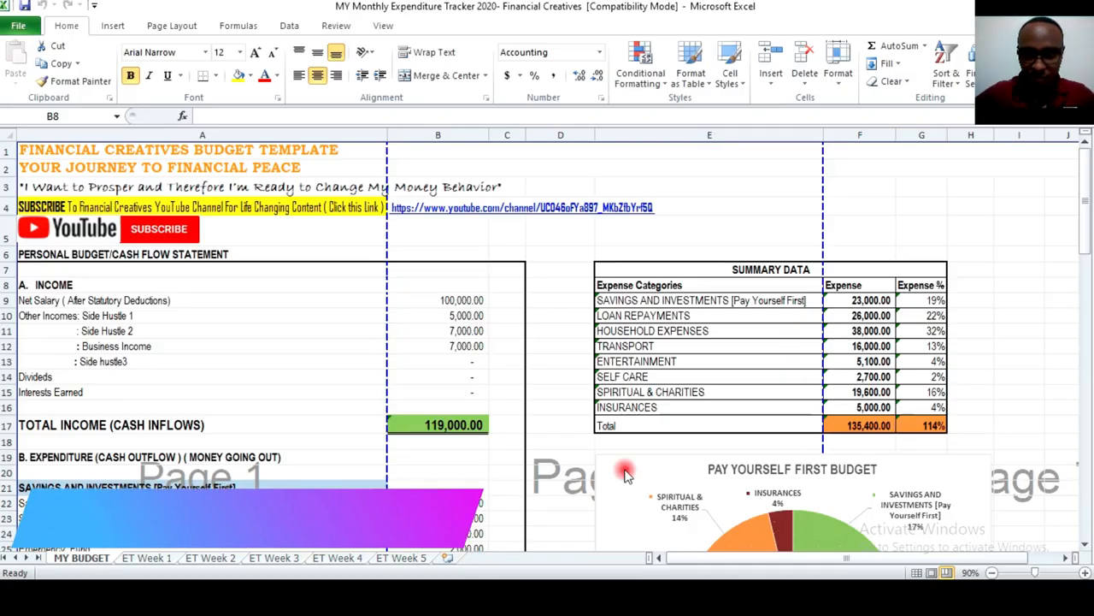
{"action": "mouse_move", "coordinate": [626, 471]}
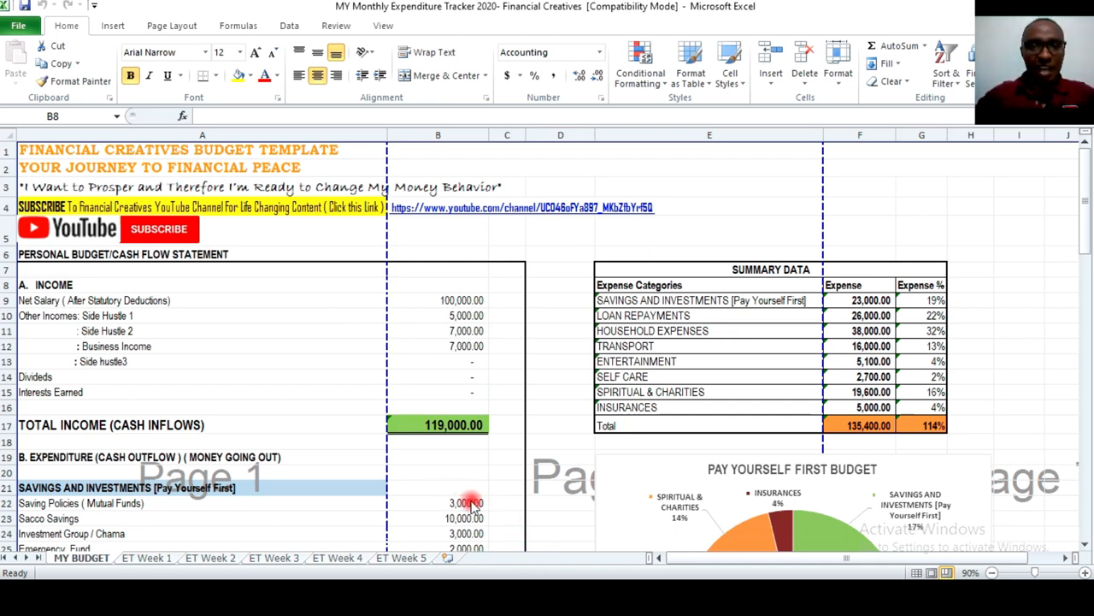
Inspect the summary table and the formulas behind the TRANSPORT and SELF CARE categories.
{"action": "left_click", "coordinate": [437, 284]}
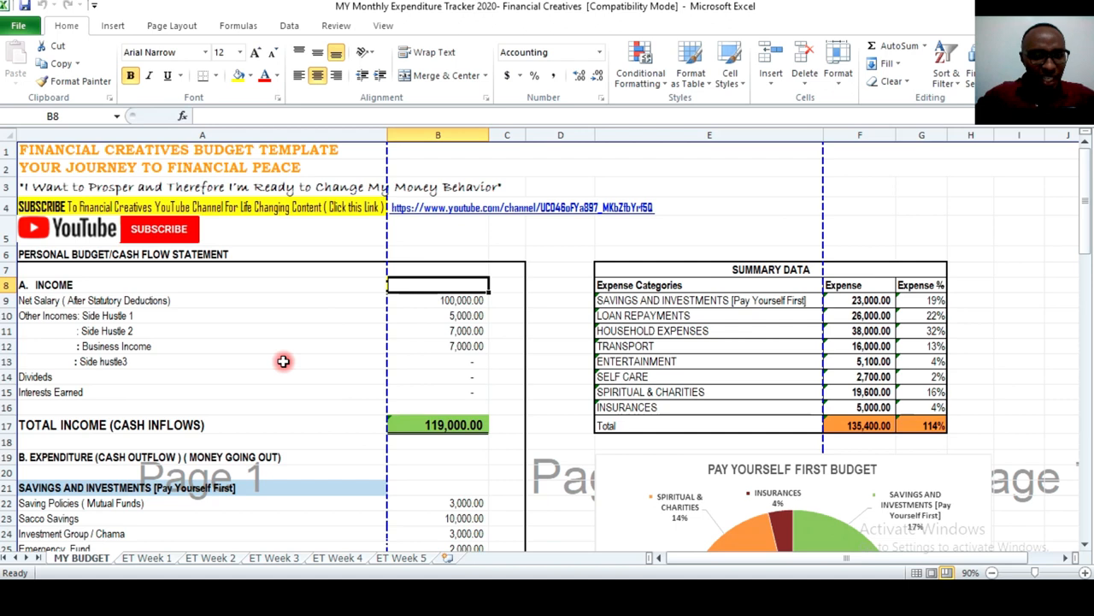
{"action": "scroll", "scroll_direction": "down", "scroll_amount": 3}
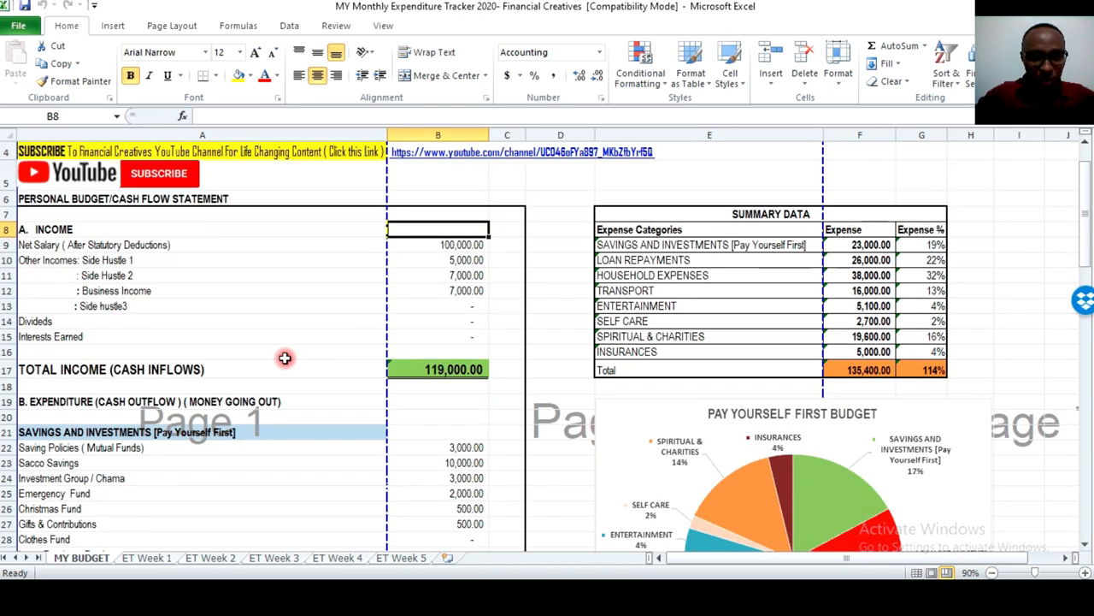
{"action": "mouse_move", "coordinate": [220, 356]}
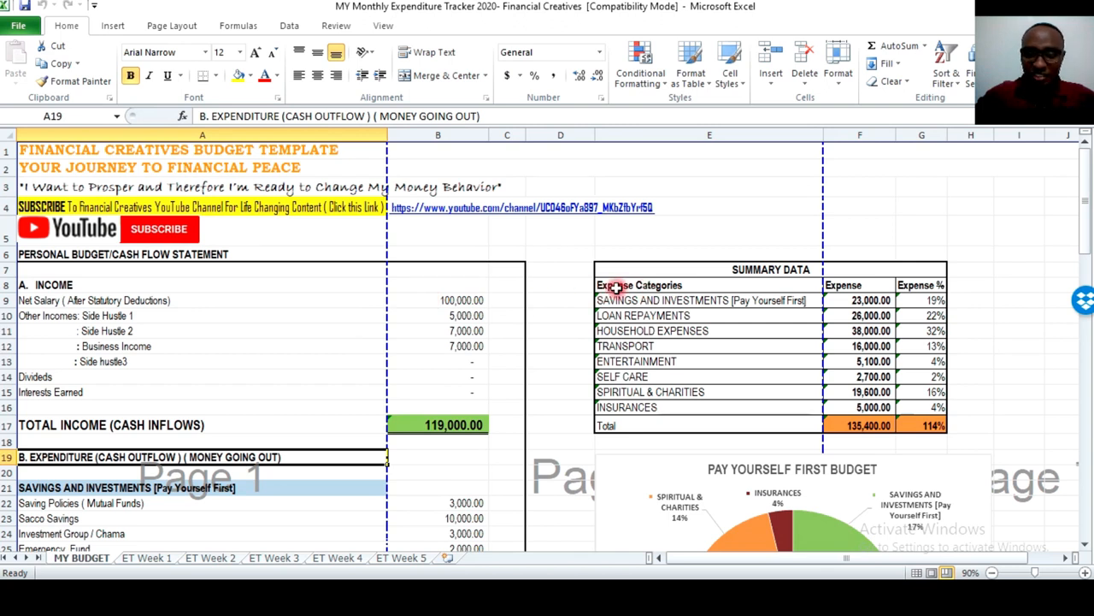
{"action": "left_click_drag", "start_coordinate": [615, 285], "coordinate": [790, 376]}
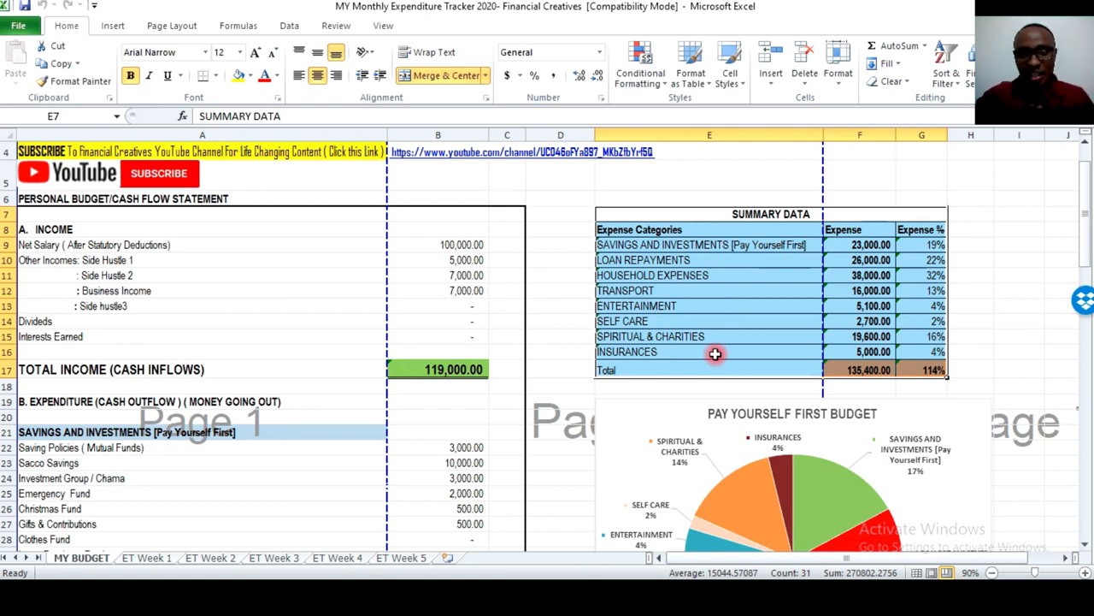
{"action": "left_click", "coordinate": [677, 229]}
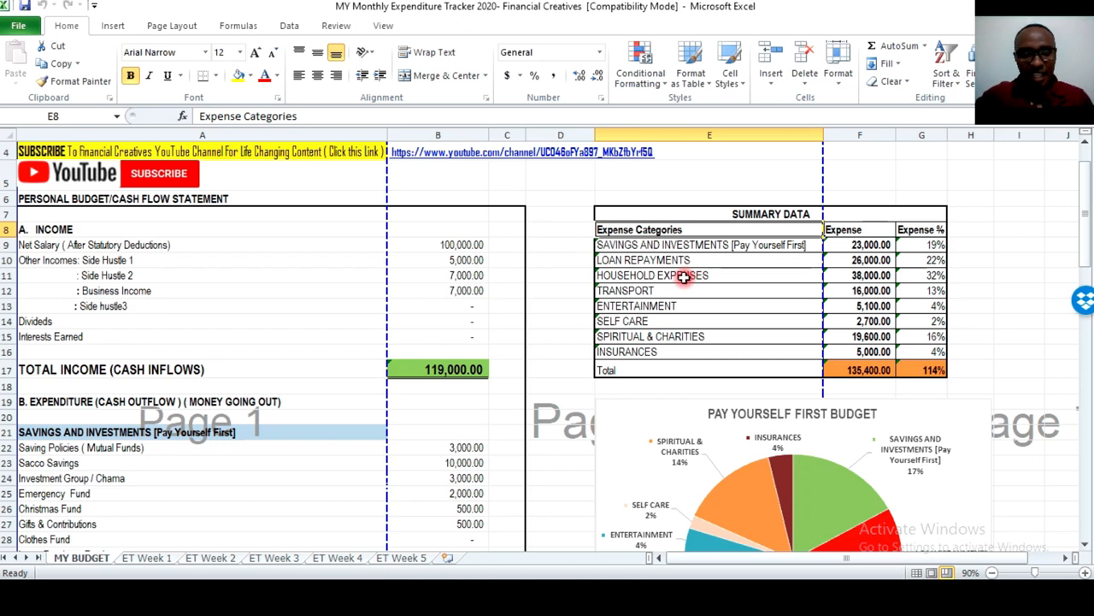
{"action": "left_click", "coordinate": [709, 245]}
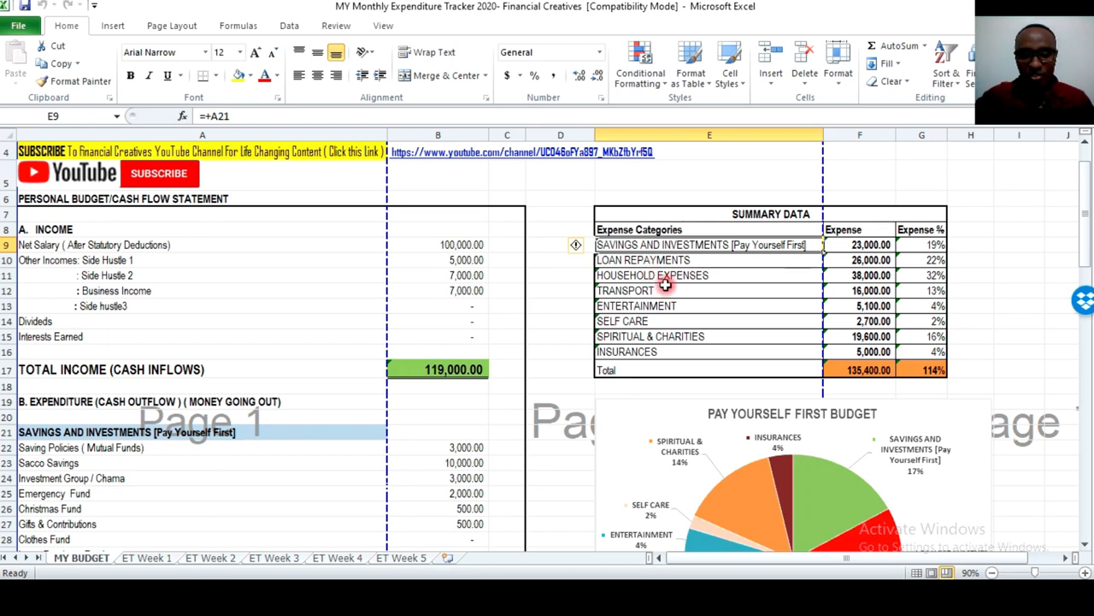
{"action": "left_click", "coordinate": [709, 290]}
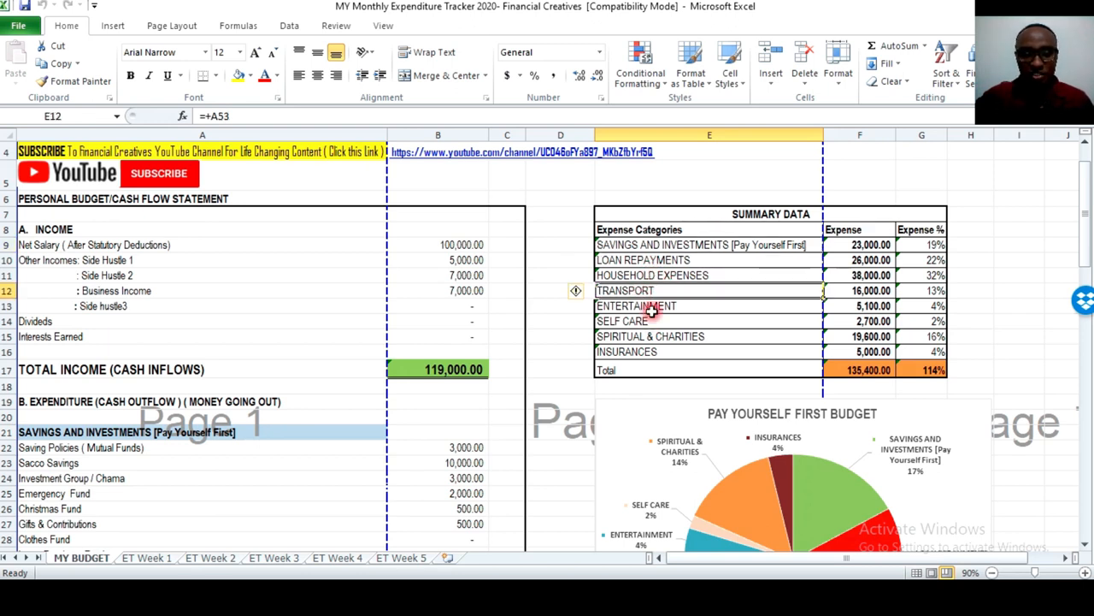
{"action": "left_click", "coordinate": [709, 321]}
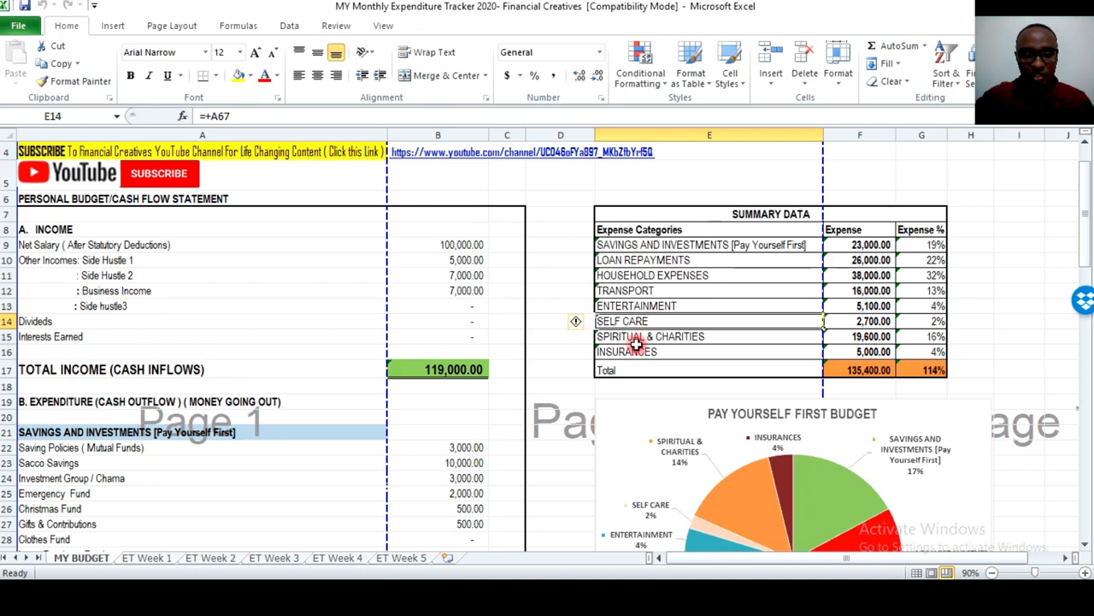
{"action": "mouse_move", "coordinate": [639, 342]}
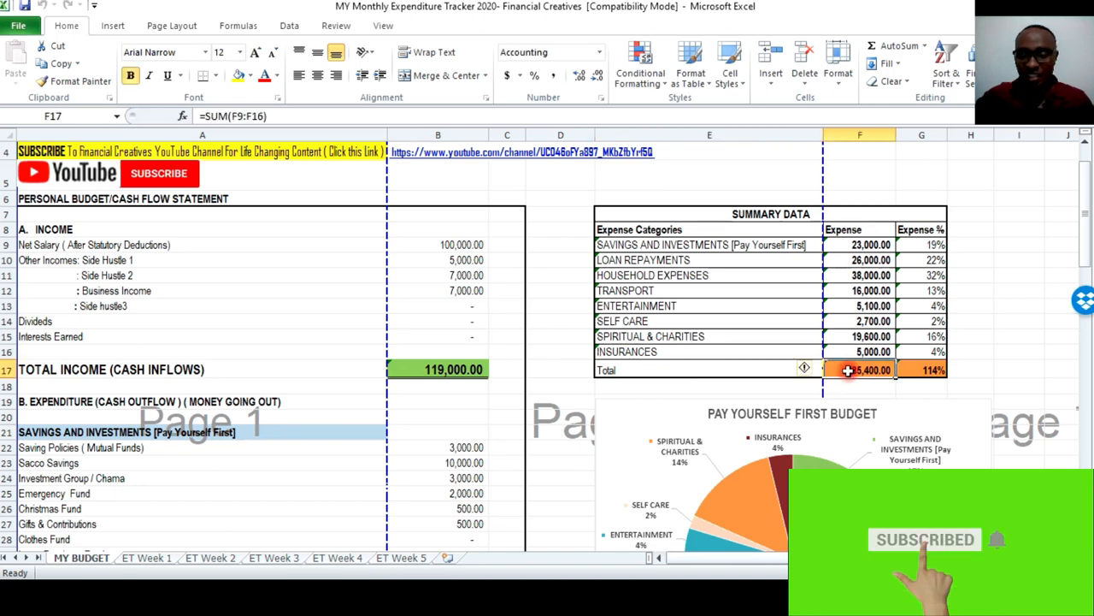
Review the net salary, Interests Earned row and total income sum formula.
{"action": "scroll", "scroll_direction": "down", "scroll_amount": 3}
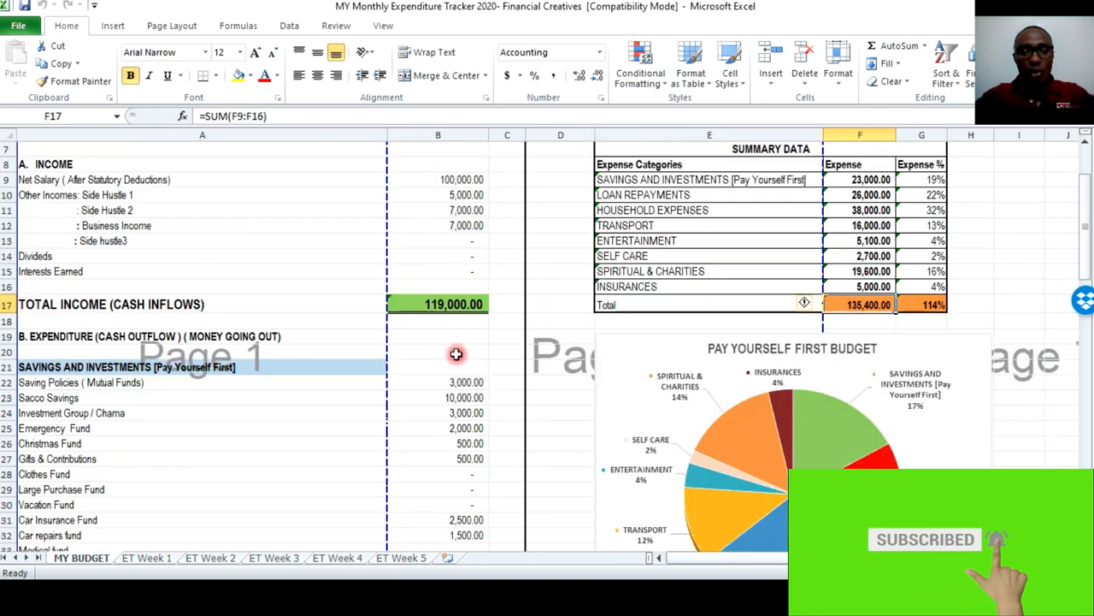
{"action": "mouse_move", "coordinate": [421, 327]}
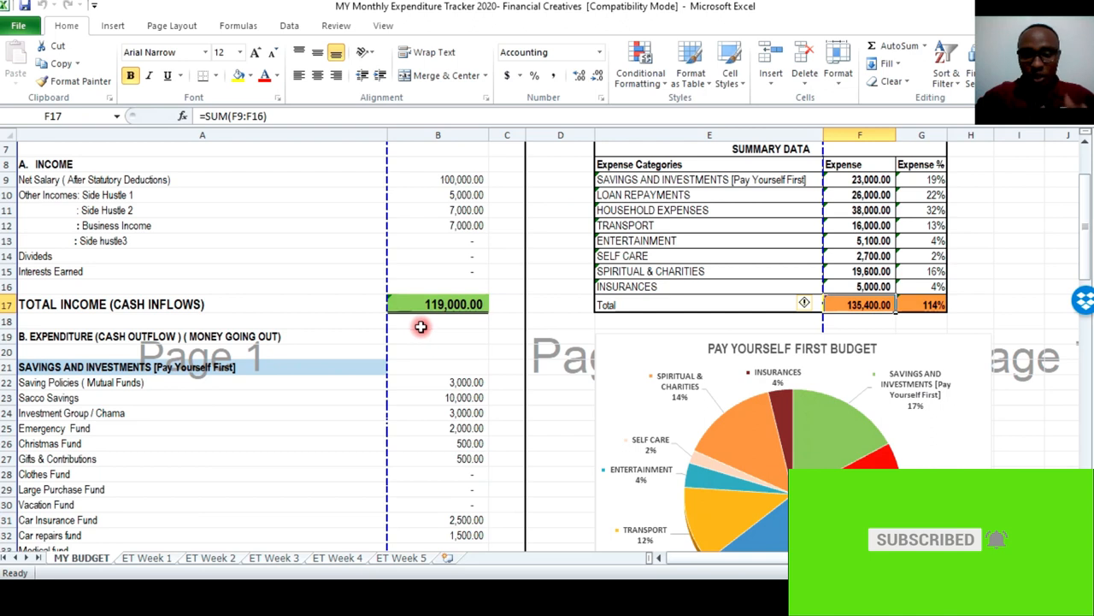
{"action": "scroll", "scroll_direction": "down", "scroll_amount": 3}
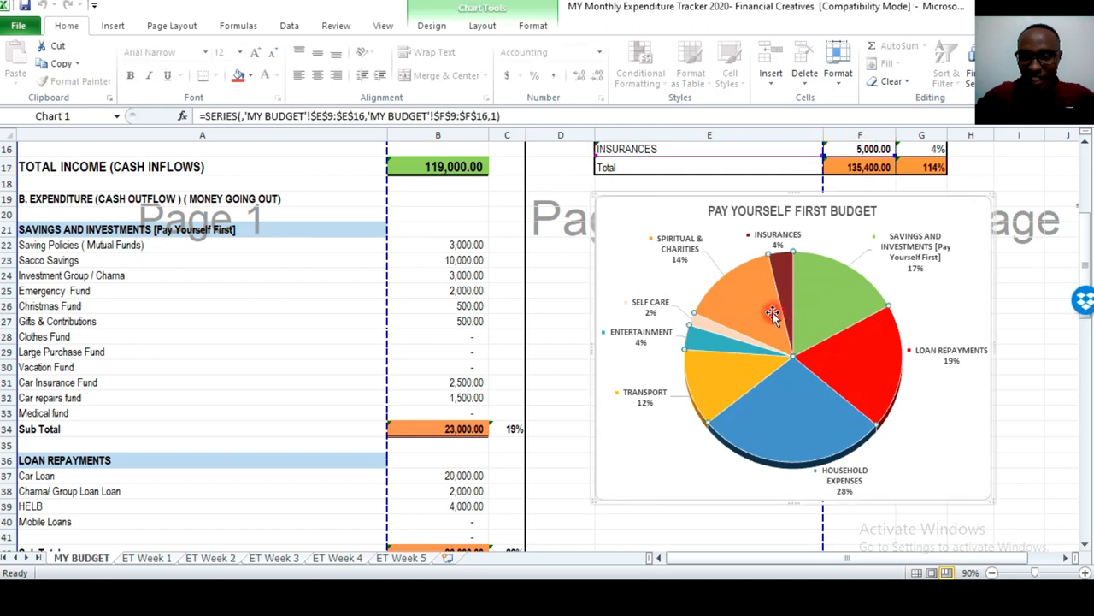
{"action": "mouse_move", "coordinate": [686, 335]}
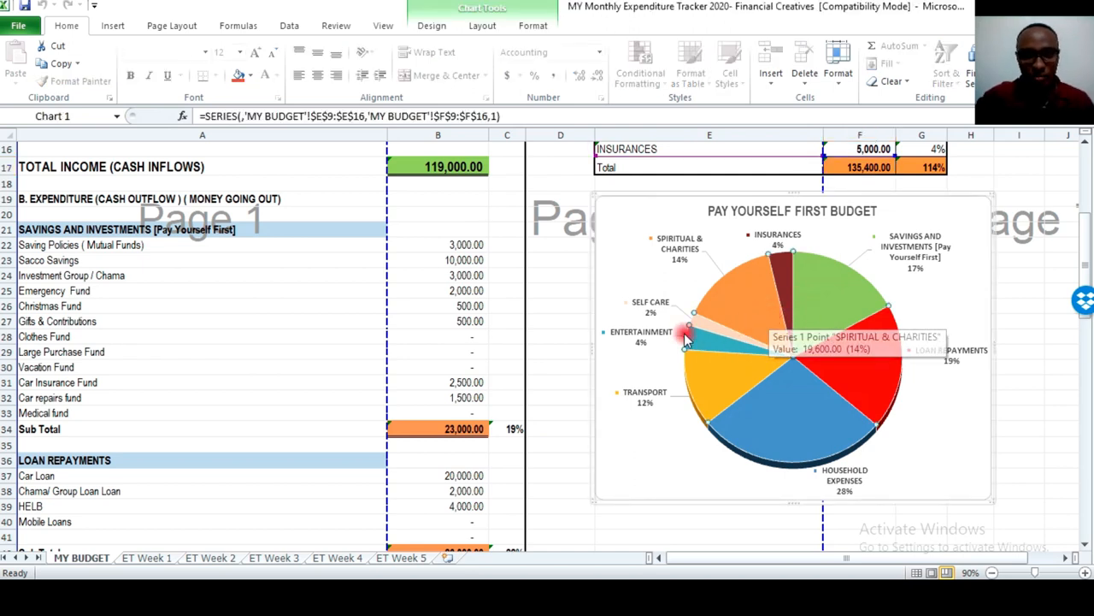
{"action": "mouse_move", "coordinate": [637, 356]}
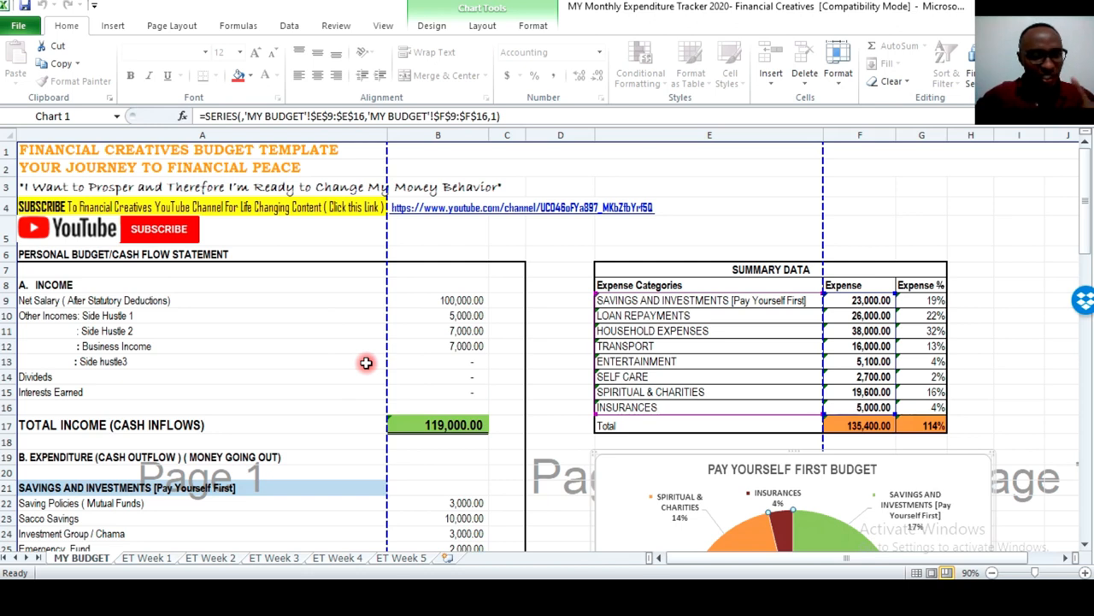
{"action": "scroll", "scroll_direction": "down", "scroll_amount": 3}
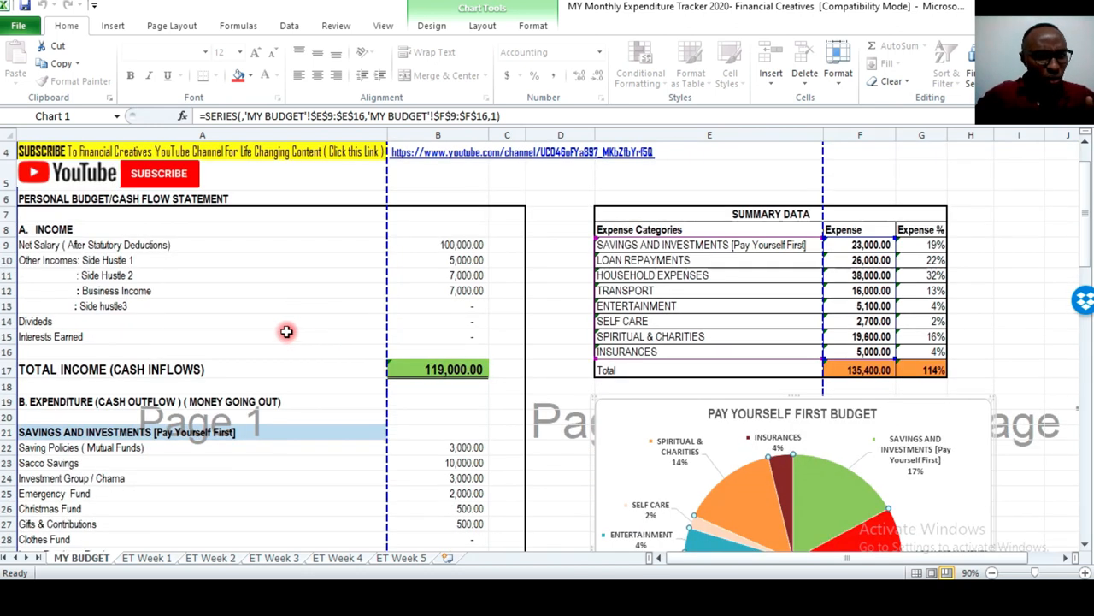
{"action": "mouse_move", "coordinate": [131, 272]}
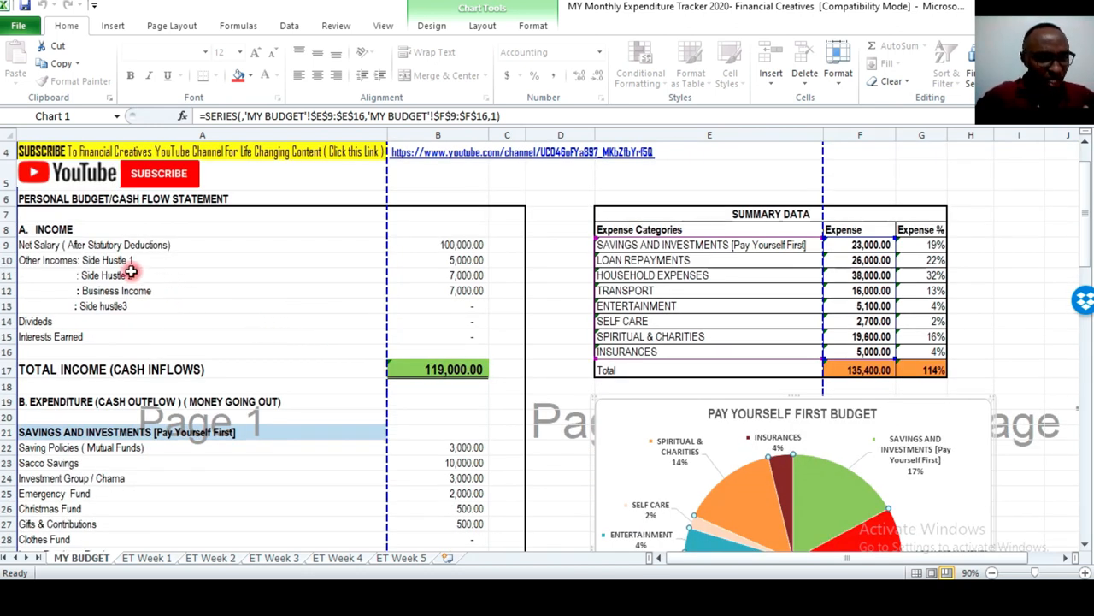
{"action": "left_click", "coordinate": [201, 245]}
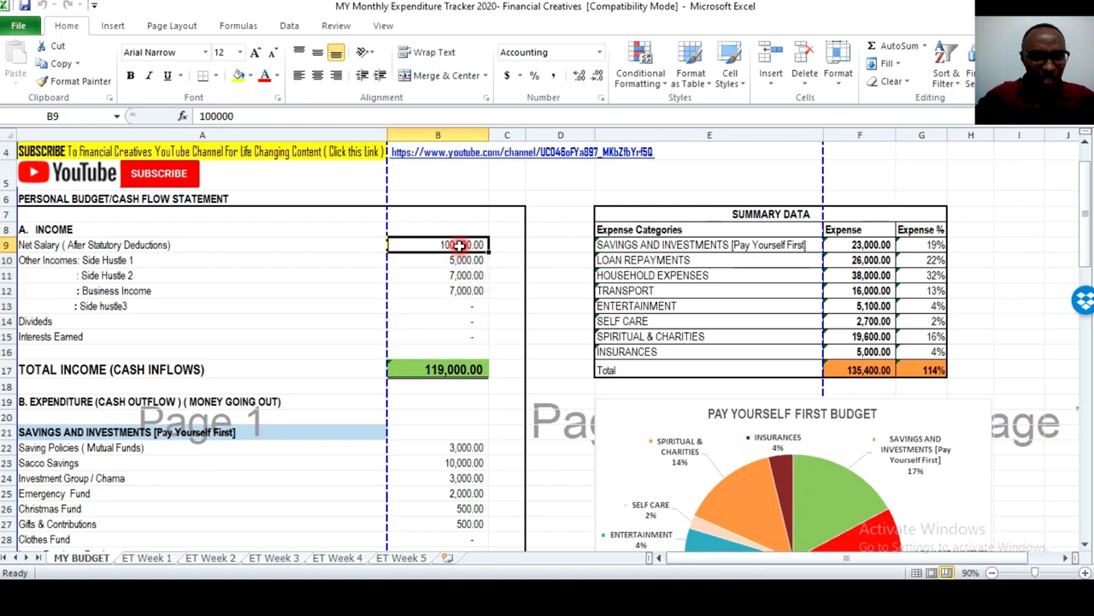
{"action": "mouse_move", "coordinate": [77, 262]}
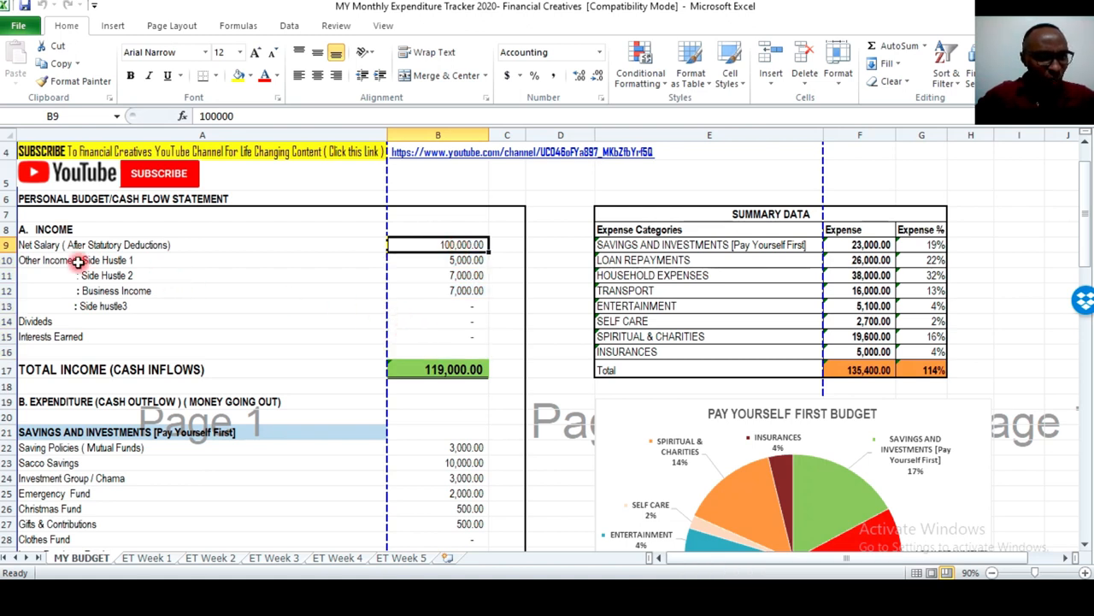
{"action": "left_click", "coordinate": [77, 260]}
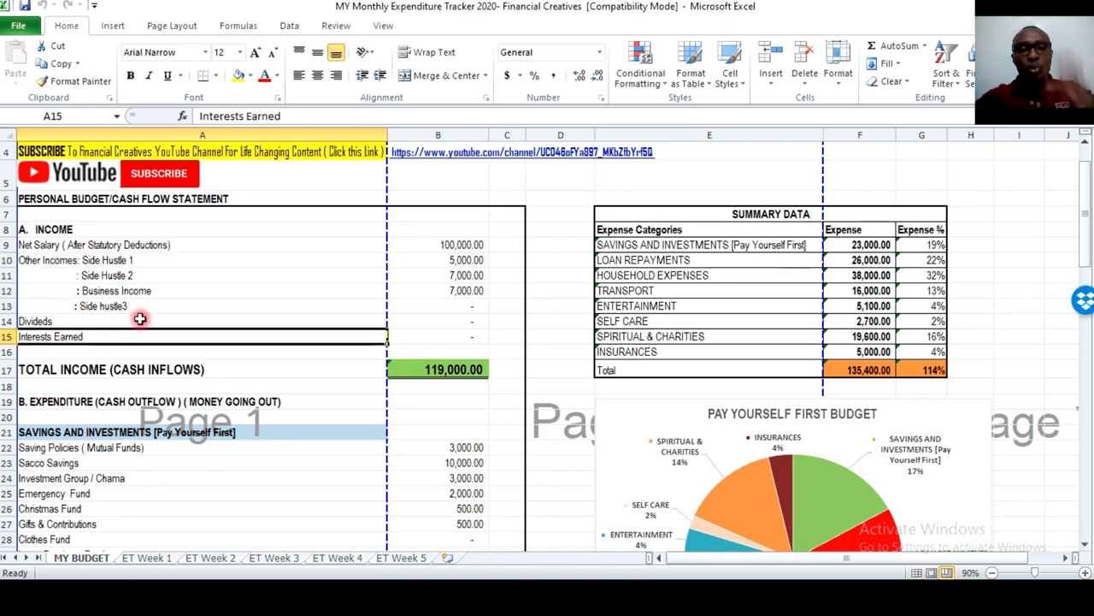
{"action": "scroll", "scroll_direction": "down", "scroll_amount": 3}
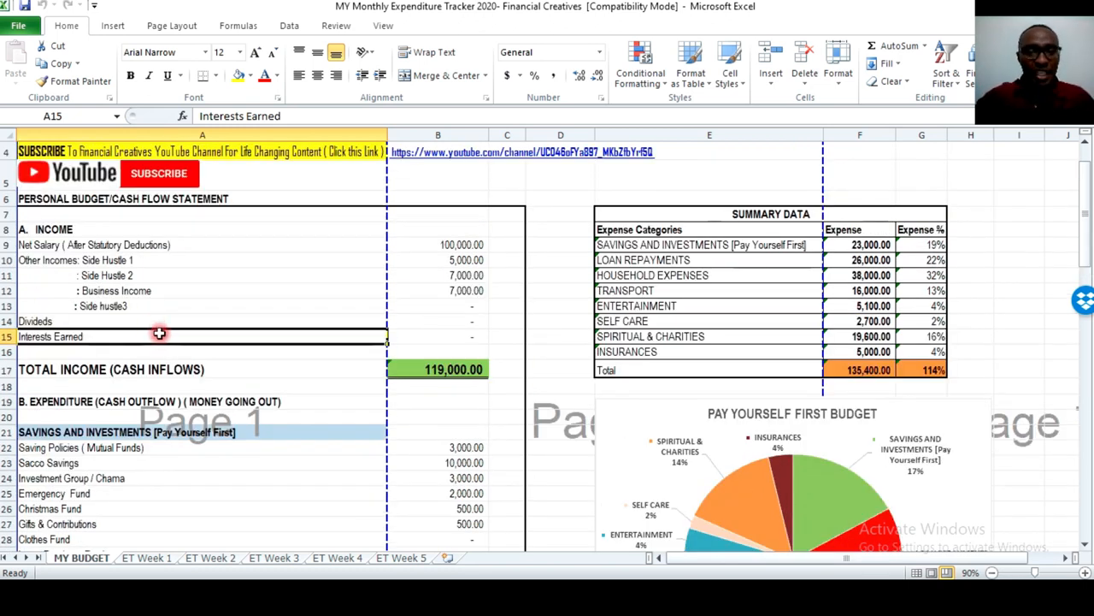
{"action": "mouse_move", "coordinate": [162, 358]}
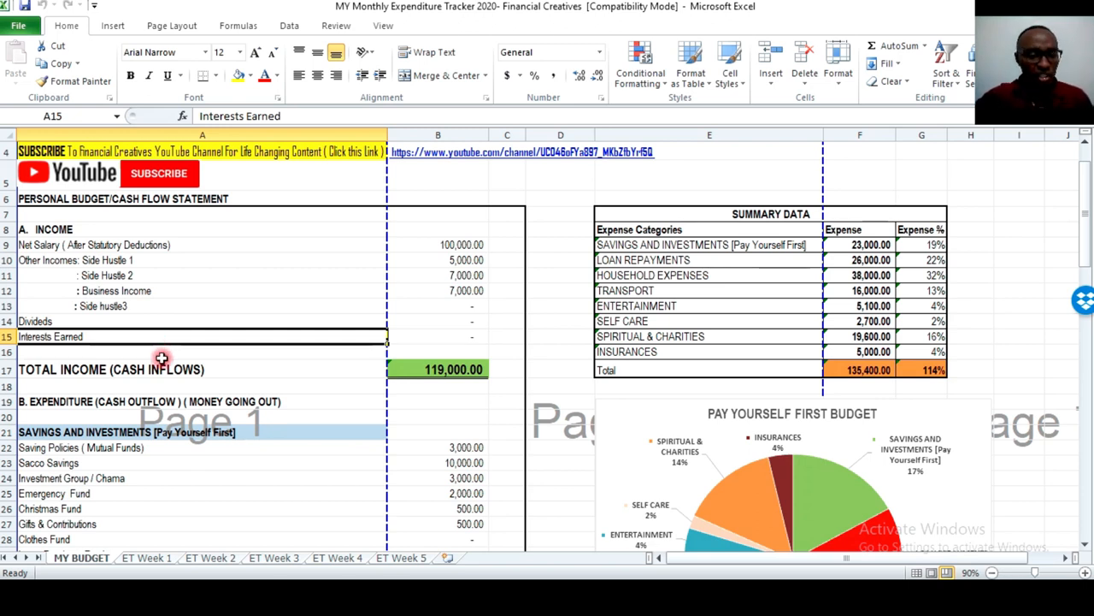
{"action": "left_click", "coordinate": [437, 245]}
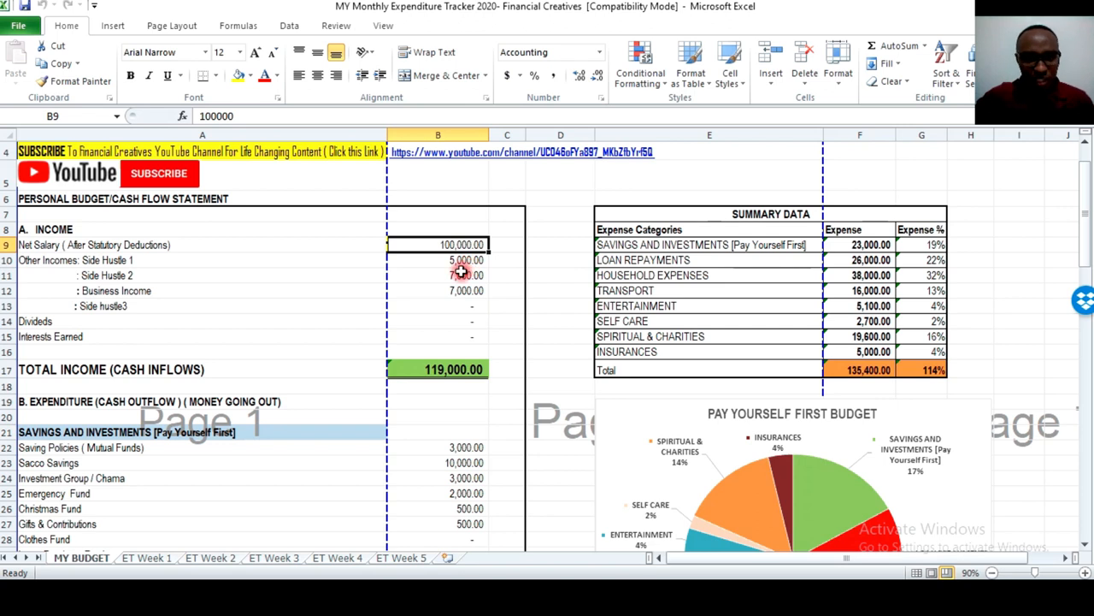
{"action": "left_click", "coordinate": [438, 260]}
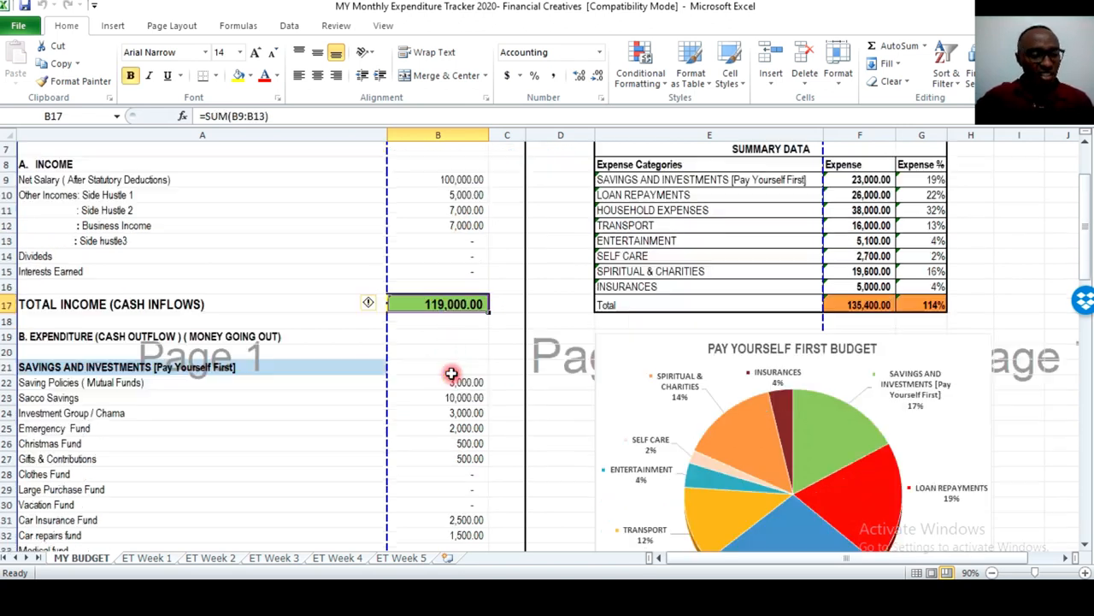
{"action": "mouse_move", "coordinate": [309, 332]}
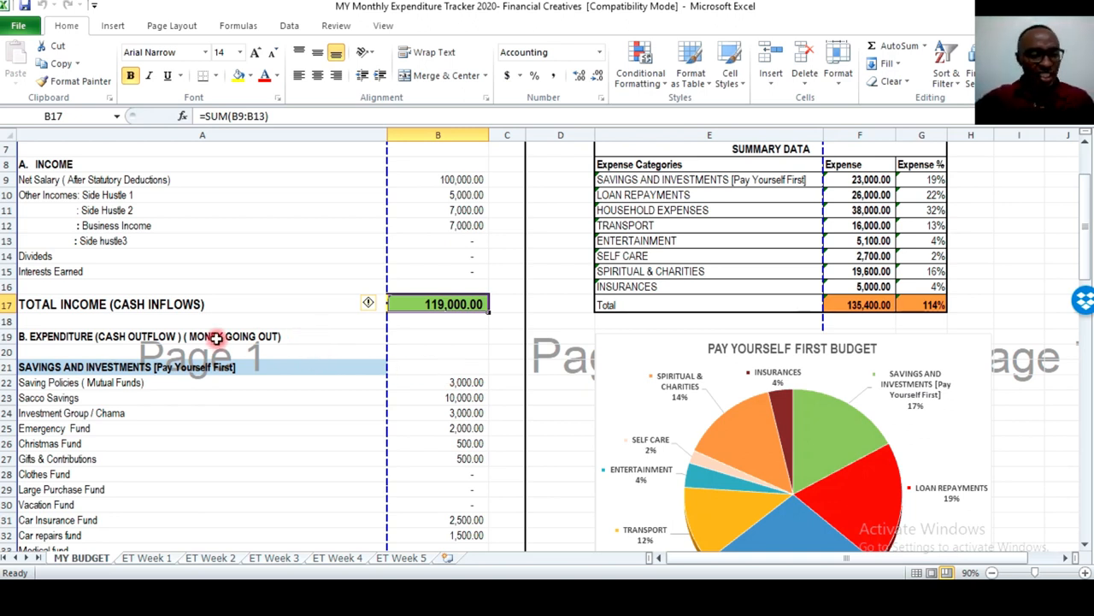
Review the savings section, including Saving Policies (Mutual Funds) and Emergency Fund.
{"action": "left_click", "coordinate": [128, 367]}
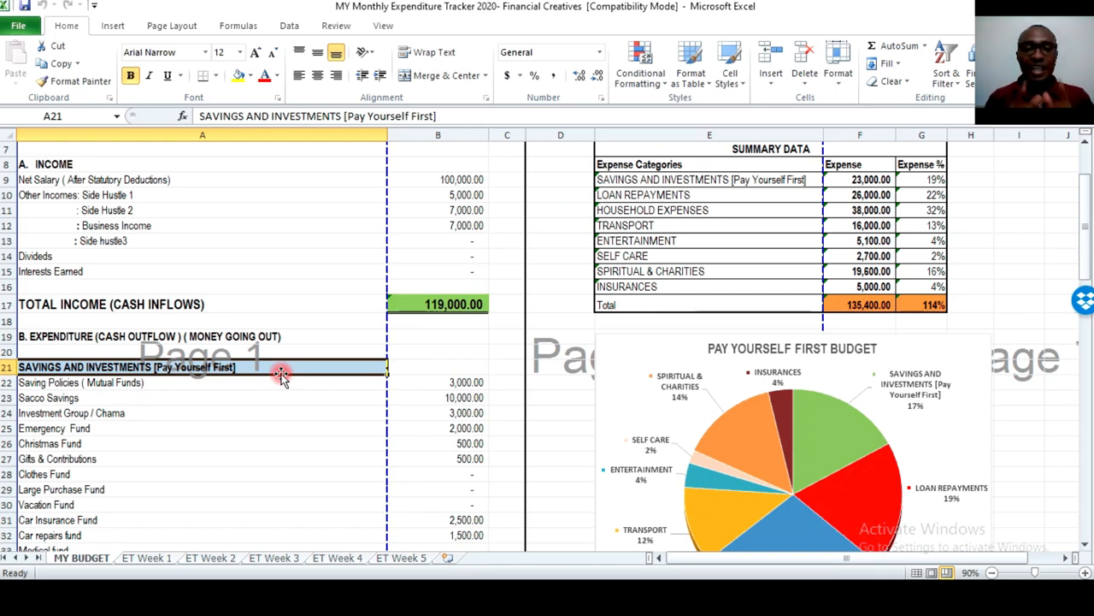
{"action": "scroll", "scroll_direction": "down", "scroll_amount": 3}
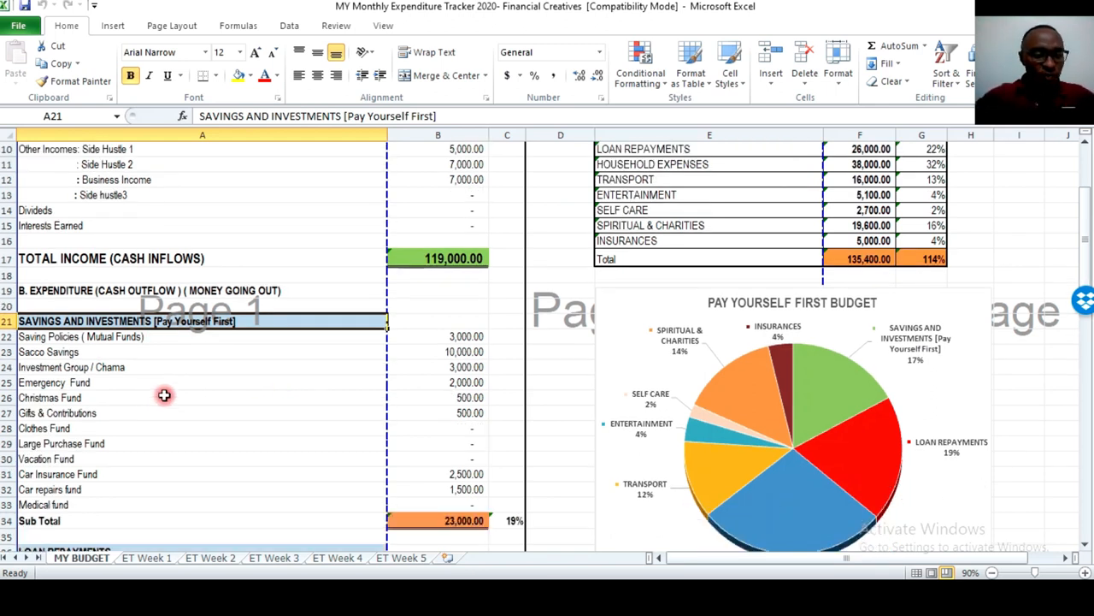
{"action": "left_click", "coordinate": [115, 336]}
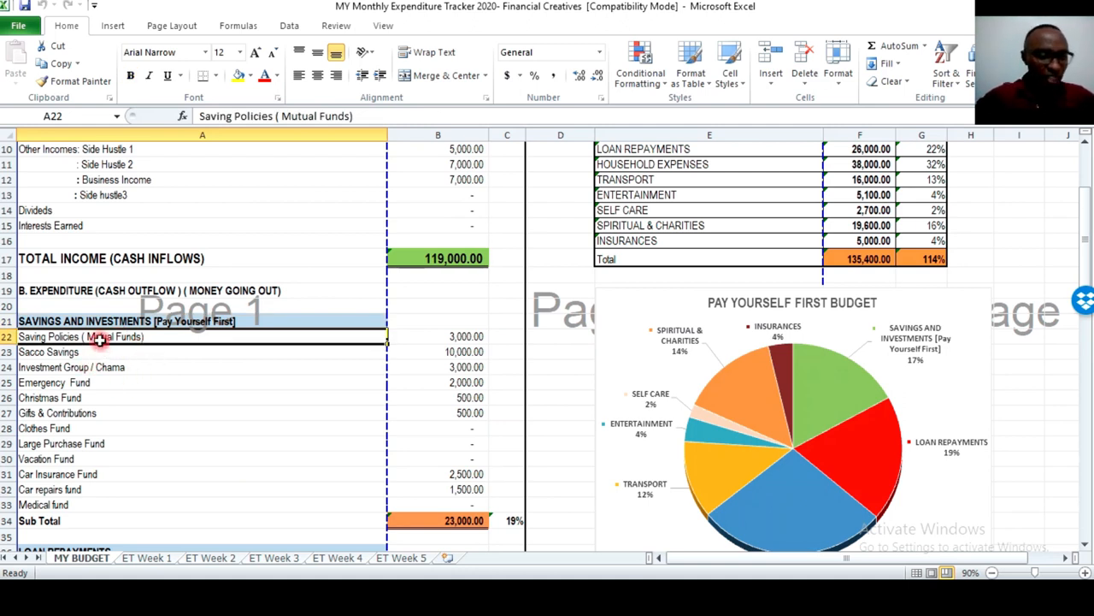
{"action": "scroll", "scroll_direction": "down", "scroll_amount": 3}
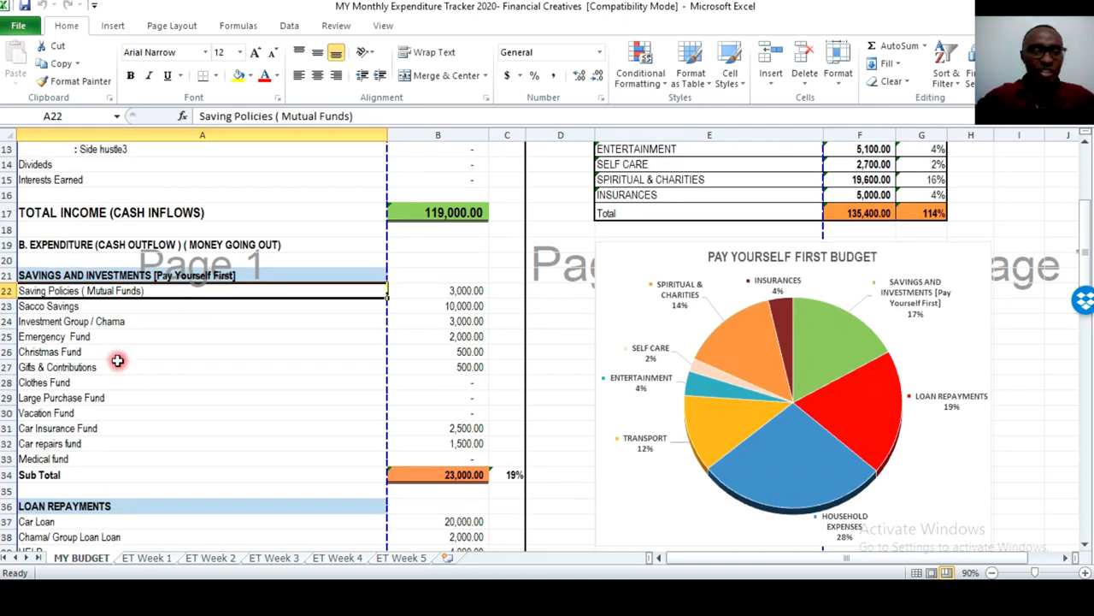
{"action": "mouse_move", "coordinate": [121, 363]}
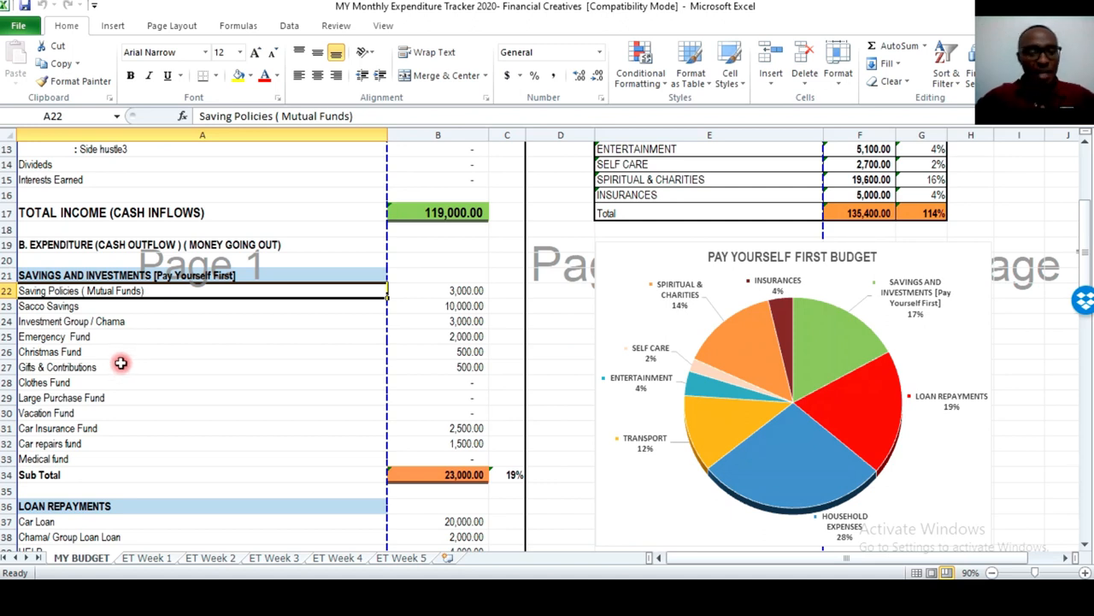
{"action": "scroll", "scroll_direction": "down", "scroll_amount": 3}
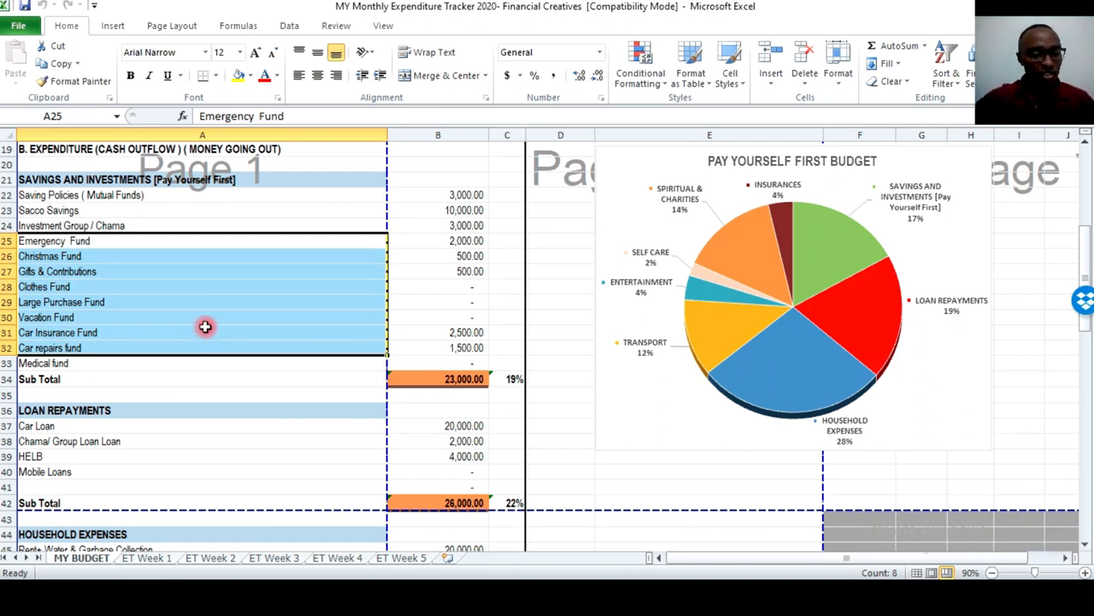
{"action": "mouse_move", "coordinate": [231, 327]}
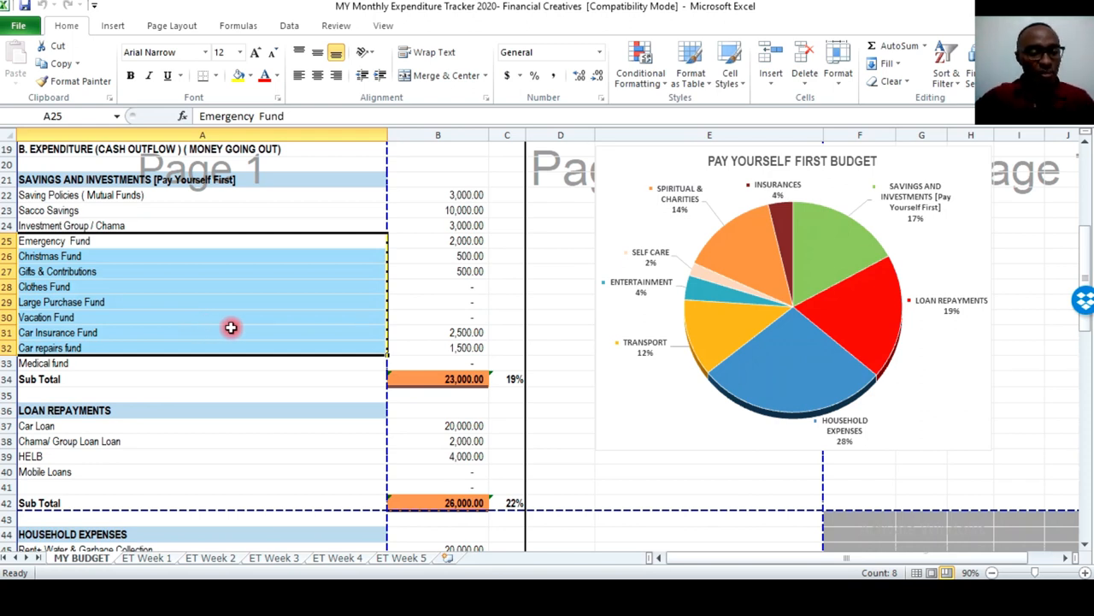
{"action": "left_click", "coordinate": [124, 240]}
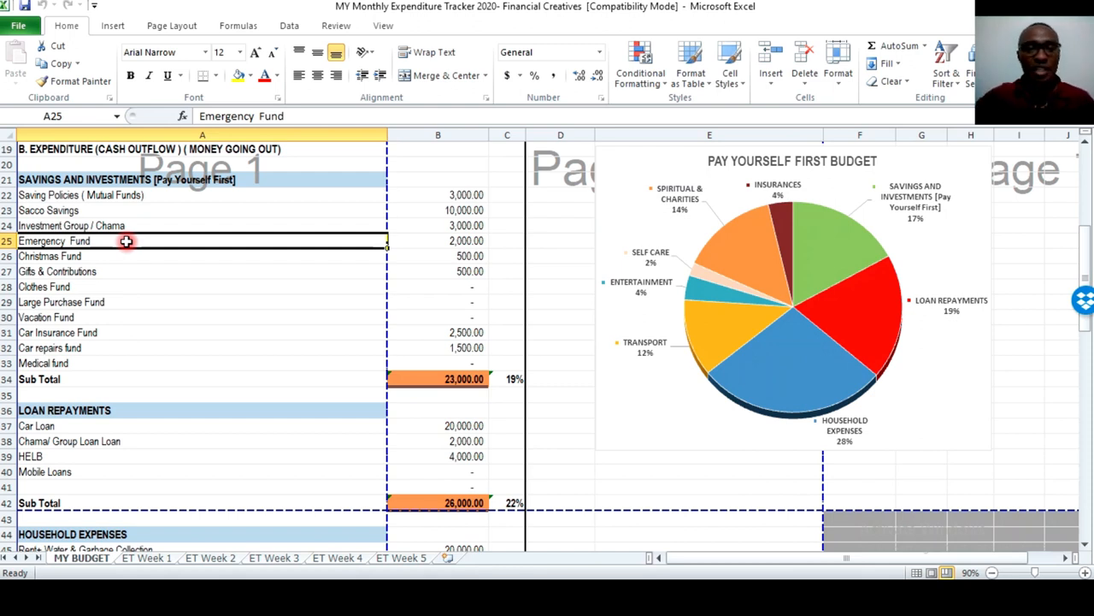
Review the loan repayments, checking the HELB and Mobile Loans amounts.
{"action": "scroll", "scroll_direction": "down", "scroll_amount": 3}
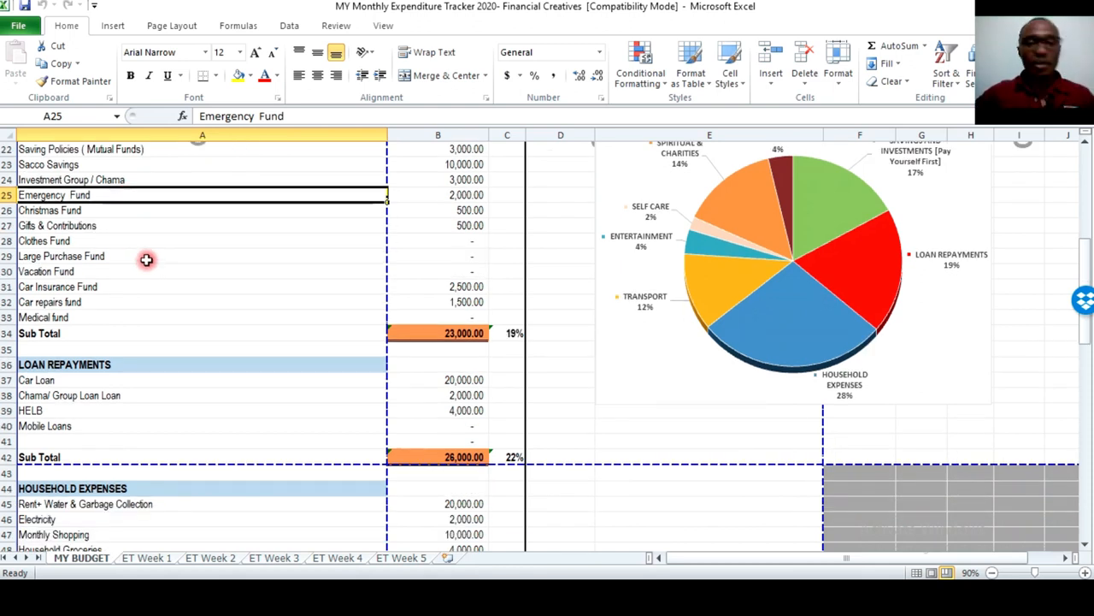
{"action": "scroll", "scroll_direction": "down", "scroll_amount": 3}
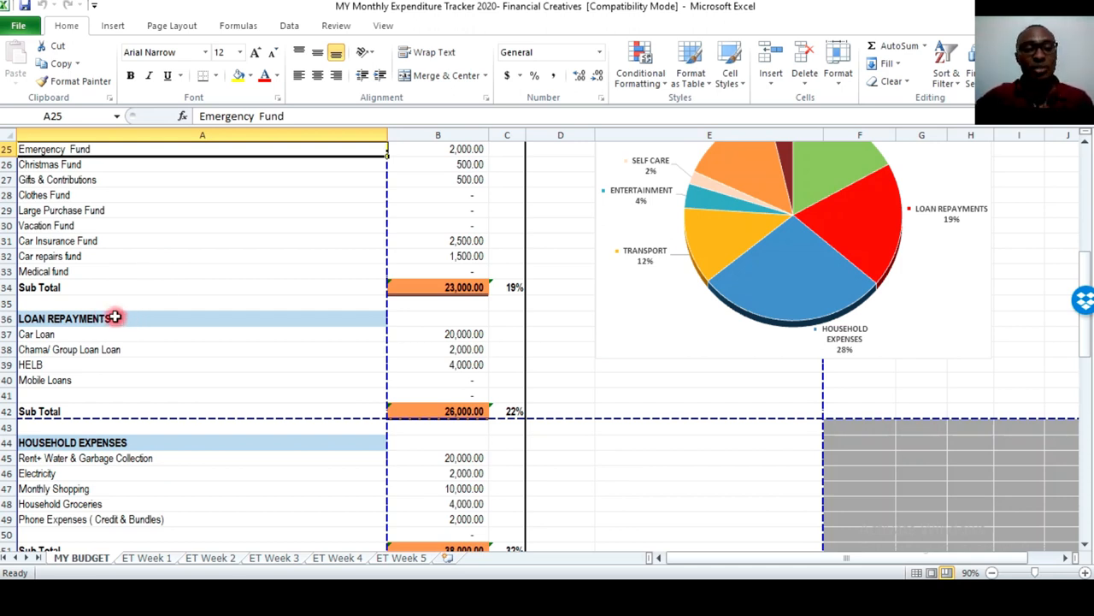
{"action": "scroll", "scroll_direction": "down", "scroll_amount": 3}
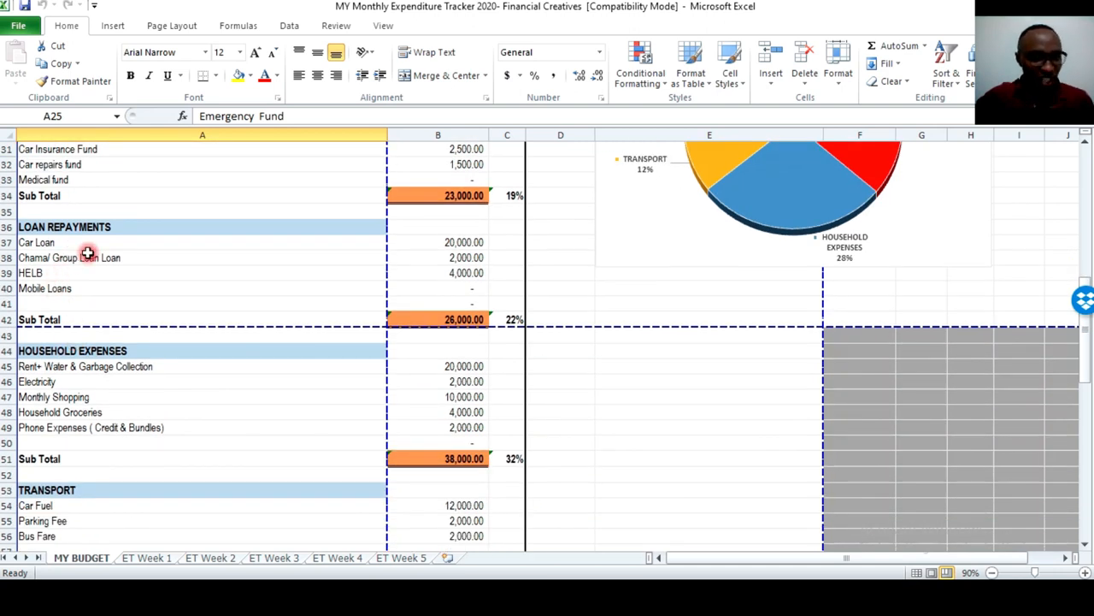
{"action": "left_click", "coordinate": [64, 227]}
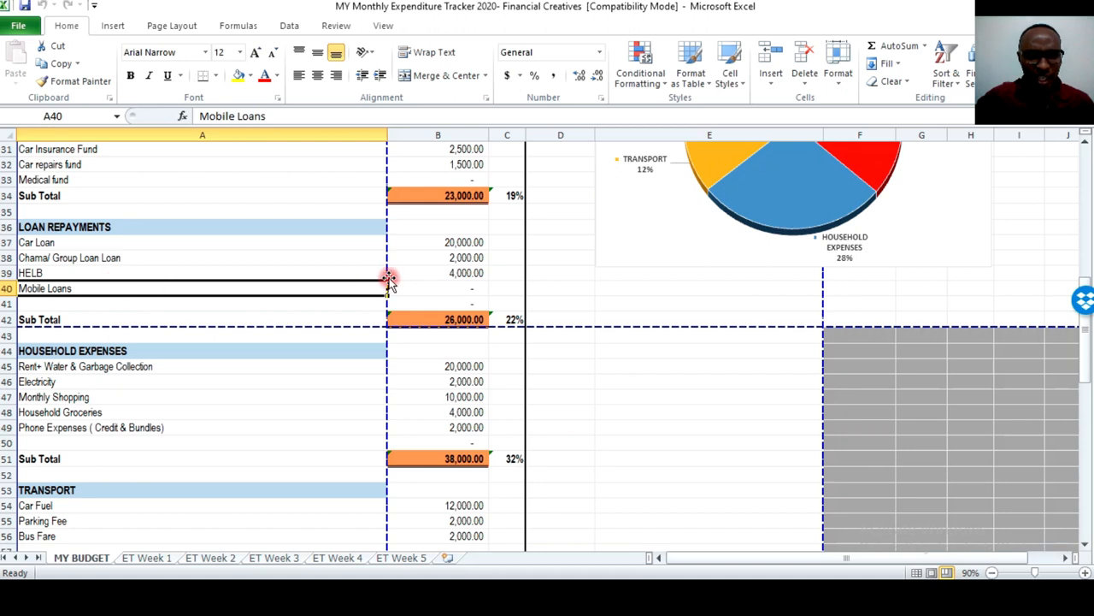
{"action": "left_click", "coordinate": [438, 273]}
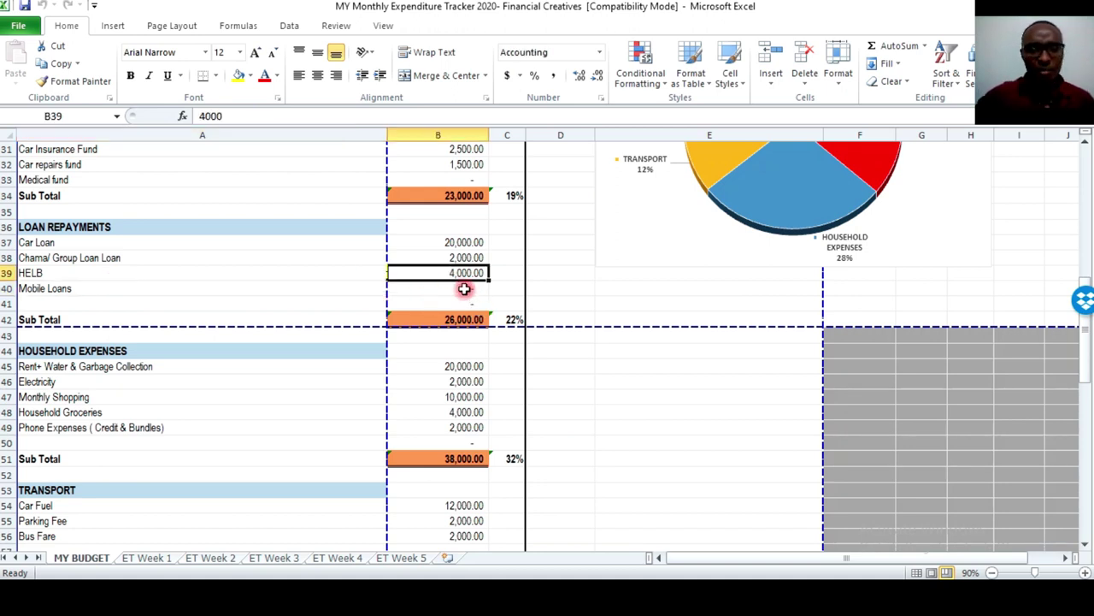
{"action": "left_click", "coordinate": [462, 288]}
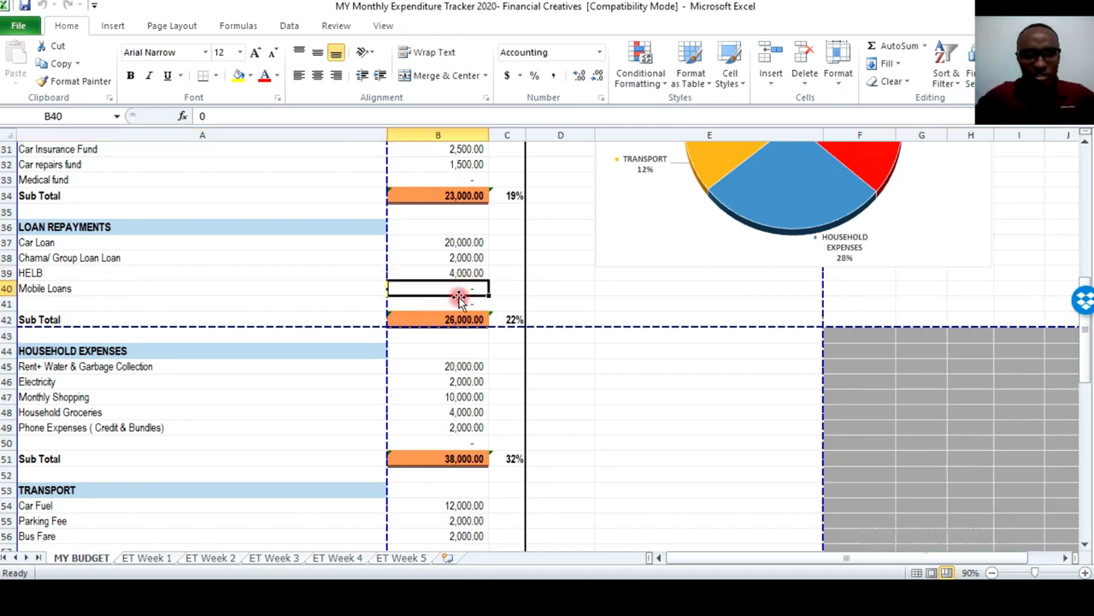
{"action": "scroll", "scroll_direction": "down", "scroll_amount": 3}
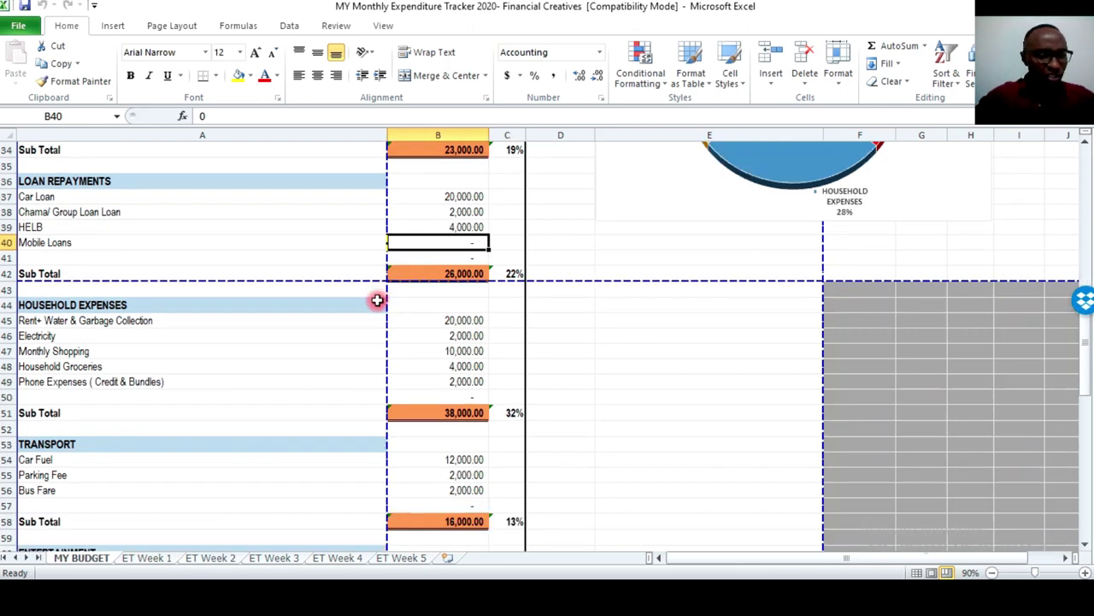
Review Rent, Car Fuel, the transport percentage calculation and the ENTERTAINMENT category.
{"action": "left_click", "coordinate": [142, 321]}
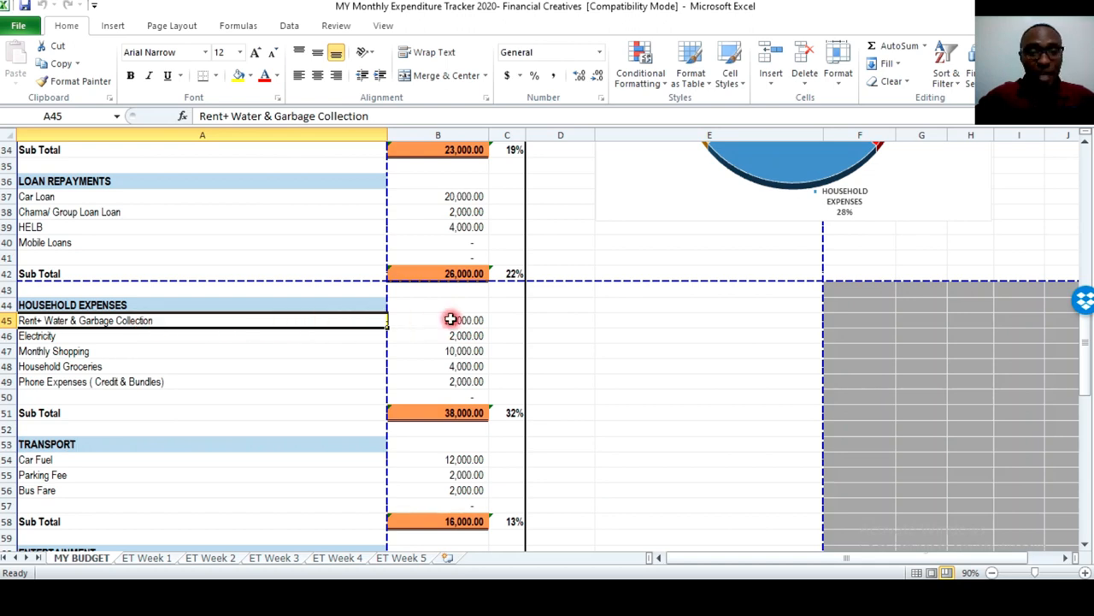
{"action": "scroll", "scroll_direction": "down", "scroll_amount": 3}
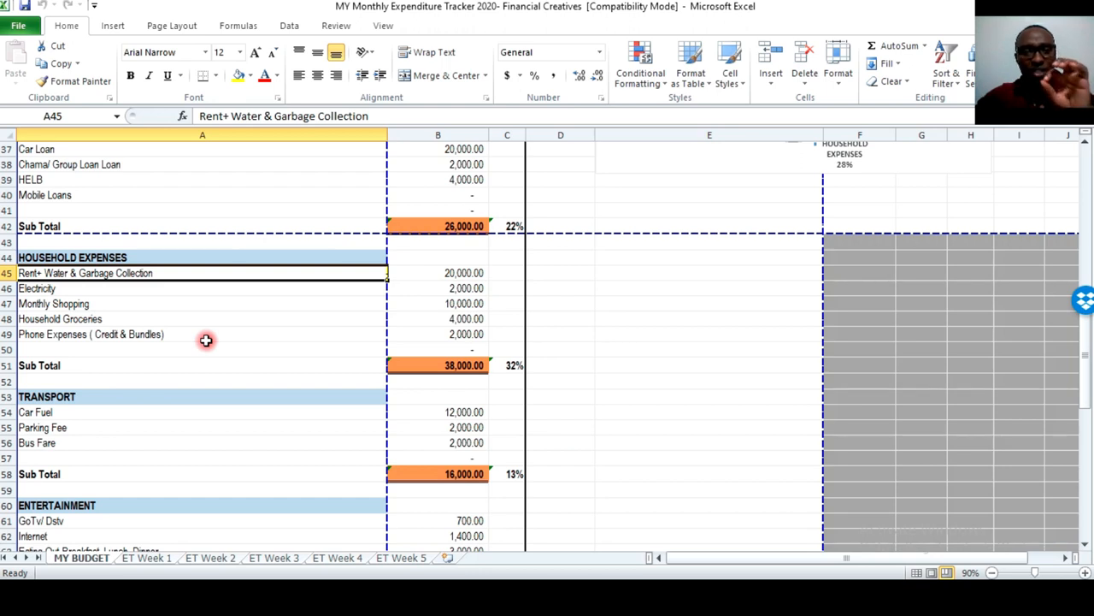
{"action": "mouse_move", "coordinate": [205, 342]}
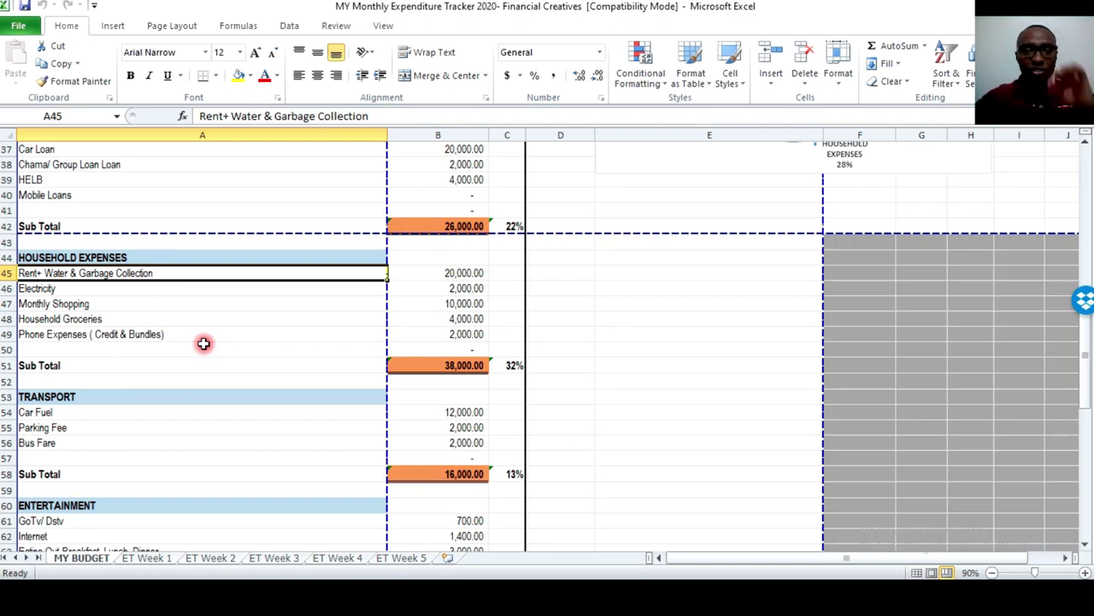
{"action": "mouse_move", "coordinate": [256, 332]}
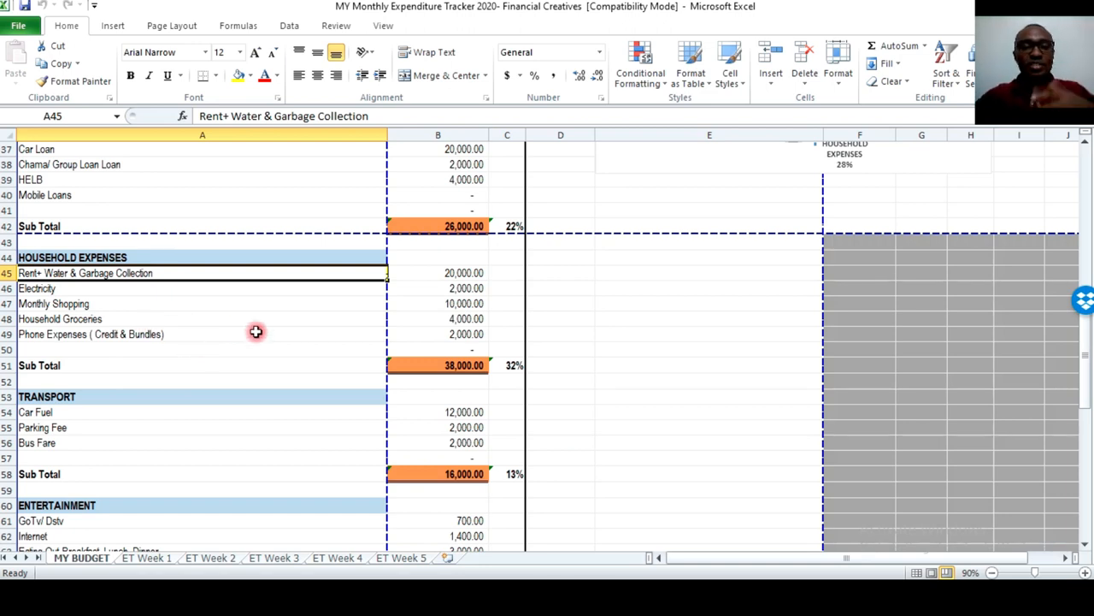
{"action": "mouse_move", "coordinate": [268, 325]}
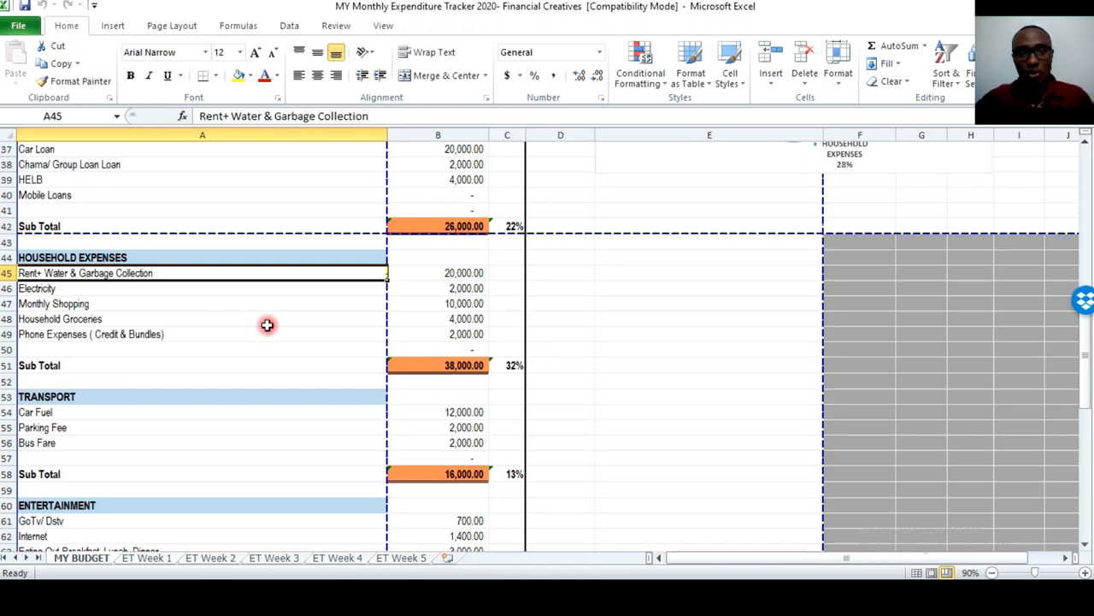
{"action": "mouse_move", "coordinate": [274, 346]}
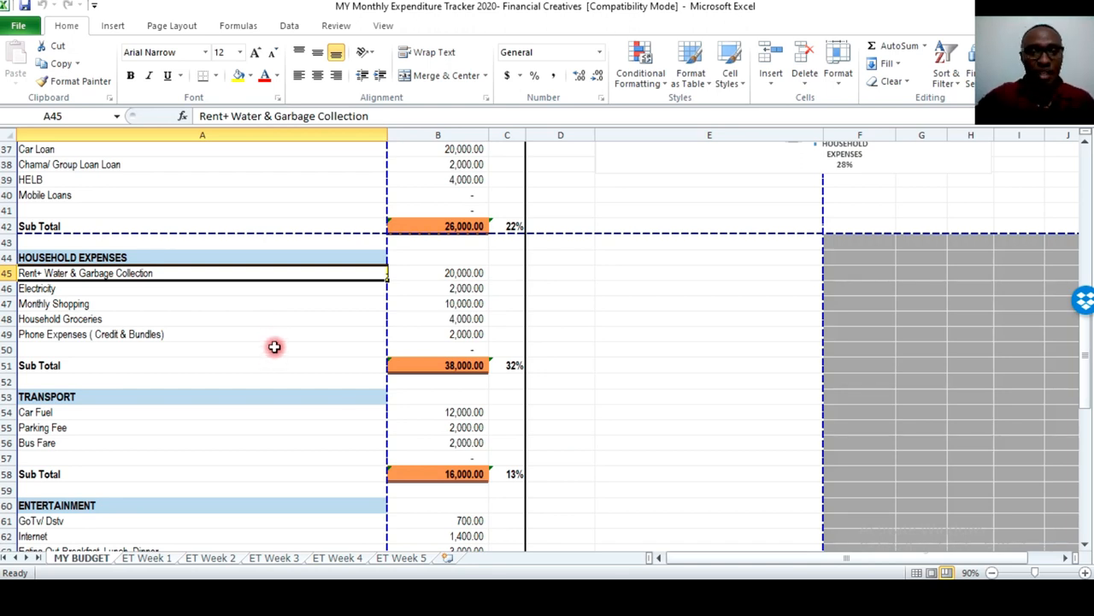
{"action": "scroll", "scroll_direction": "down", "scroll_amount": 3}
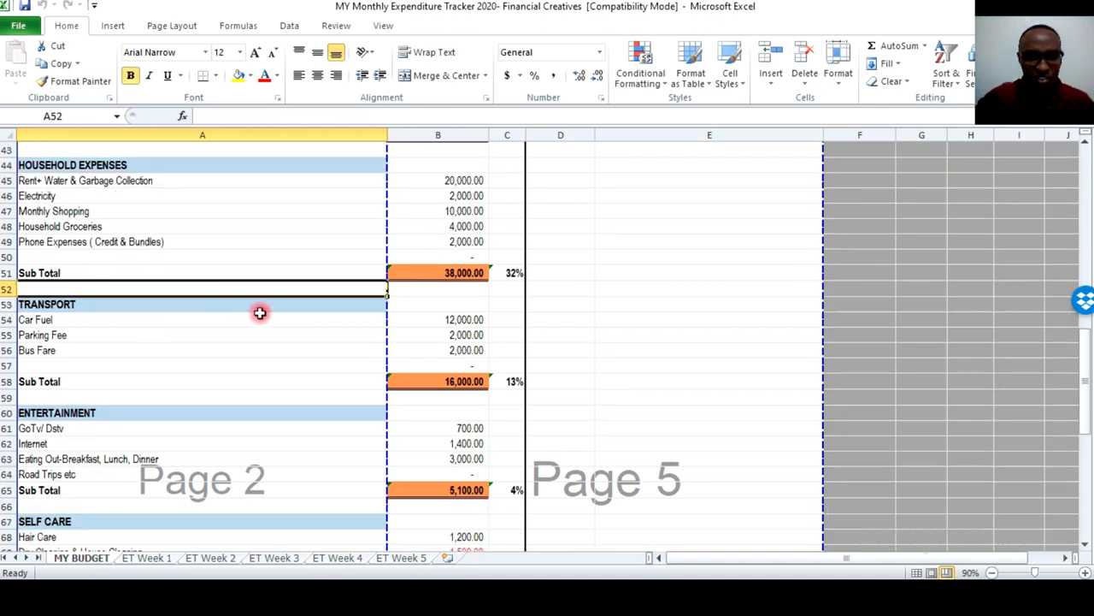
{"action": "left_click", "coordinate": [92, 319]}
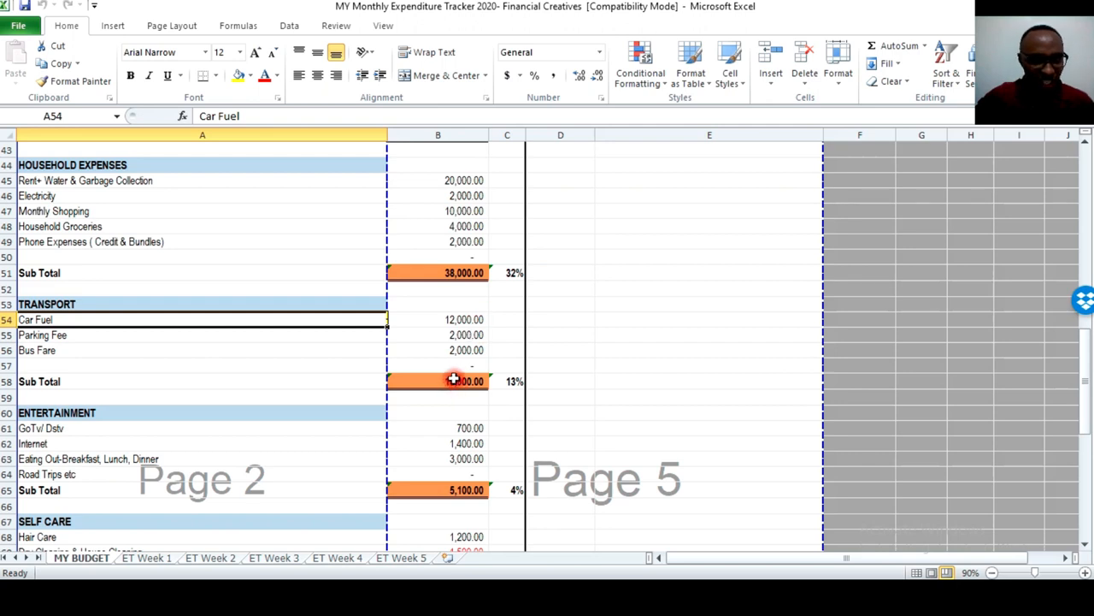
{"action": "left_click", "coordinate": [453, 380]}
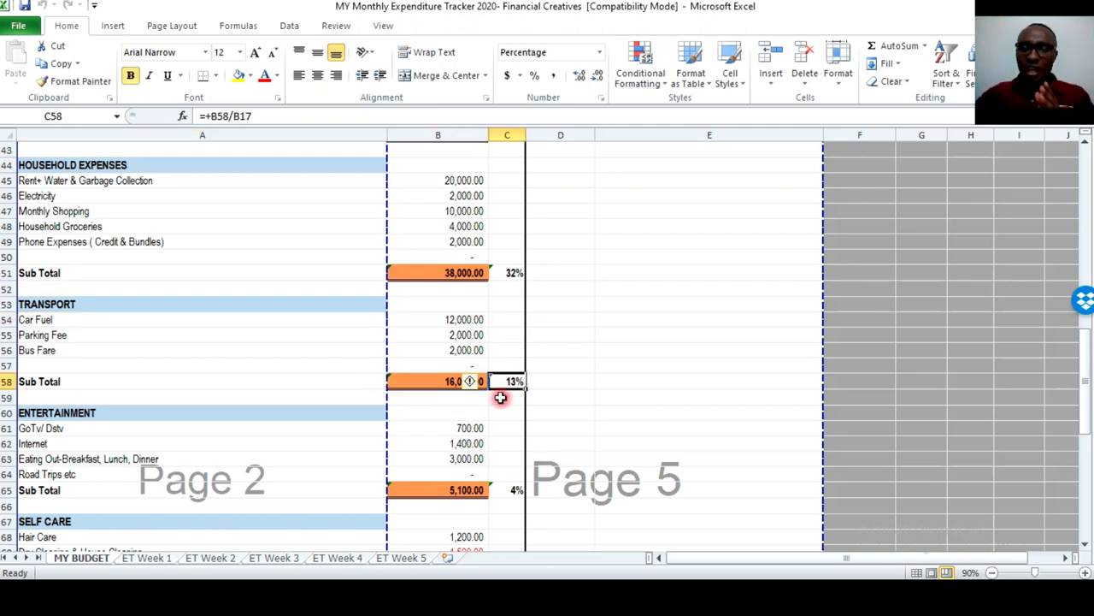
{"action": "mouse_move", "coordinate": [557, 407]}
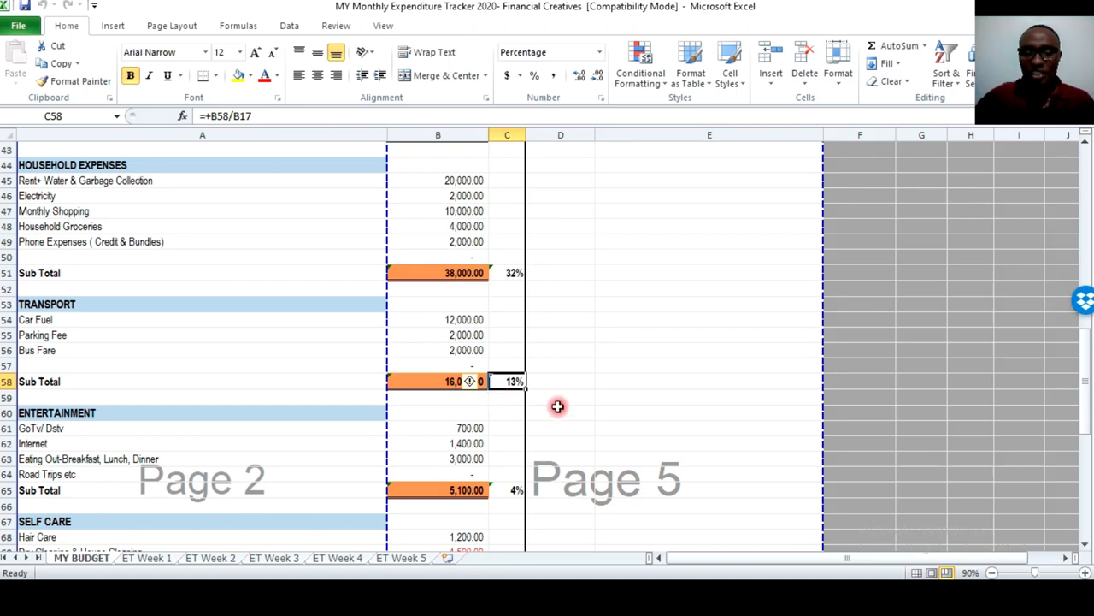
{"action": "scroll", "scroll_direction": "down", "scroll_amount": 3}
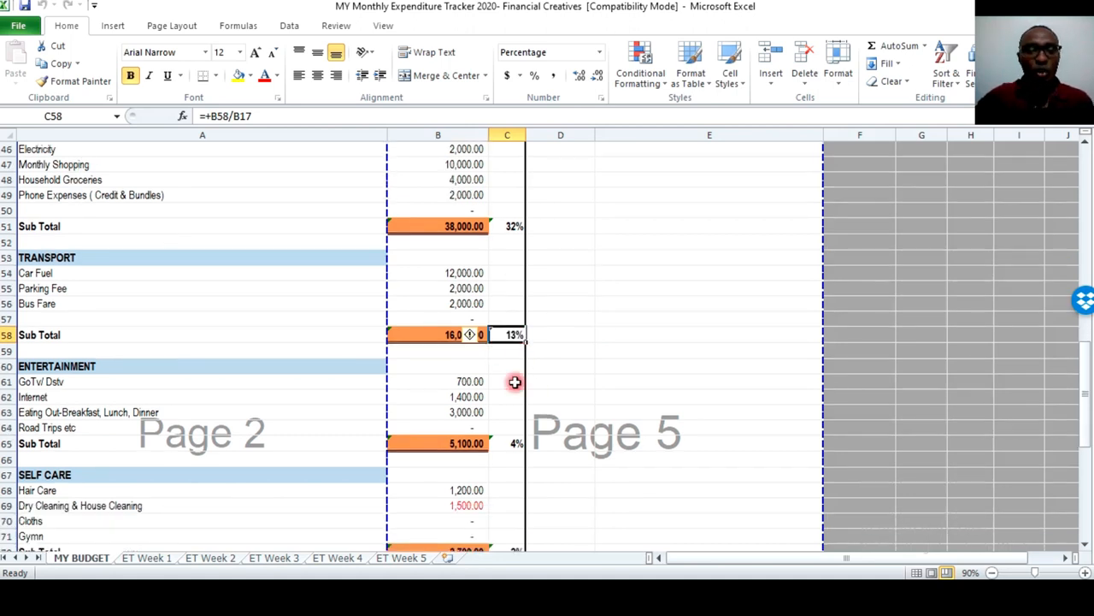
{"action": "mouse_move", "coordinate": [136, 391]}
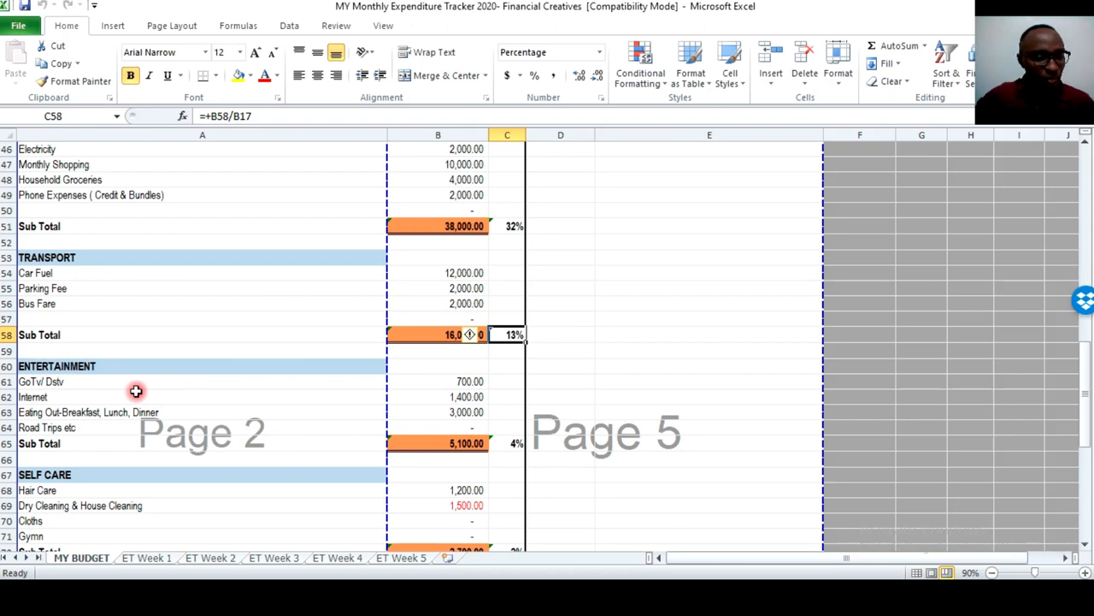
{"action": "left_click", "coordinate": [56, 366]}
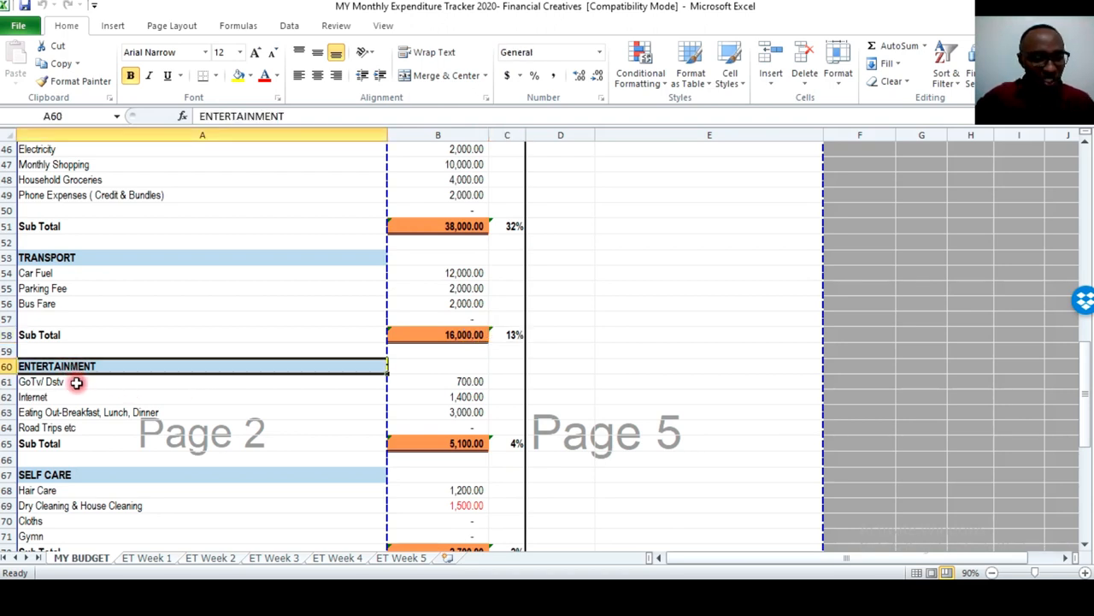
{"action": "scroll", "scroll_direction": "down", "scroll_amount": 3}
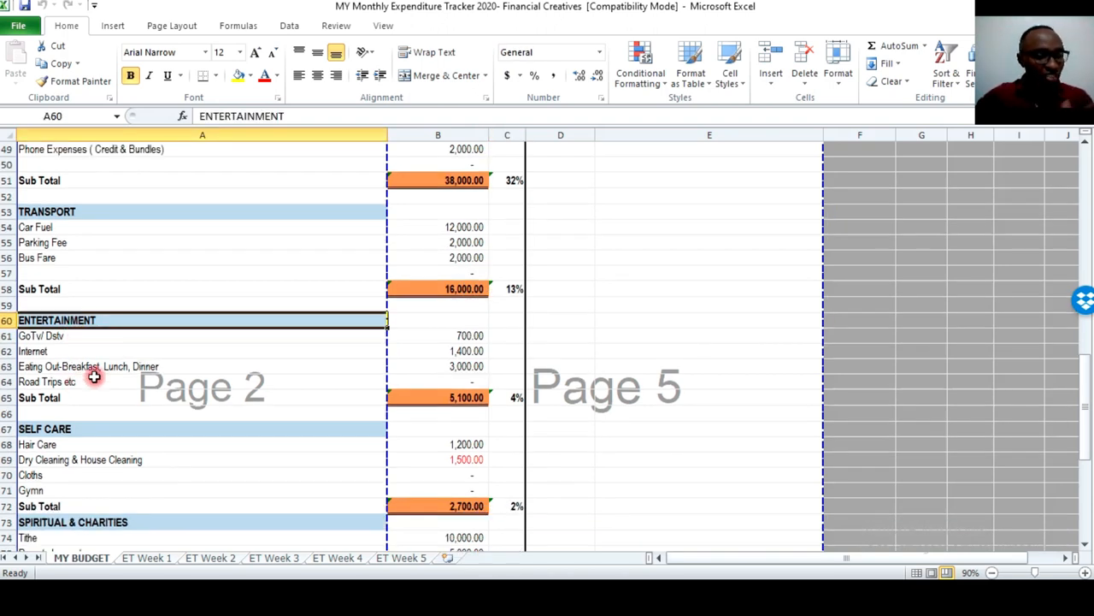
{"action": "mouse_move", "coordinate": [41, 366]}
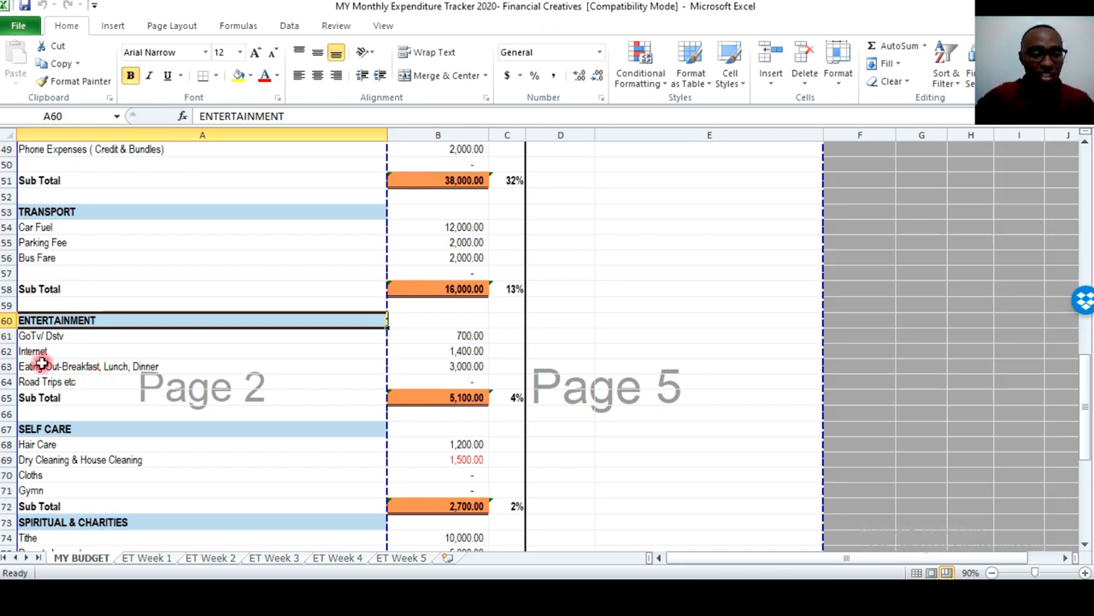
{"action": "mouse_move", "coordinate": [112, 376]}
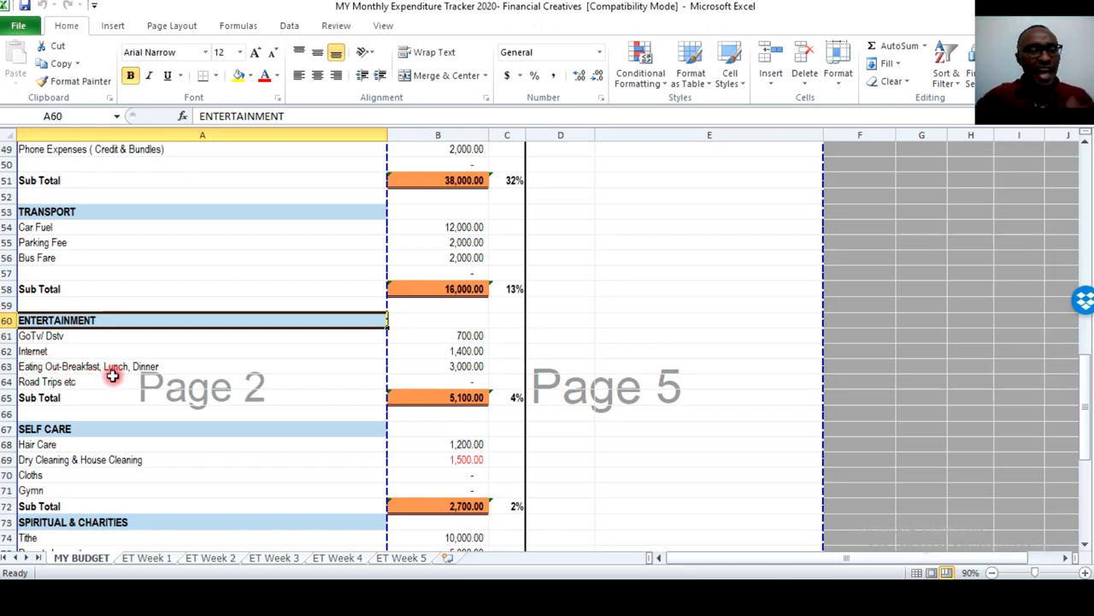
{"action": "mouse_move", "coordinate": [231, 388]}
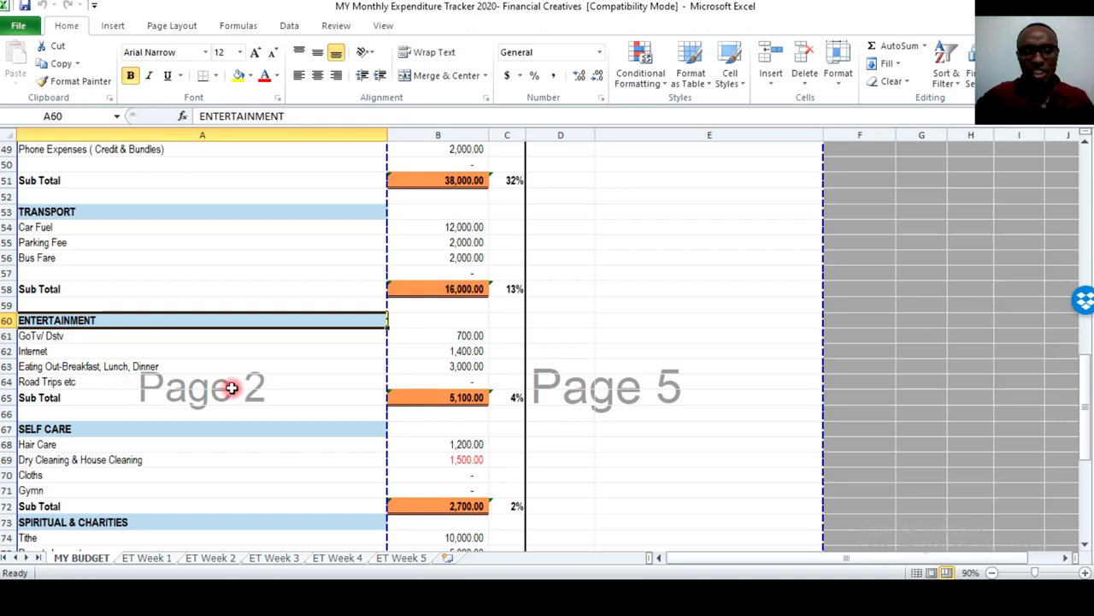
{"action": "mouse_move", "coordinate": [471, 349]}
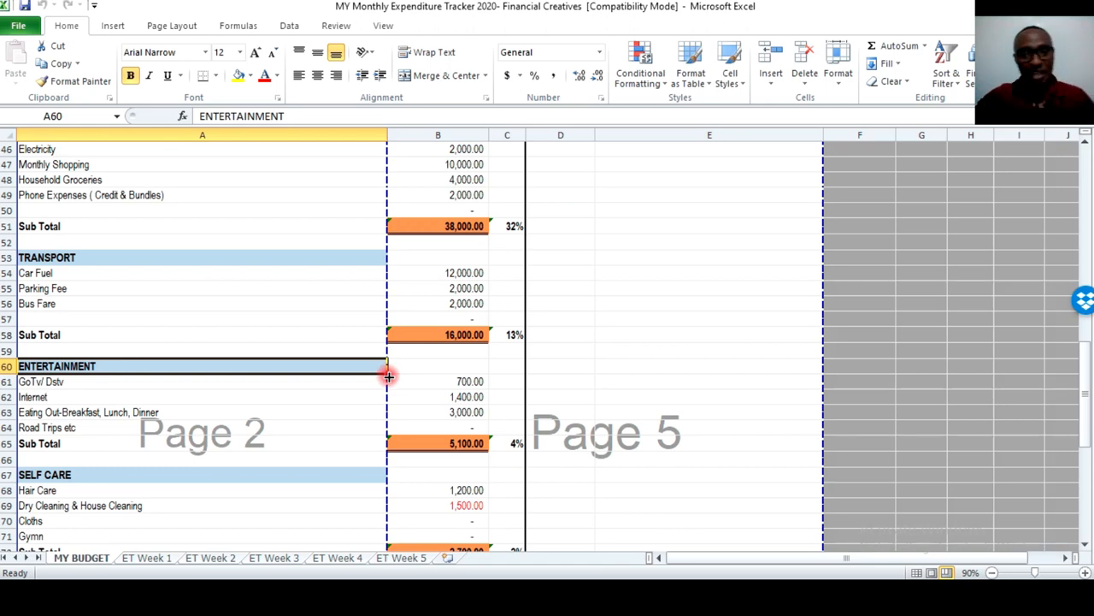
Review Hair Care, Dry Cleaning, the 10,000 Tithe and Friends Support items.
{"action": "left_click", "coordinate": [114, 382]}
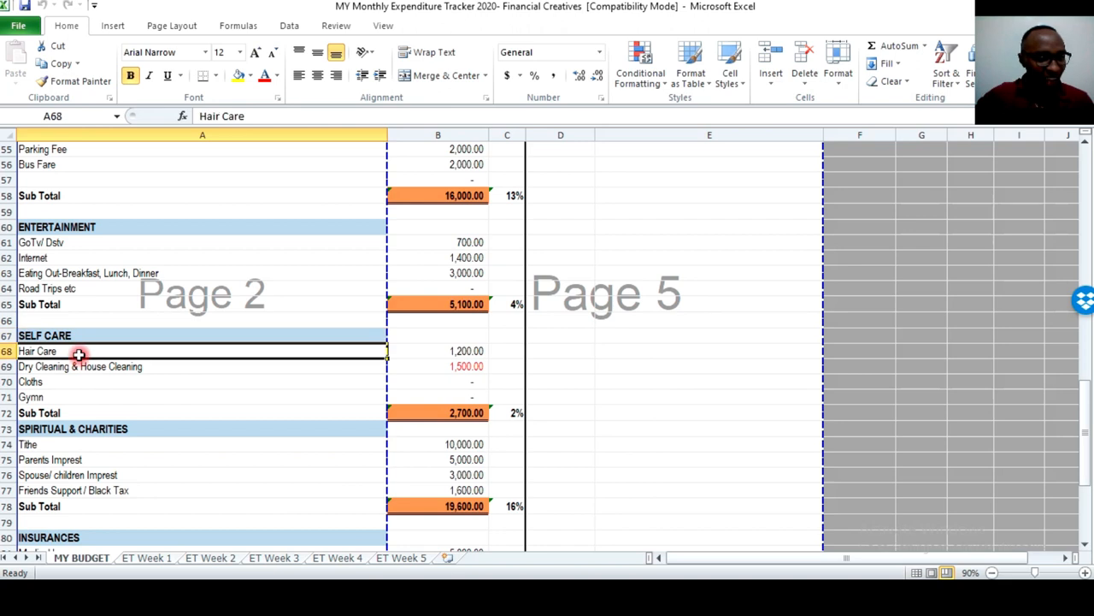
{"action": "left_click", "coordinate": [79, 366]}
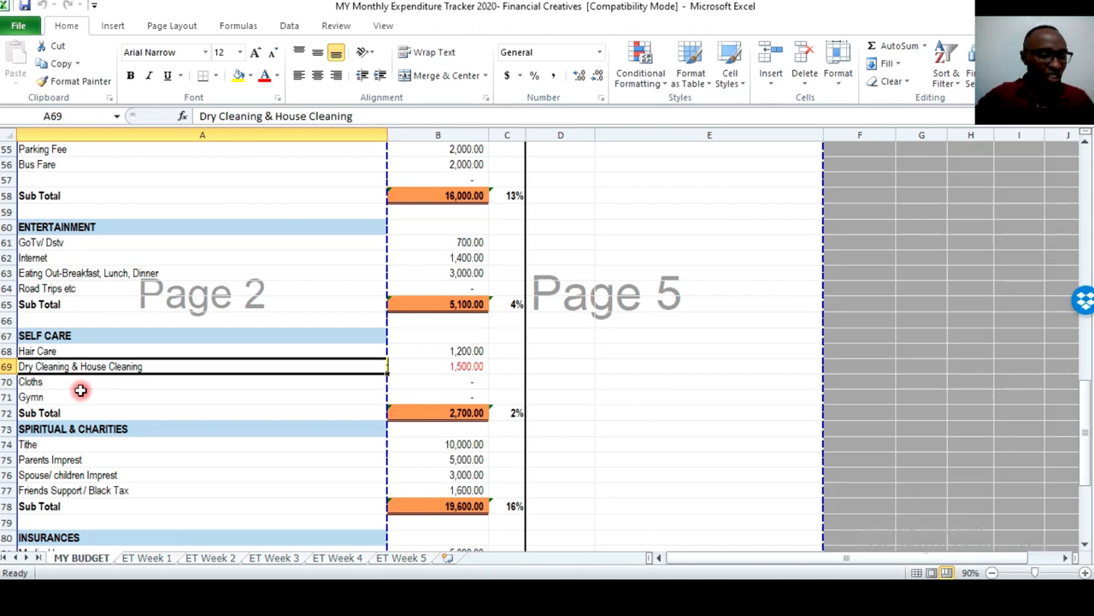
{"action": "scroll", "scroll_direction": "down", "scroll_amount": 3}
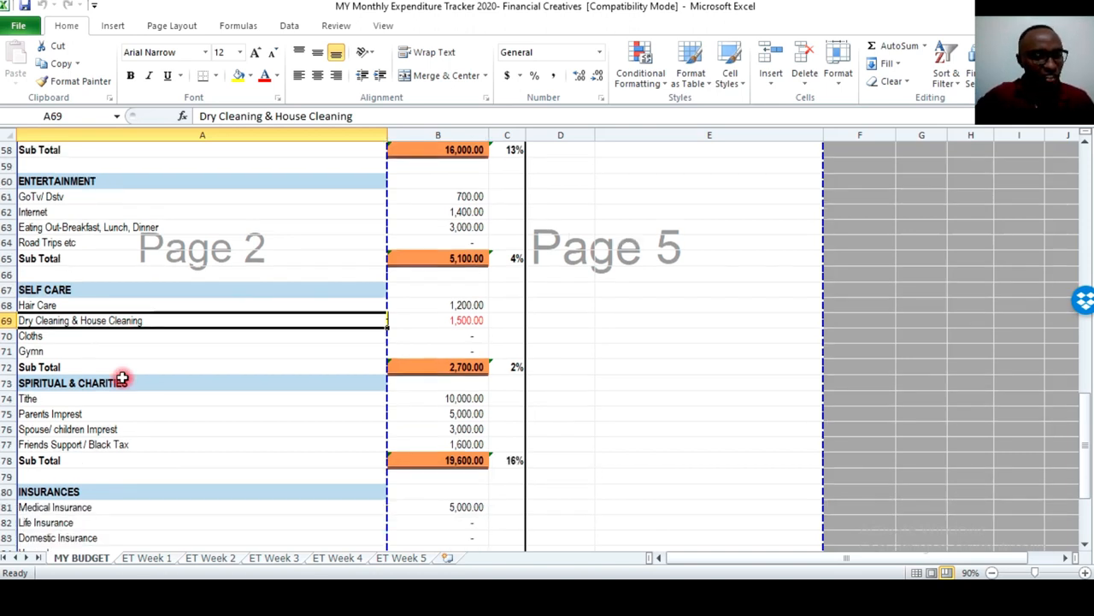
{"action": "scroll", "scroll_direction": "down", "scroll_amount": 3}
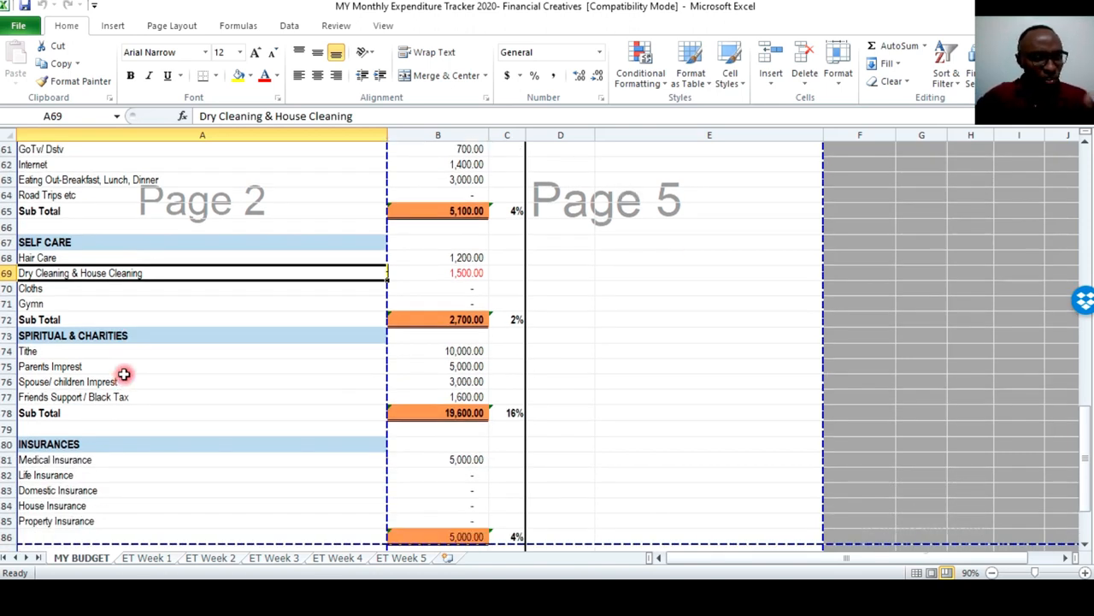
{"action": "mouse_move", "coordinate": [447, 354]}
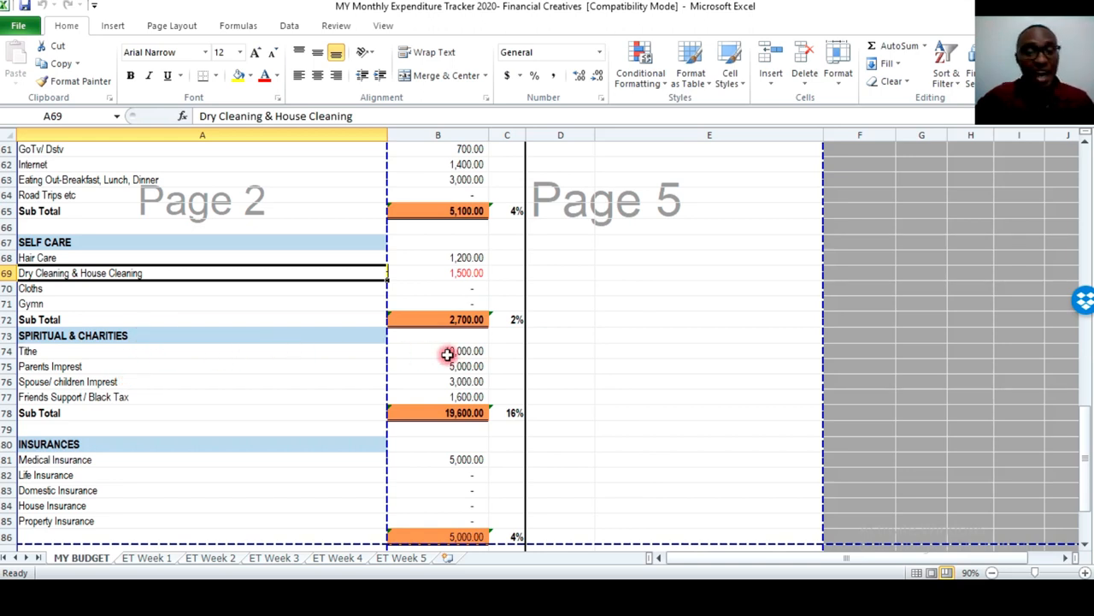
{"action": "left_click", "coordinate": [447, 350]}
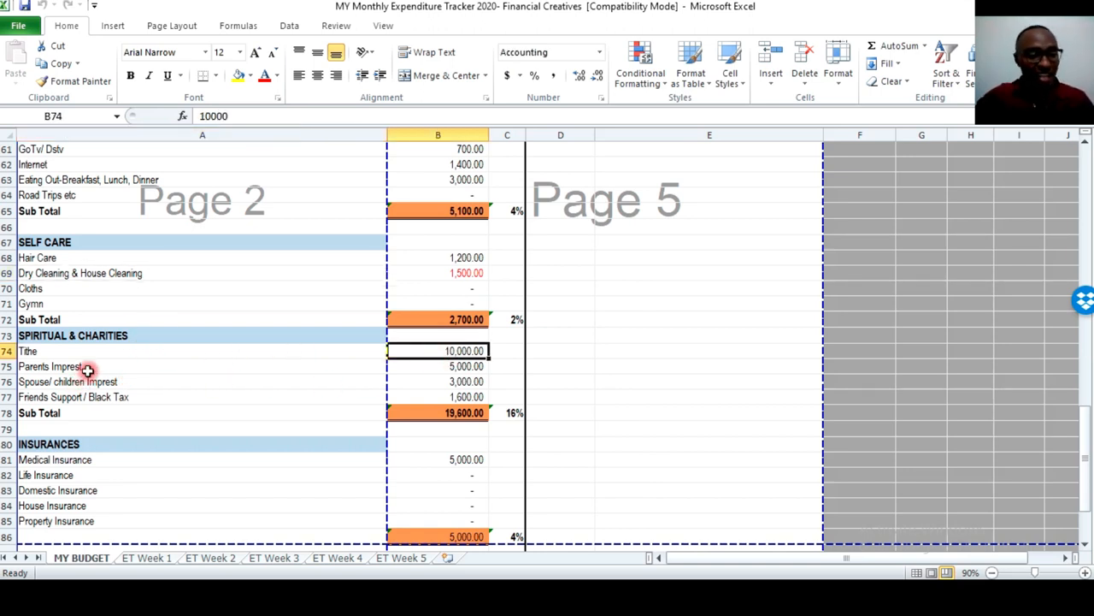
{"action": "mouse_move", "coordinate": [110, 366]}
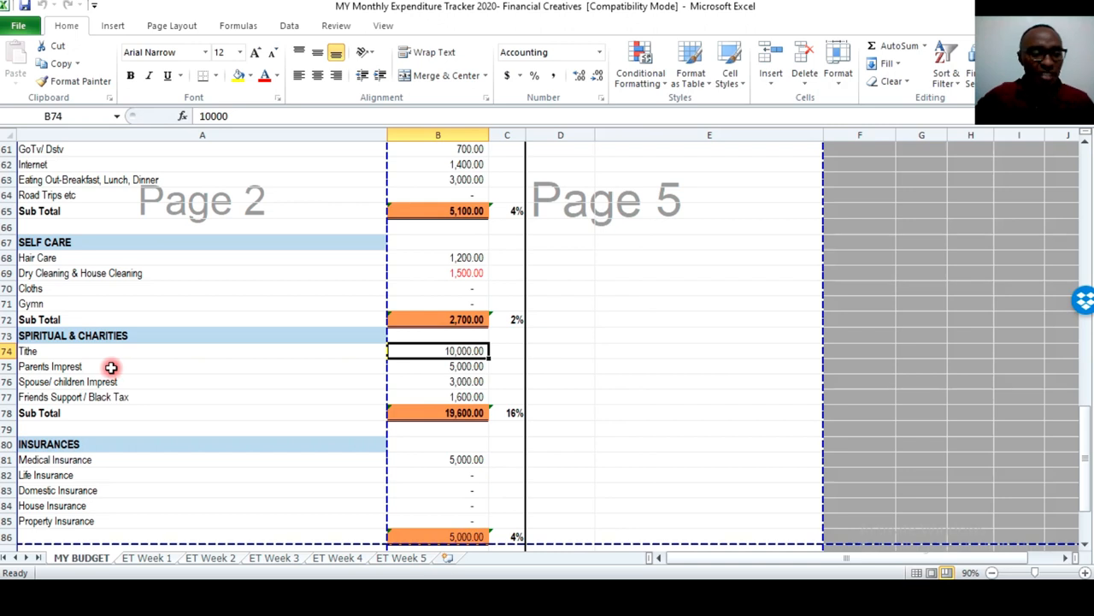
{"action": "mouse_move", "coordinate": [146, 380]}
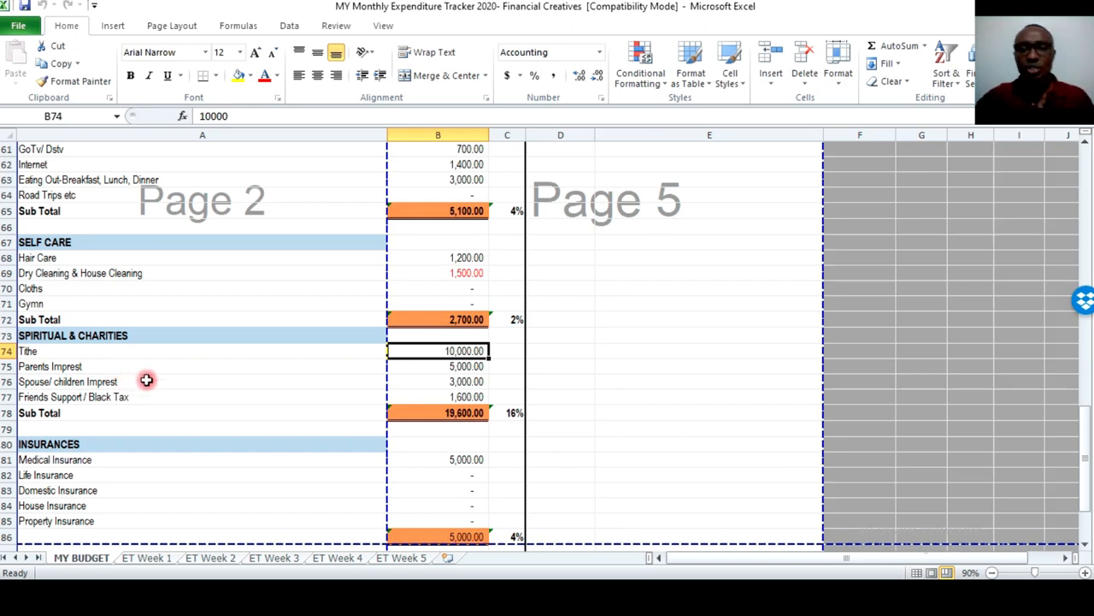
{"action": "left_click", "coordinate": [173, 397]}
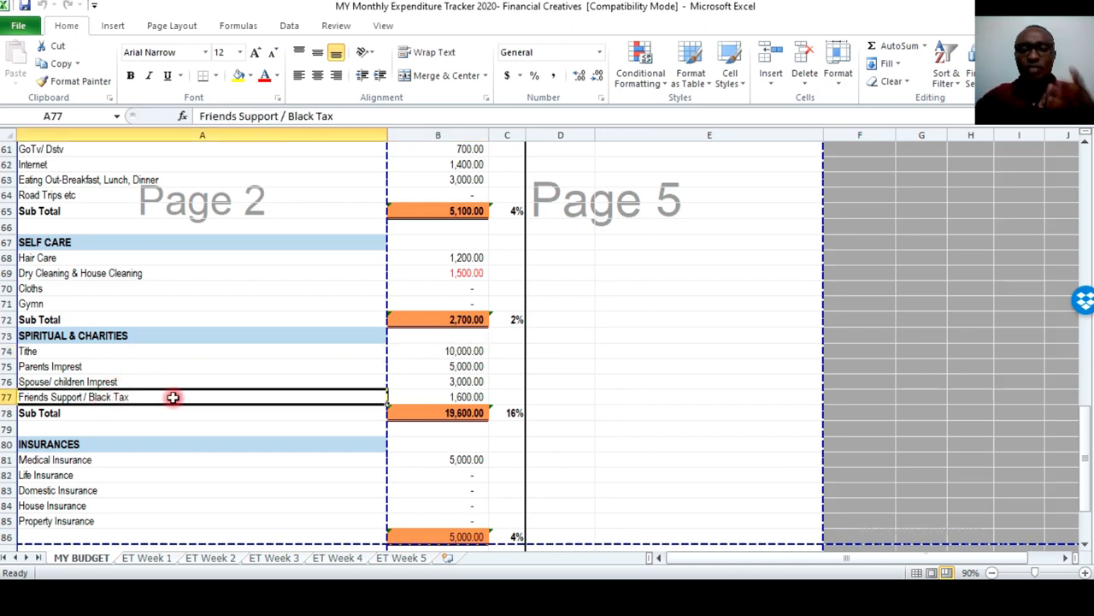
{"action": "mouse_move", "coordinate": [193, 392]}
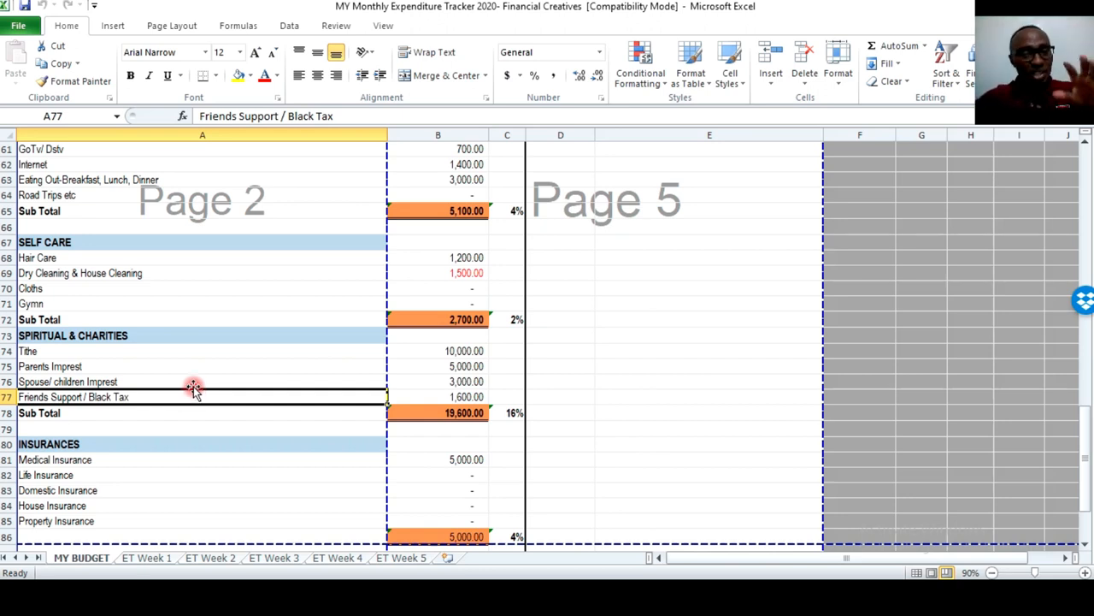
{"action": "mouse_move", "coordinate": [269, 225]}
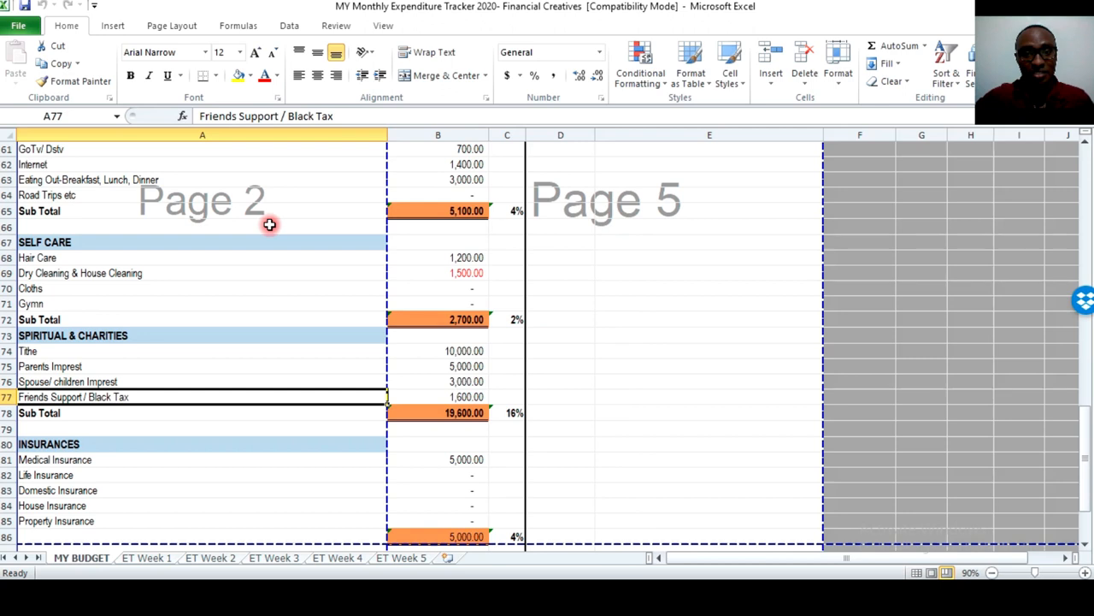
{"action": "mouse_move", "coordinate": [236, 220]}
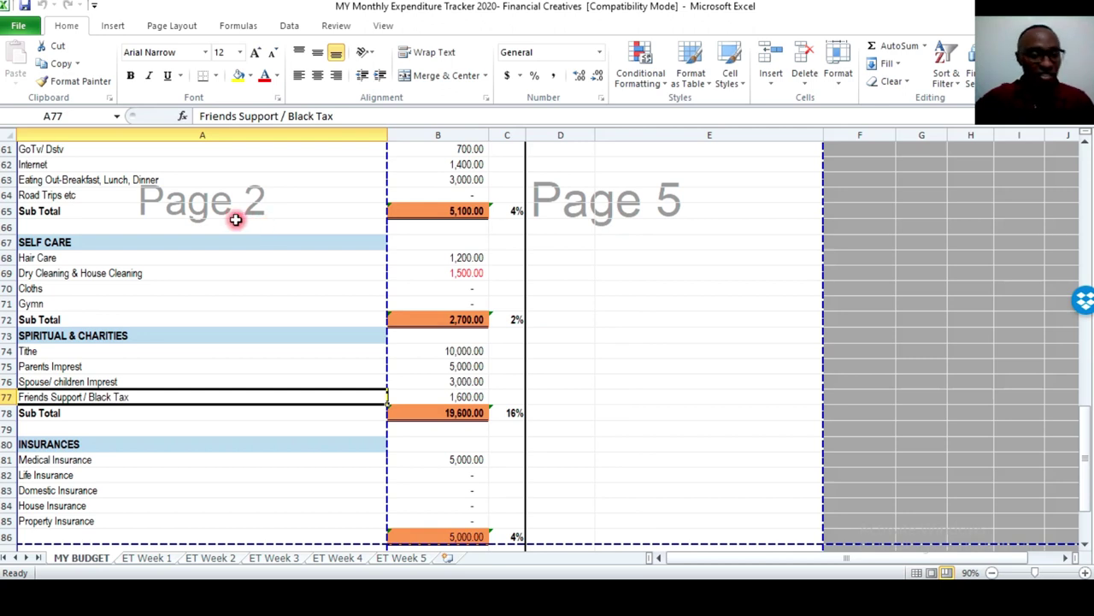
Review the Medical Insurance and House Insurance items.
{"action": "scroll", "scroll_direction": "down", "scroll_amount": 3}
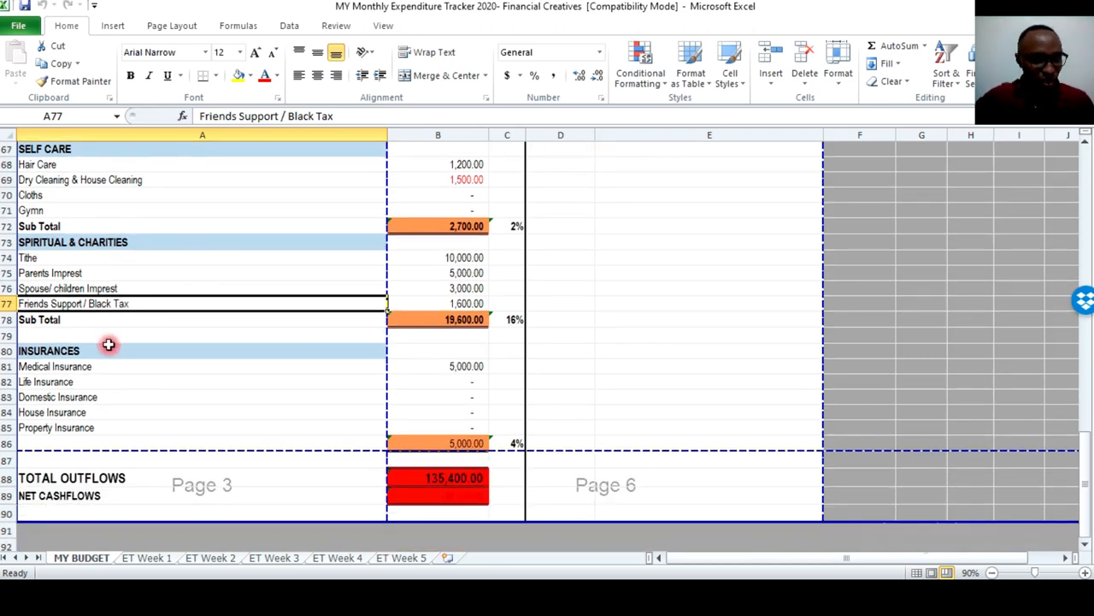
{"action": "scroll", "scroll_direction": "down", "scroll_amount": 3}
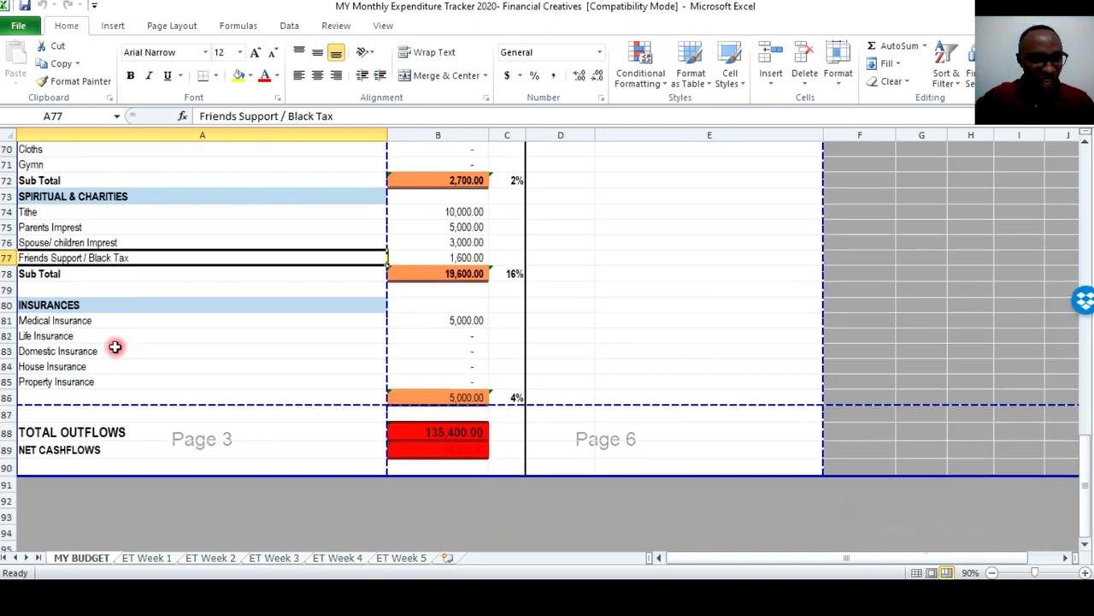
{"action": "left_click", "coordinate": [55, 319]}
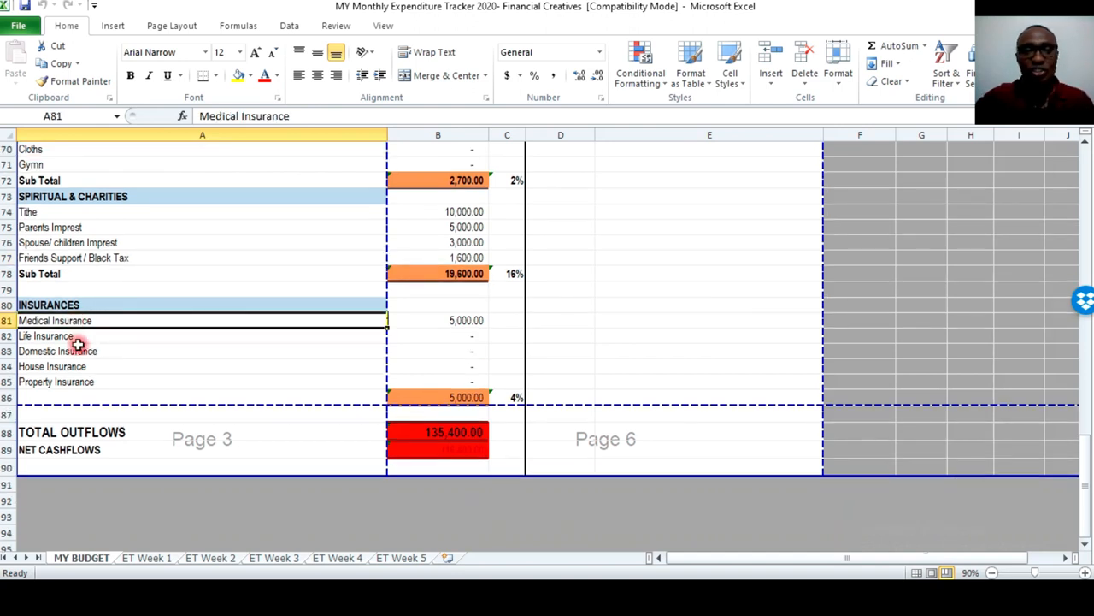
{"action": "left_click", "coordinate": [70, 351]}
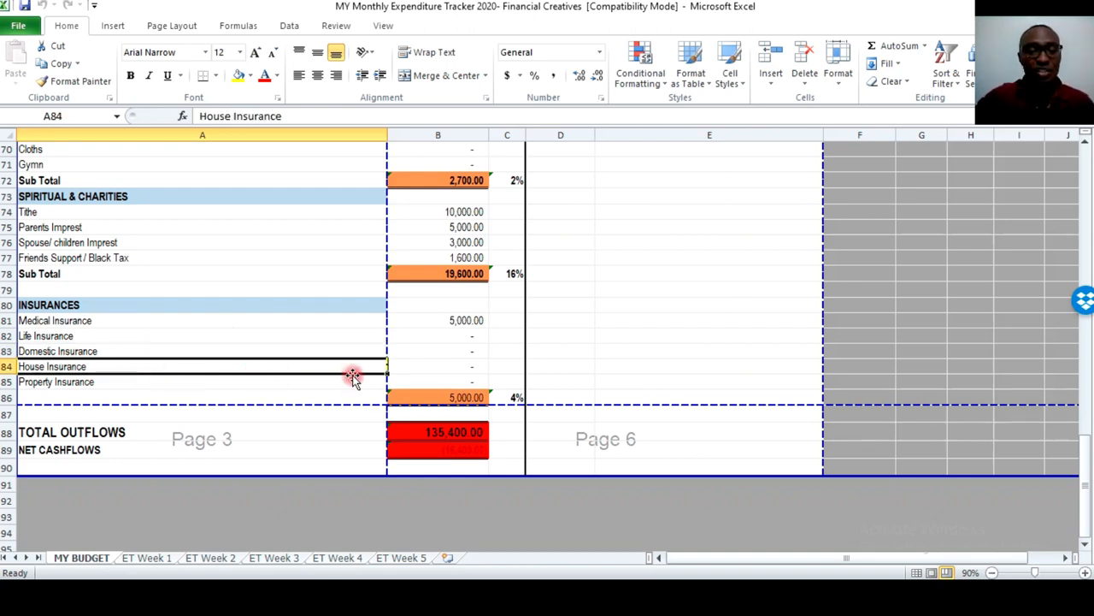
{"action": "scroll", "scroll_direction": "down", "scroll_amount": 3}
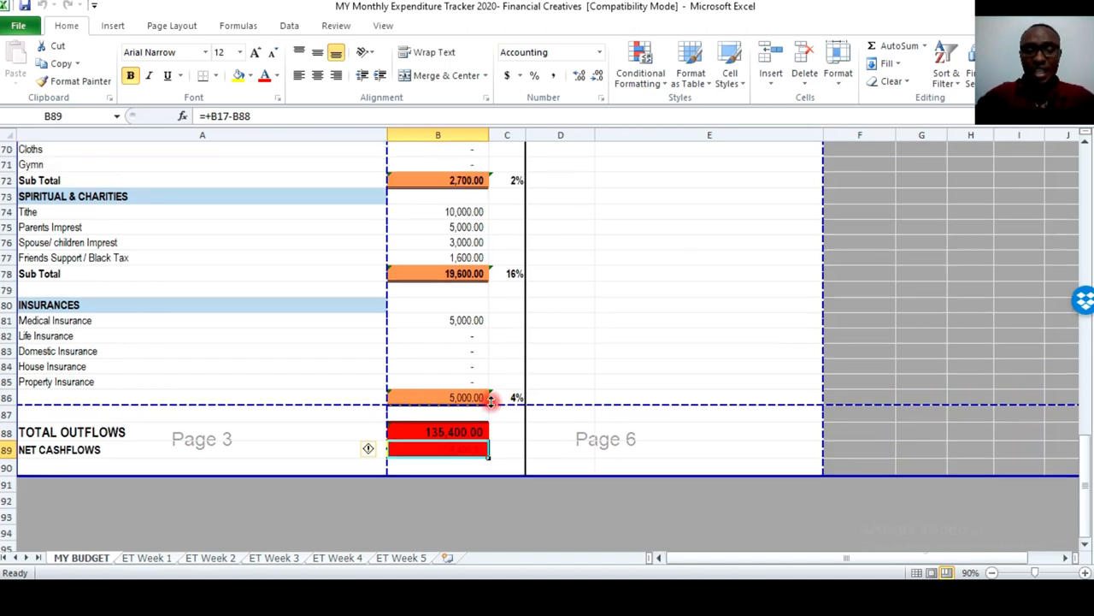
{"action": "mouse_move", "coordinate": [502, 399]}
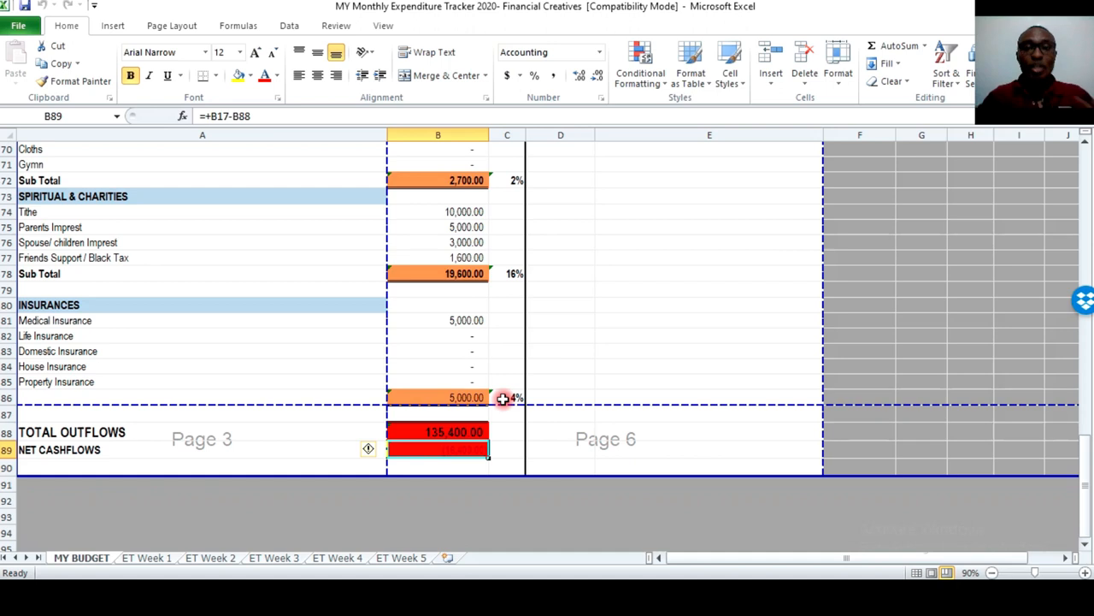
{"action": "mouse_move", "coordinate": [457, 337]}
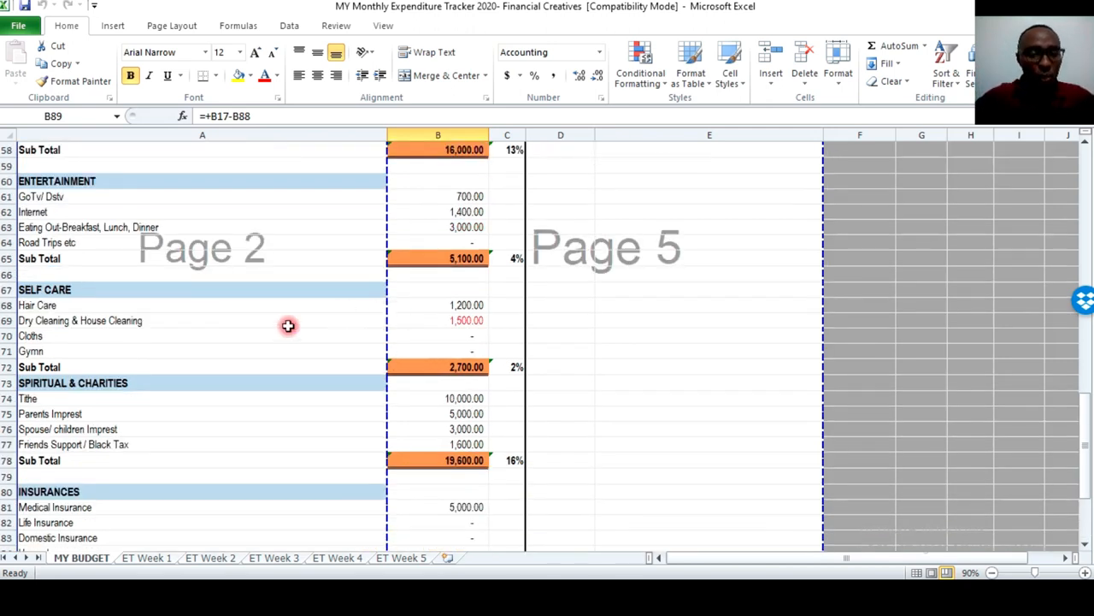
{"action": "mouse_move", "coordinate": [346, 324]}
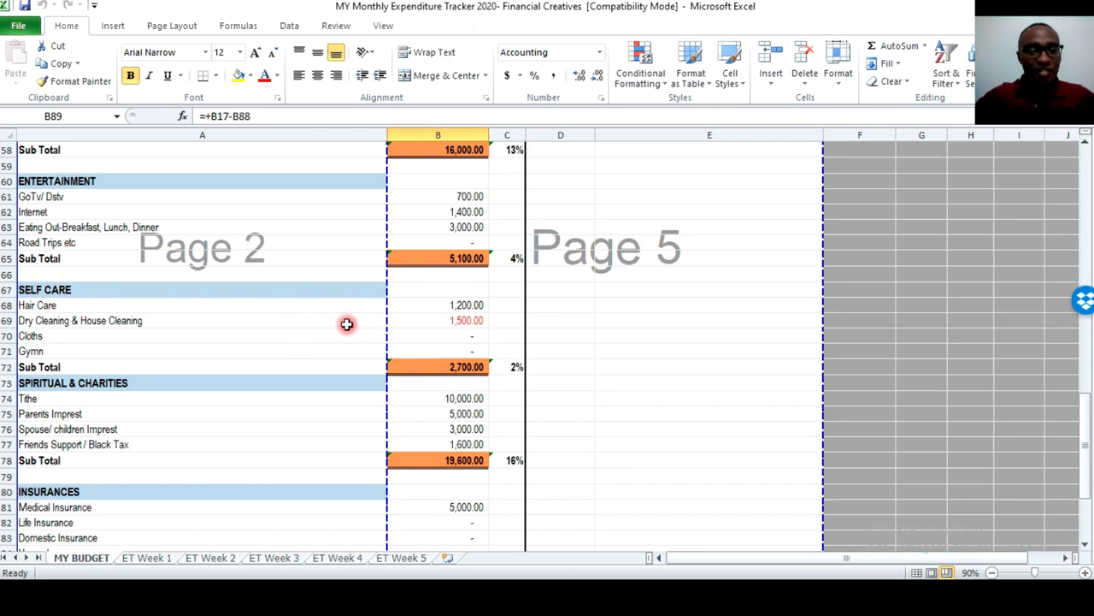
{"action": "mouse_move", "coordinate": [490, 337]}
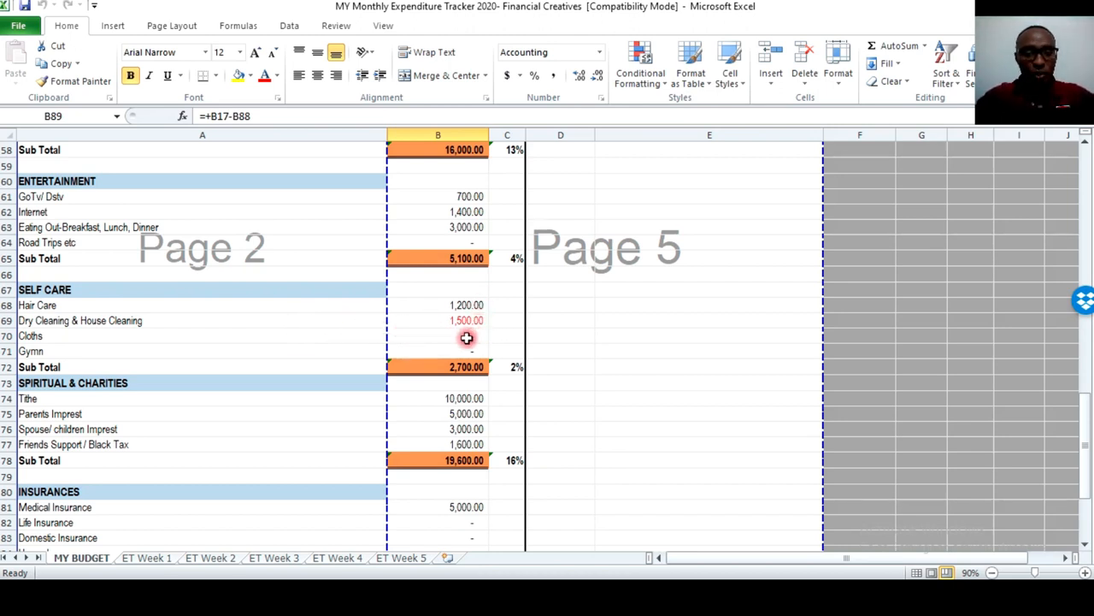
{"action": "mouse_move", "coordinate": [470, 345]}
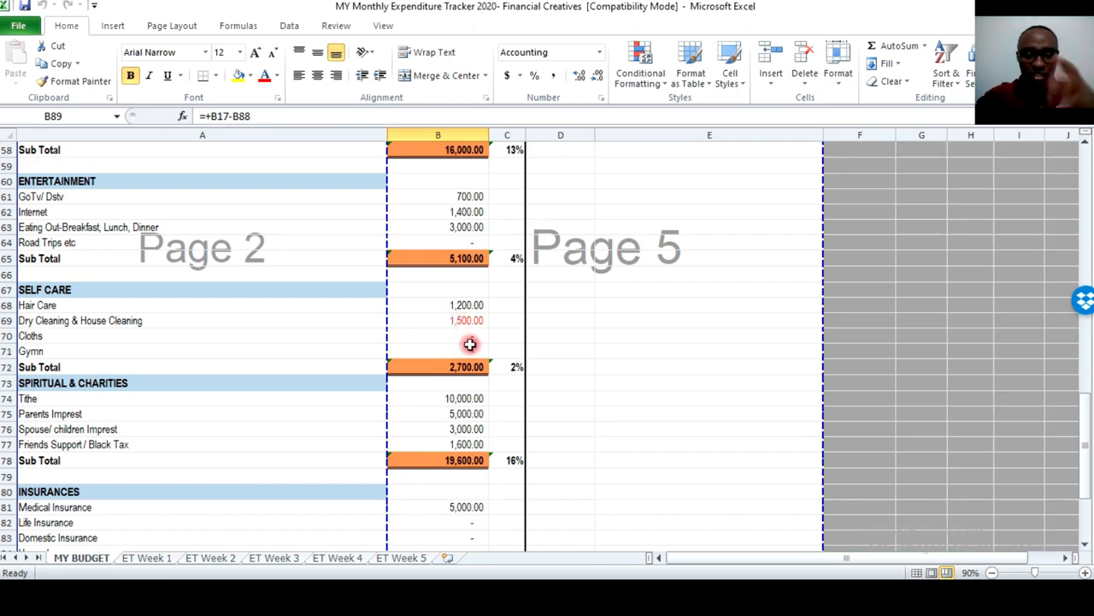
Enter trimmed expense amounts, including monthly shopping lowered to 8,500.
{"action": "scroll", "scroll_direction": "down", "scroll_amount": 3}
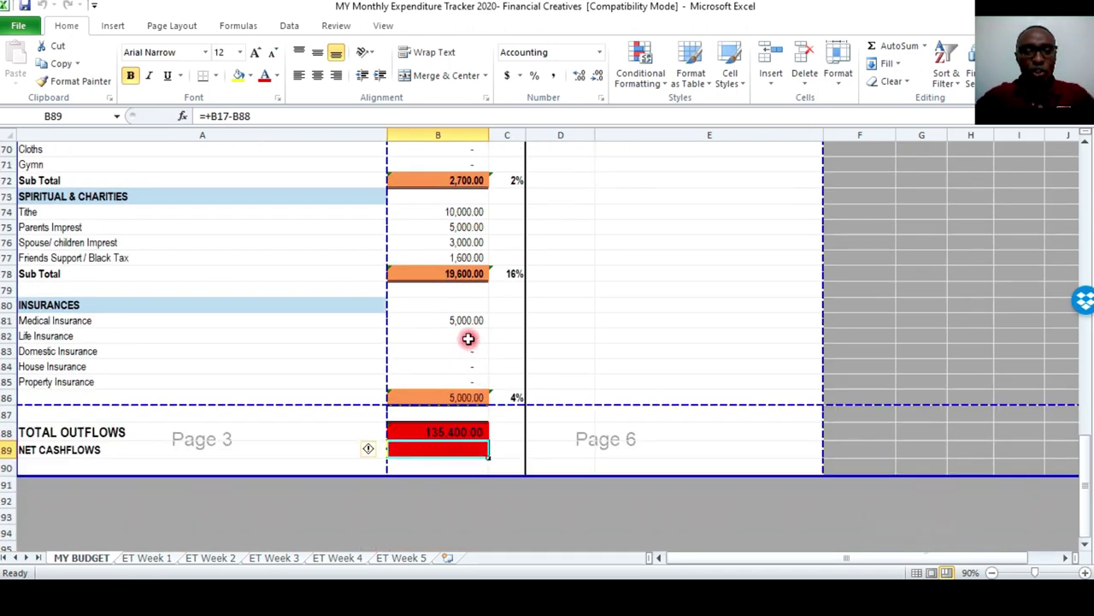
{"action": "scroll", "scroll_direction": "down", "scroll_amount": 3}
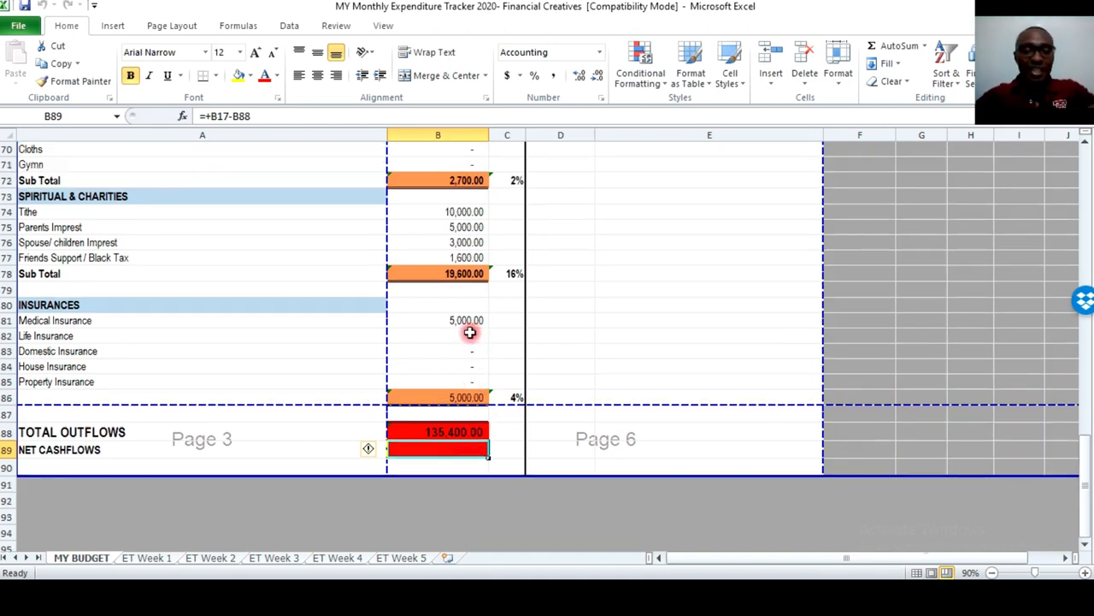
{"action": "mouse_move", "coordinate": [453, 410]}
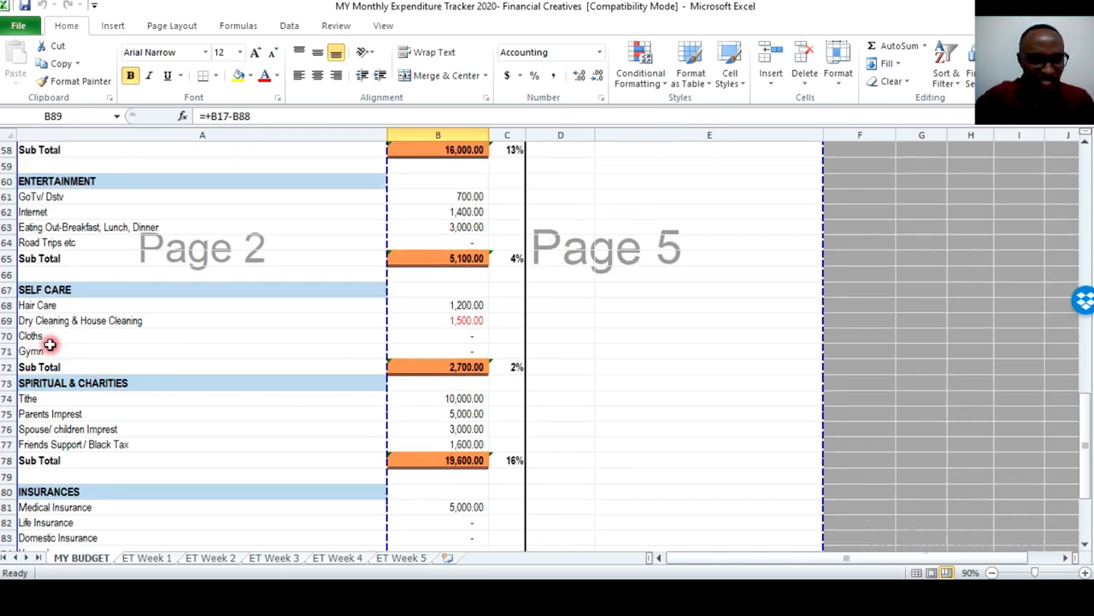
{"action": "left_click", "coordinate": [31, 335]}
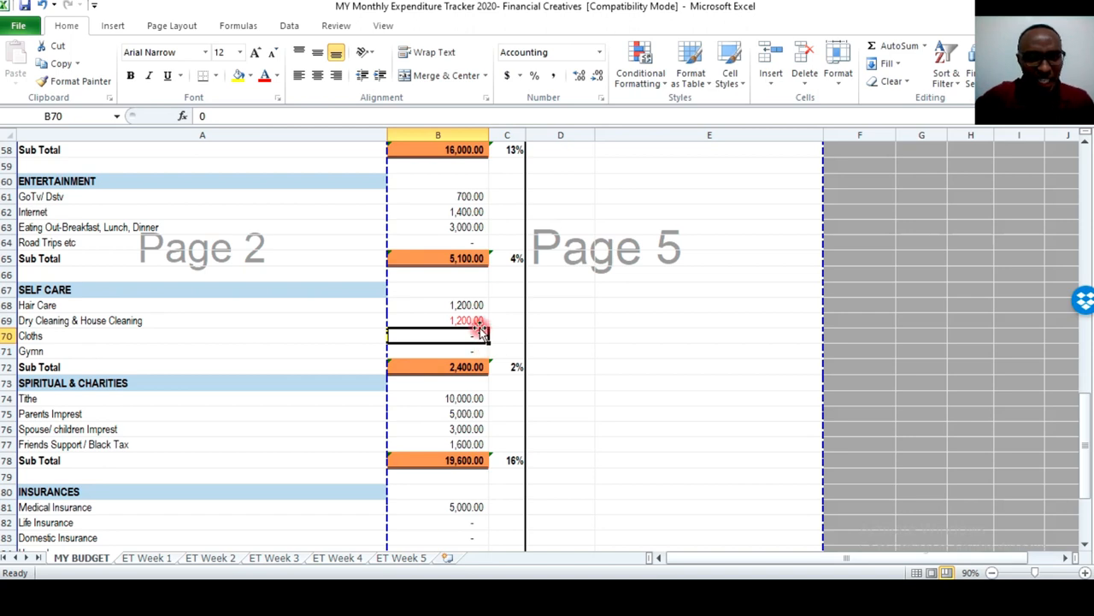
{"action": "scroll", "scroll_direction": "up", "scroll_amount": 3}
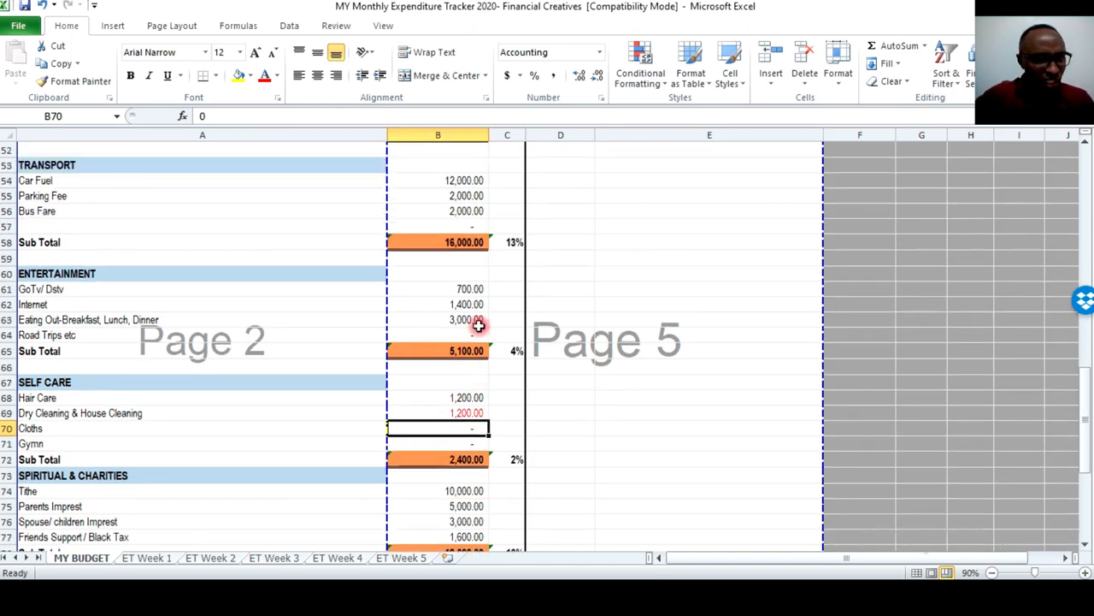
{"action": "scroll", "scroll_direction": "down", "scroll_amount": 3}
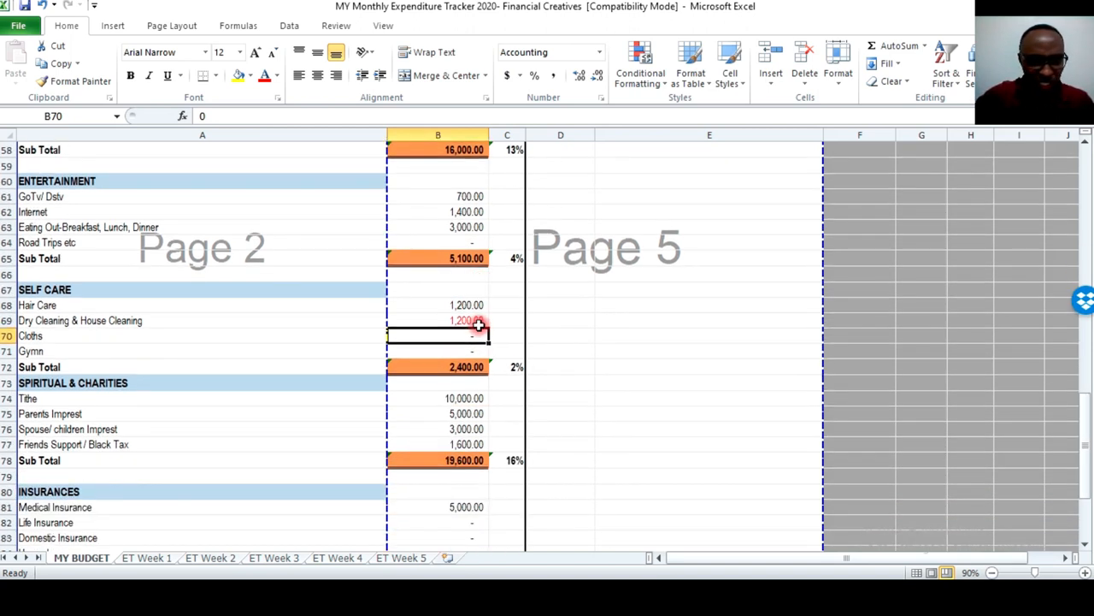
{"action": "mouse_move", "coordinate": [496, 455]}
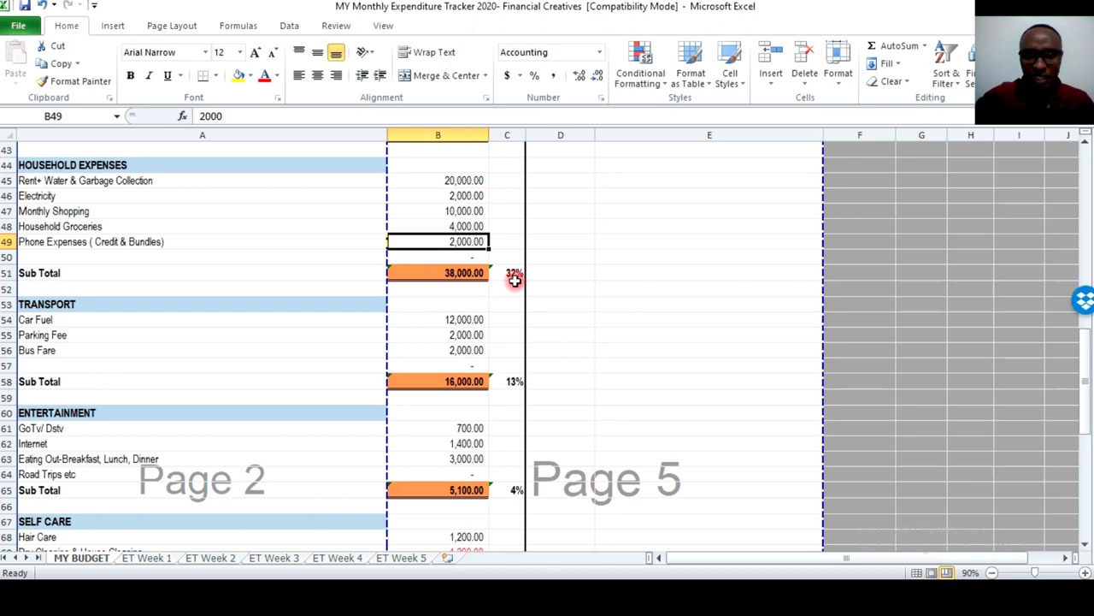
{"action": "type", "text": "100"}
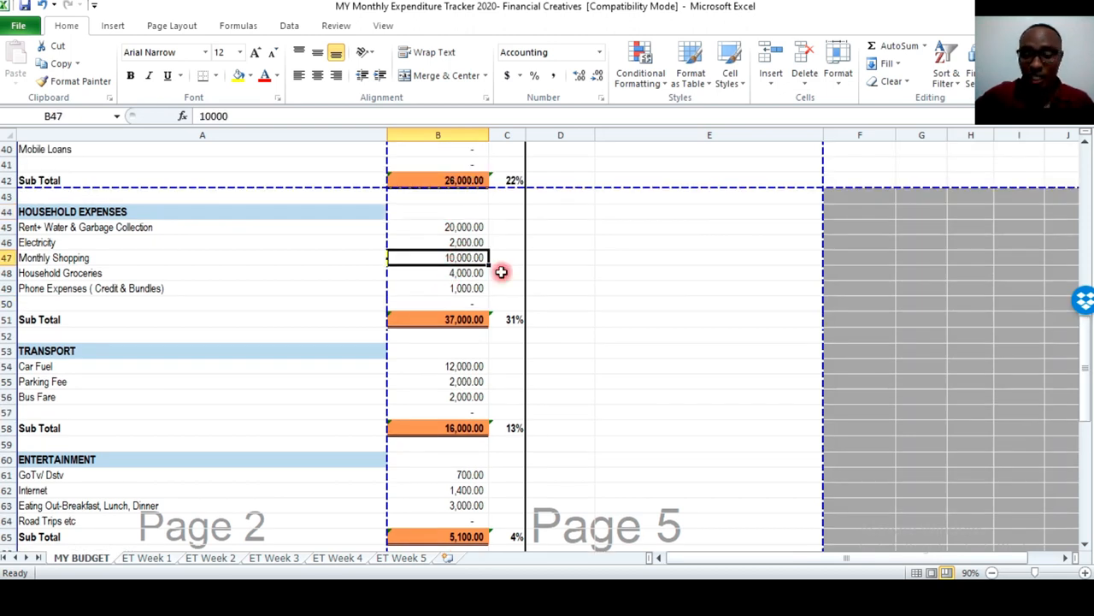
{"action": "type", "text": "8500"}
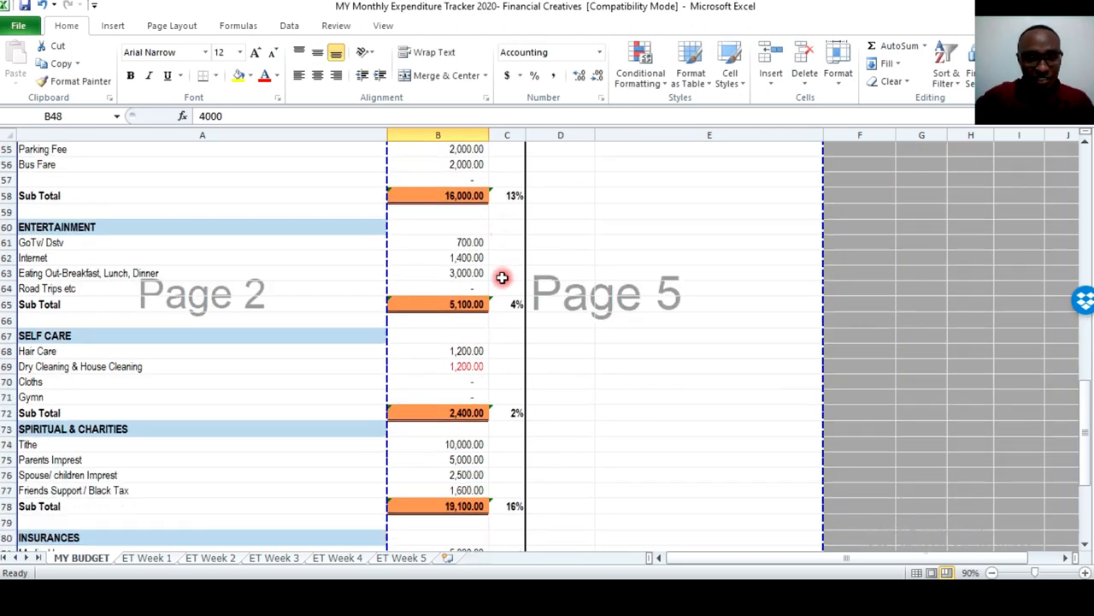
{"action": "scroll", "scroll_direction": "down", "scroll_amount": 3}
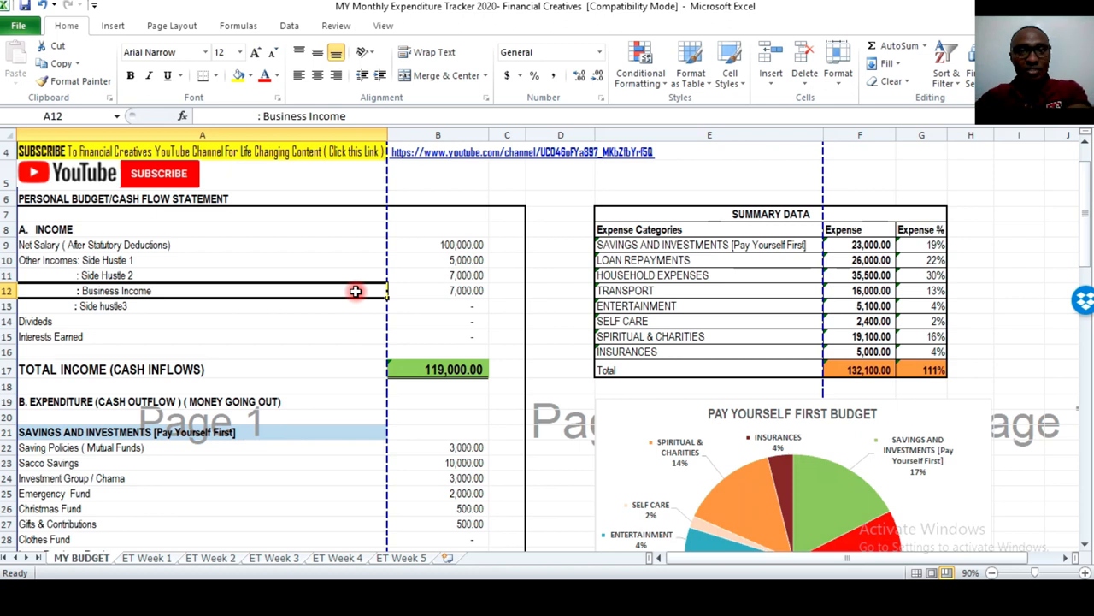
{"action": "mouse_move", "coordinate": [418, 288]}
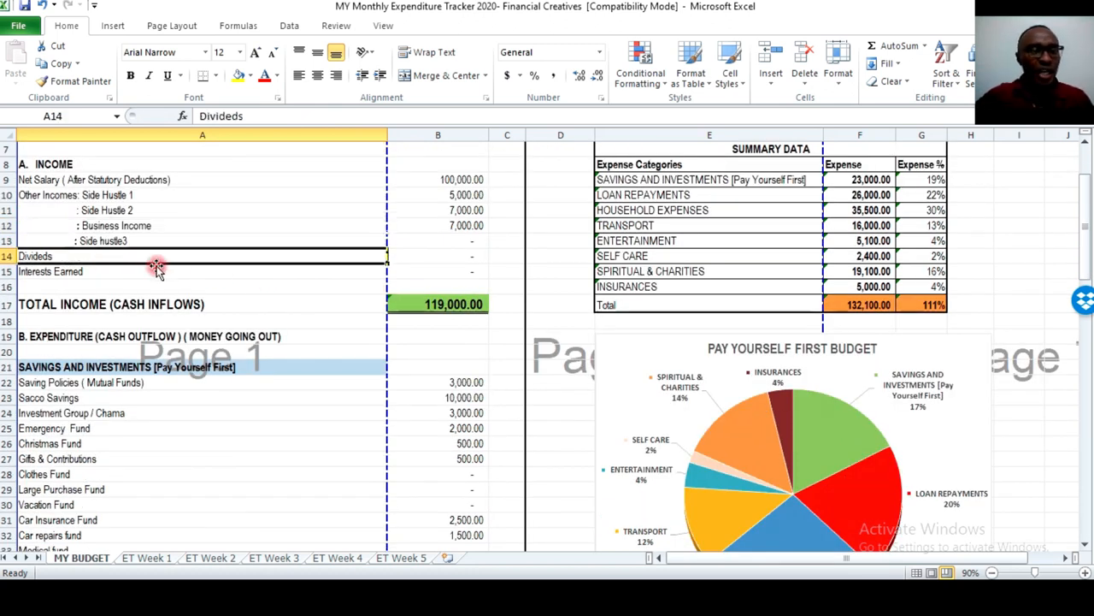
{"action": "left_click", "coordinate": [202, 241]}
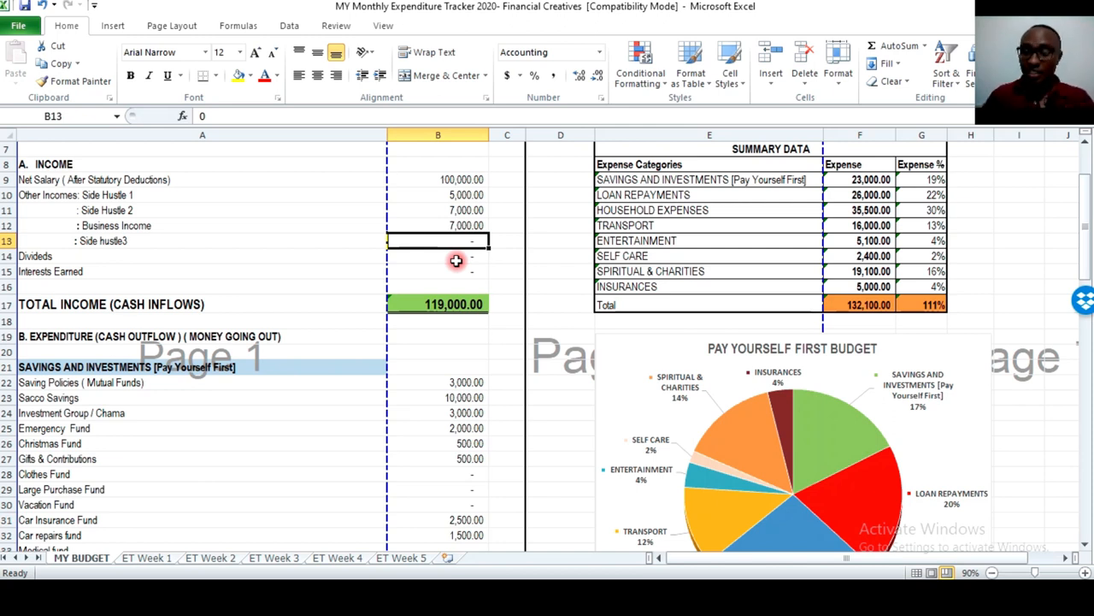
{"action": "type", "text": "100000.00"}
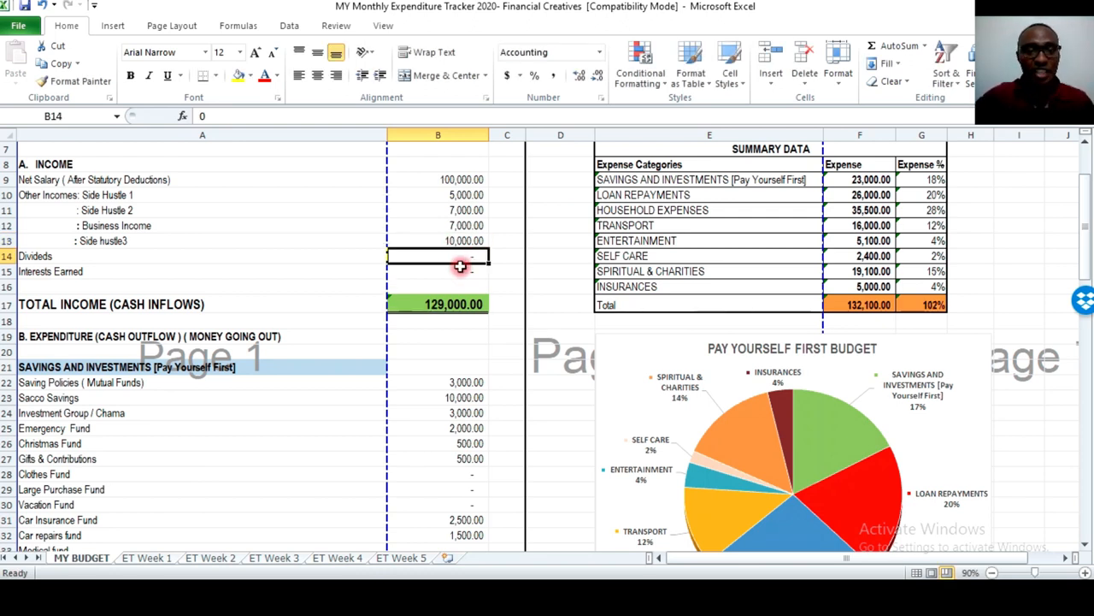
{"action": "mouse_move", "coordinate": [456, 272]}
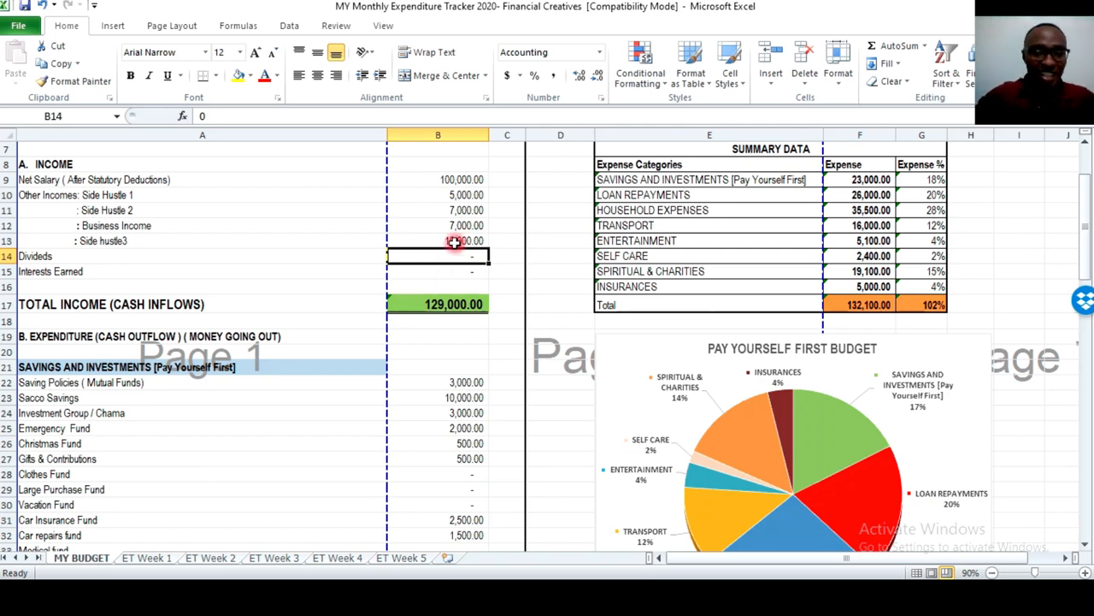
{"action": "type", "text": "10000"}
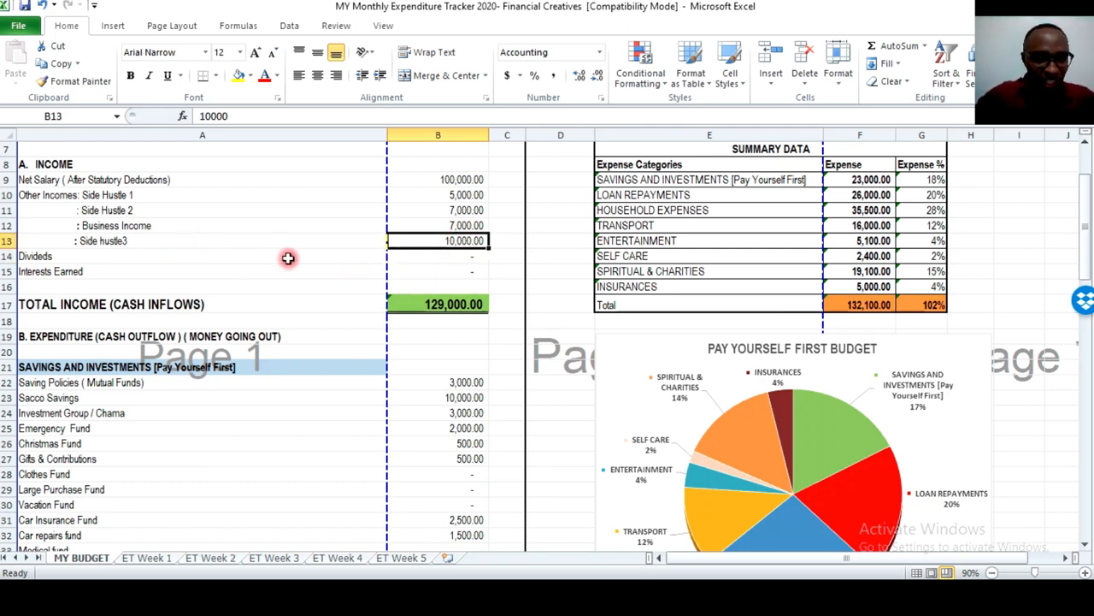
{"action": "scroll", "scroll_direction": "down", "scroll_amount": 3}
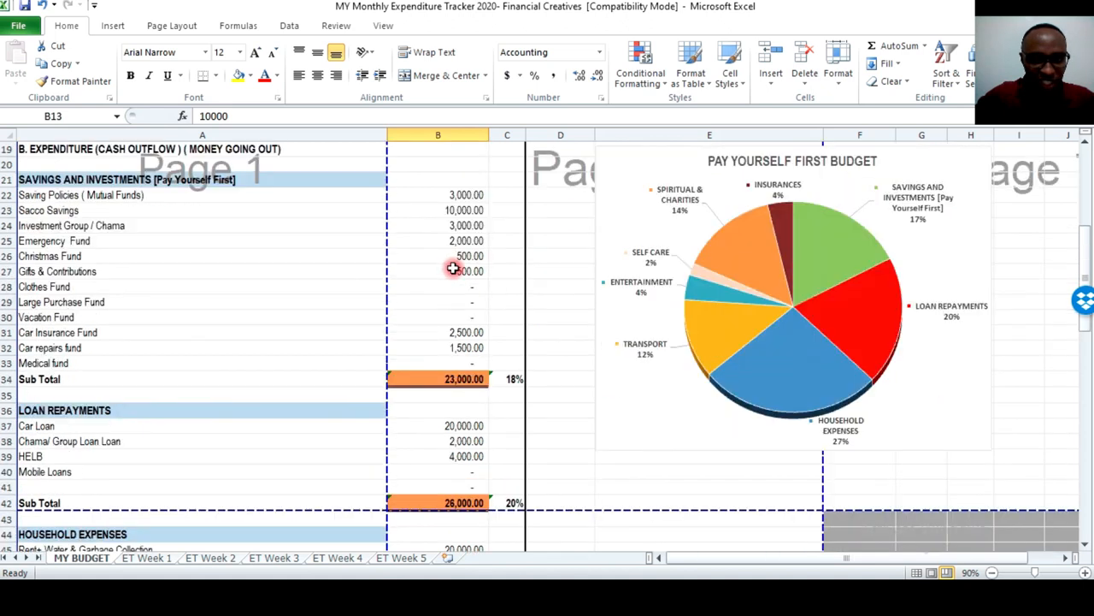
{"action": "scroll", "scroll_direction": "down", "scroll_amount": 3}
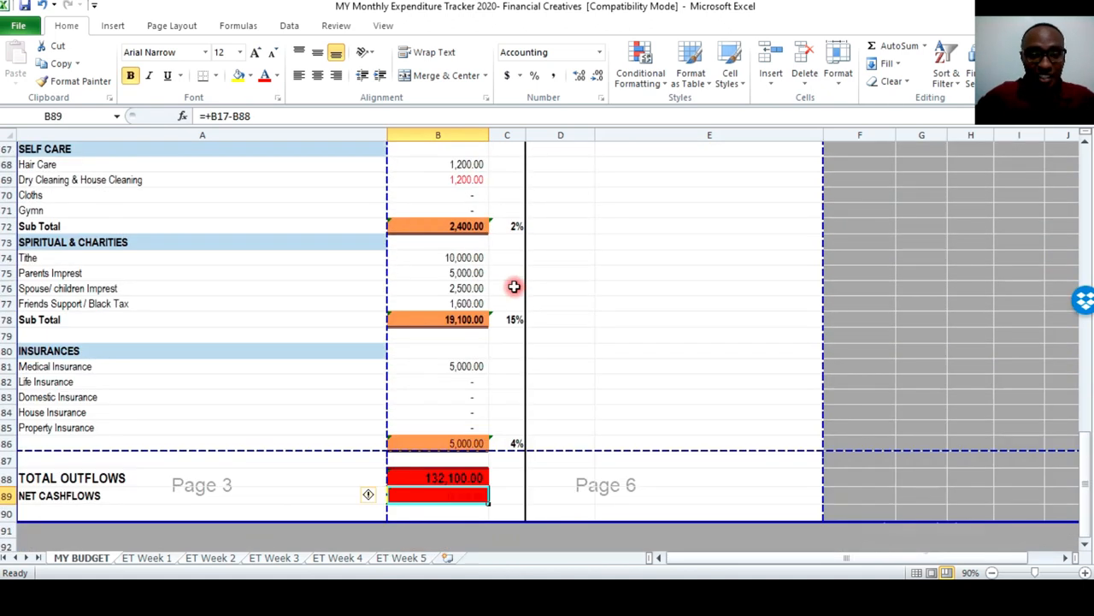
{"action": "mouse_move", "coordinate": [225, 325]}
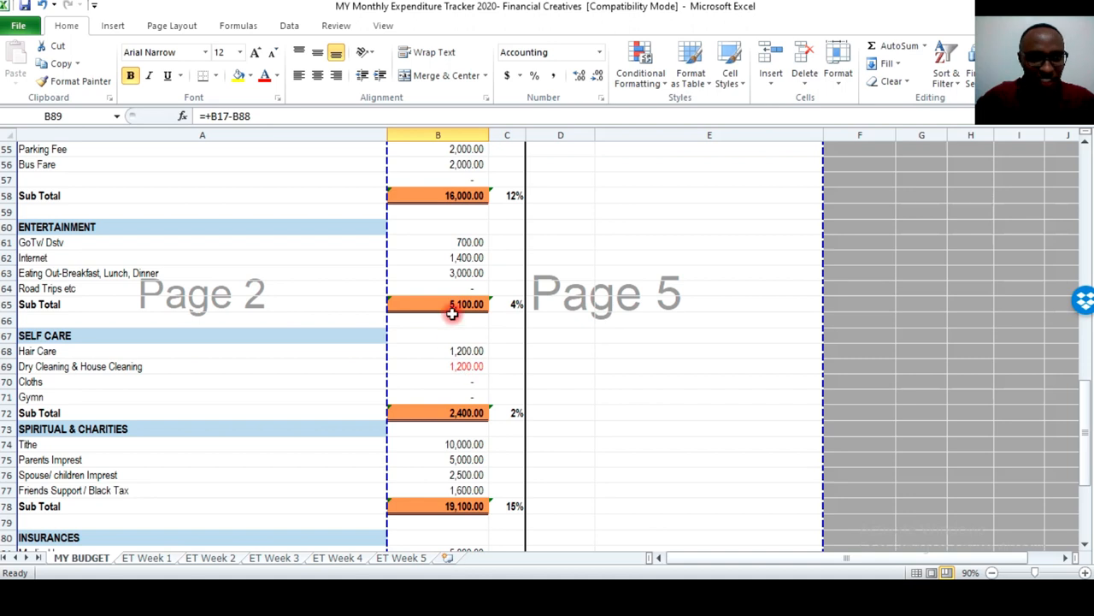
Select the savings amounts from Investment Group / Chama to confirm a 23,000 total.
{"action": "left_click", "coordinate": [438, 272]}
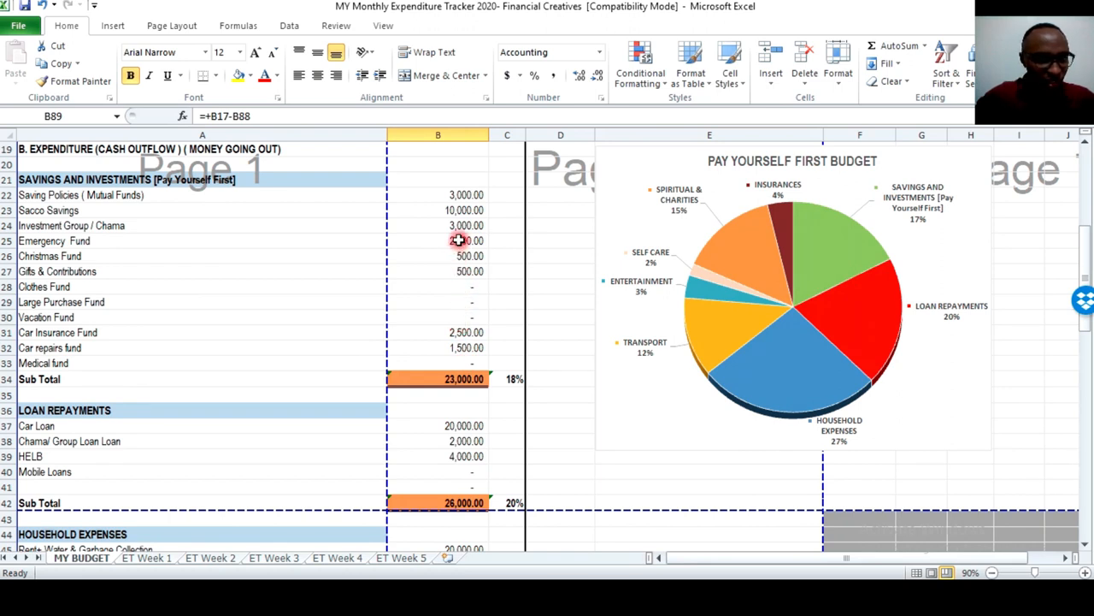
{"action": "left_click", "coordinate": [464, 224]}
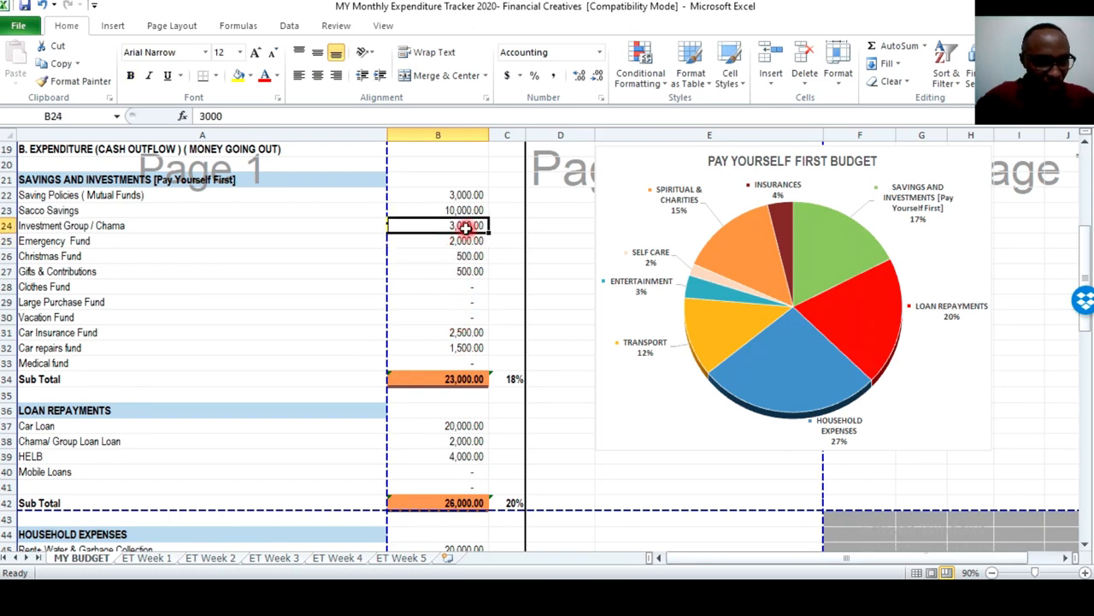
{"action": "mouse_move", "coordinate": [457, 272]}
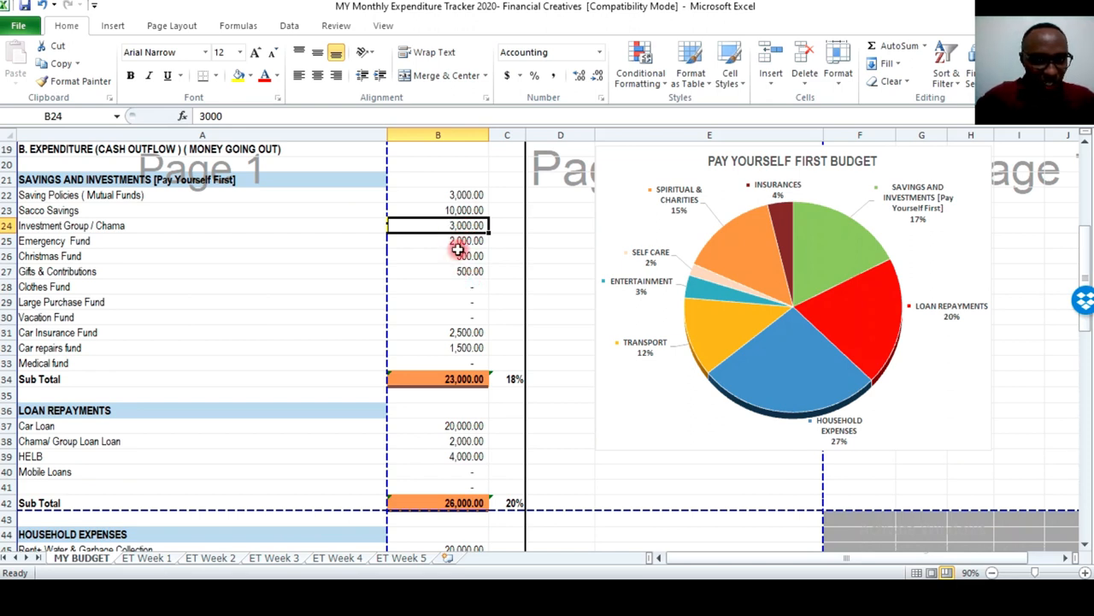
{"action": "left_click_drag", "start_coordinate": [466, 194], "coordinate": [460, 287]}
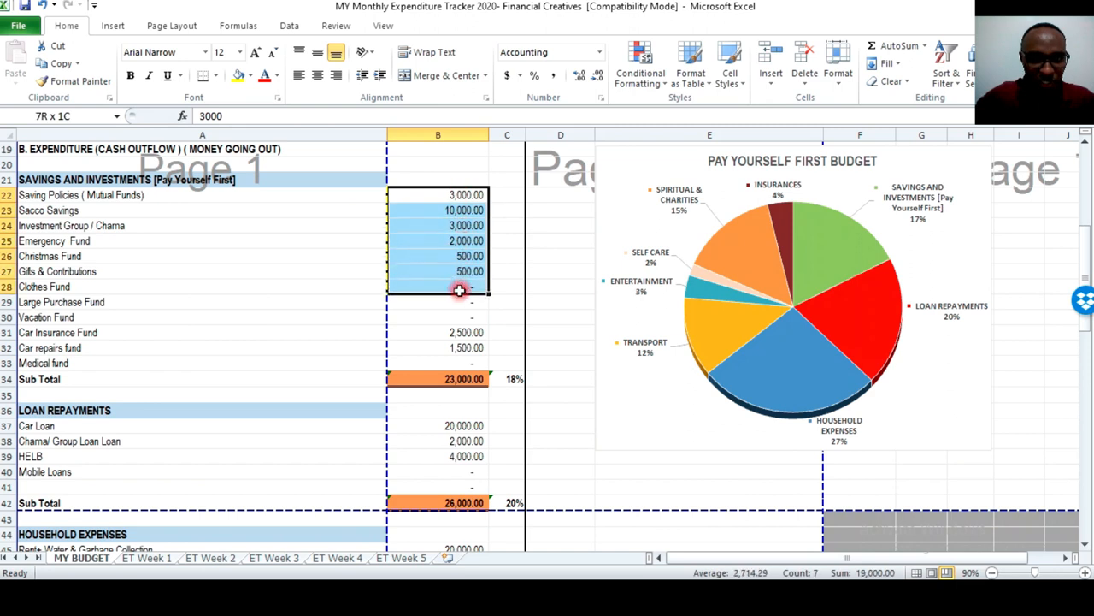
{"action": "scroll", "scroll_direction": "down", "scroll_amount": 3}
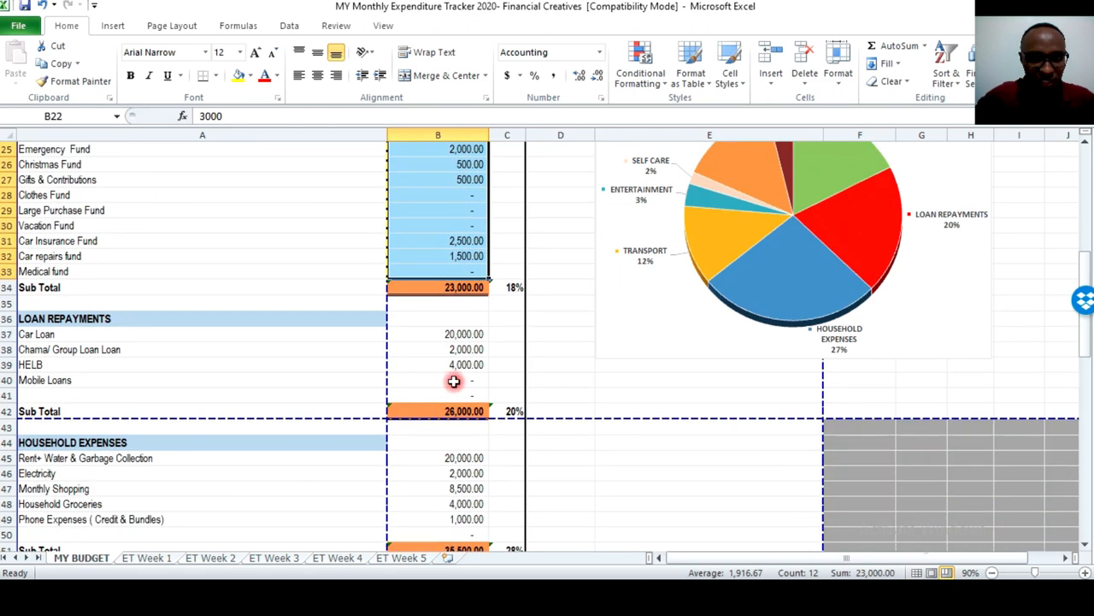
{"action": "mouse_move", "coordinate": [463, 355]}
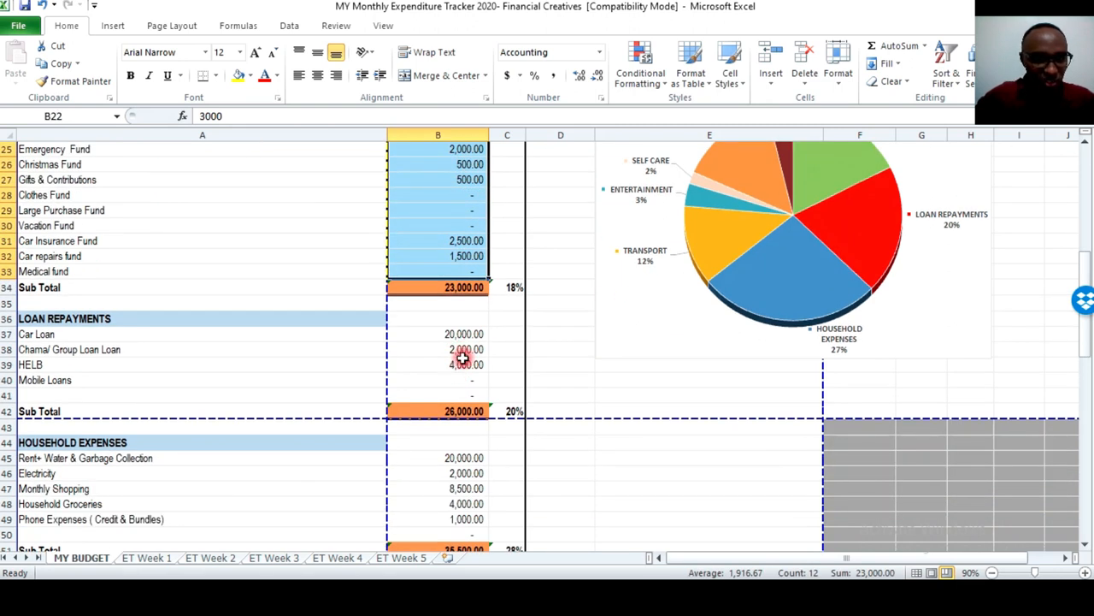
{"action": "mouse_move", "coordinate": [458, 365]}
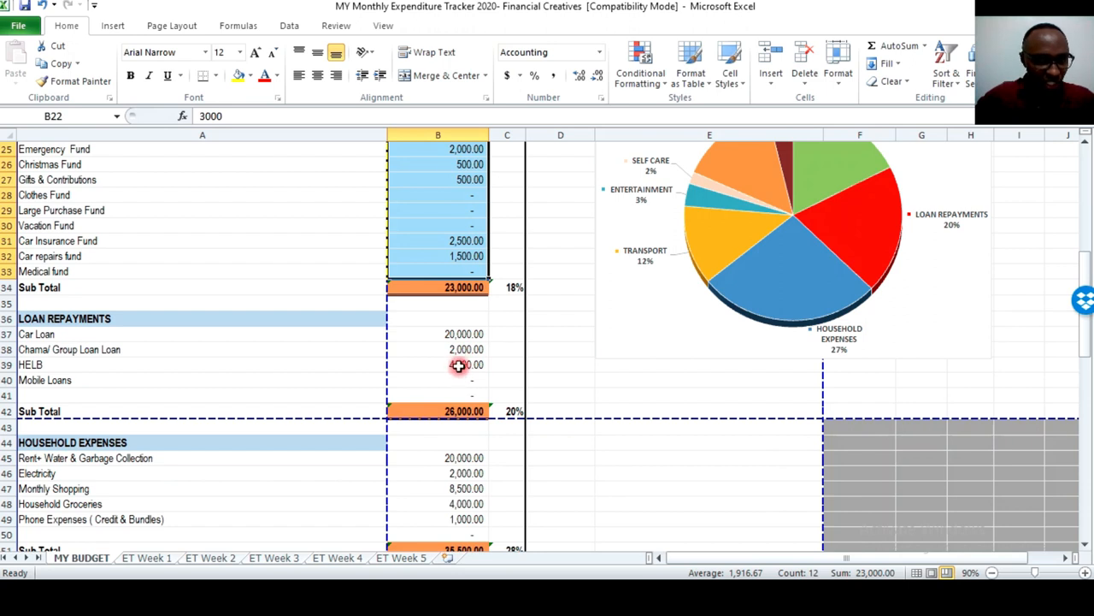
{"action": "scroll", "scroll_direction": "down", "scroll_amount": 3}
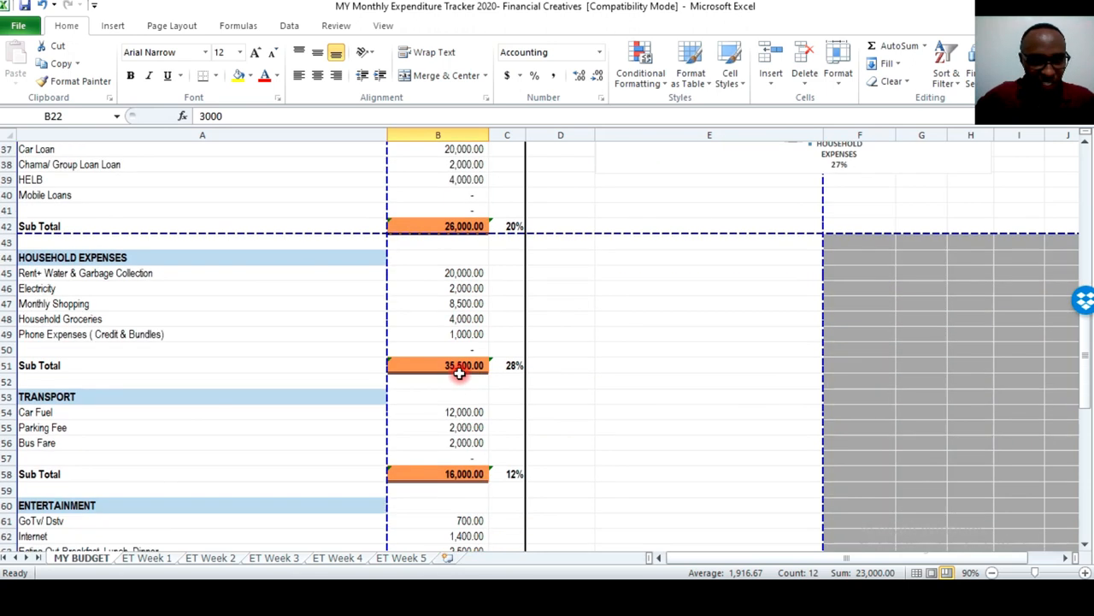
{"action": "mouse_move", "coordinate": [480, 345]}
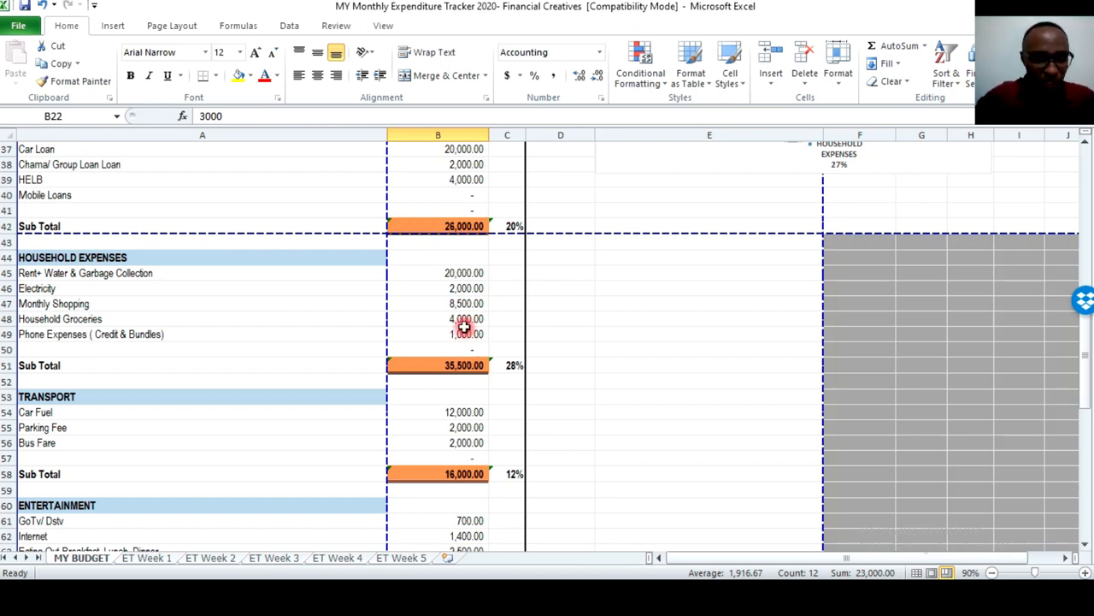
{"action": "mouse_move", "coordinate": [359, 368]}
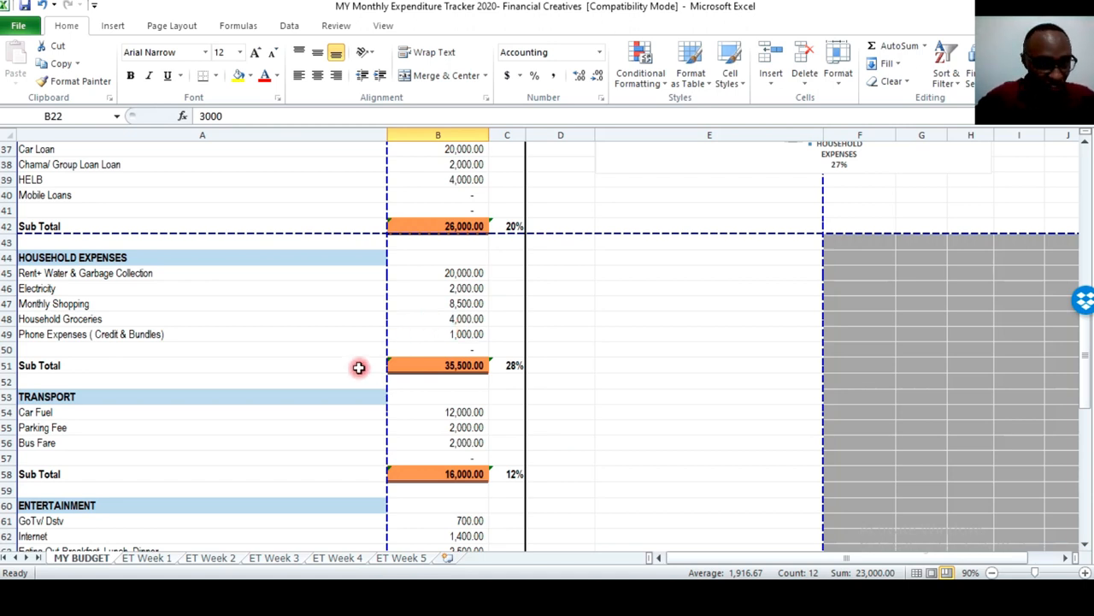
{"action": "mouse_move", "coordinate": [455, 344]}
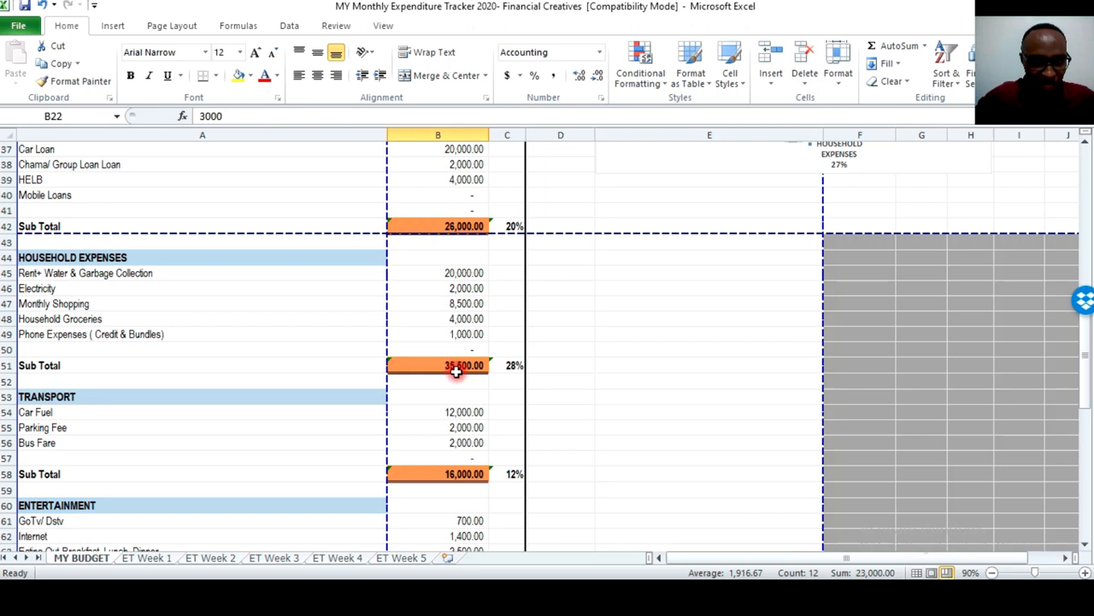
Set the Parking Fee and Bus Fare amounts to 1,200 each.
{"action": "scroll", "scroll_direction": "down", "scroll_amount": 3}
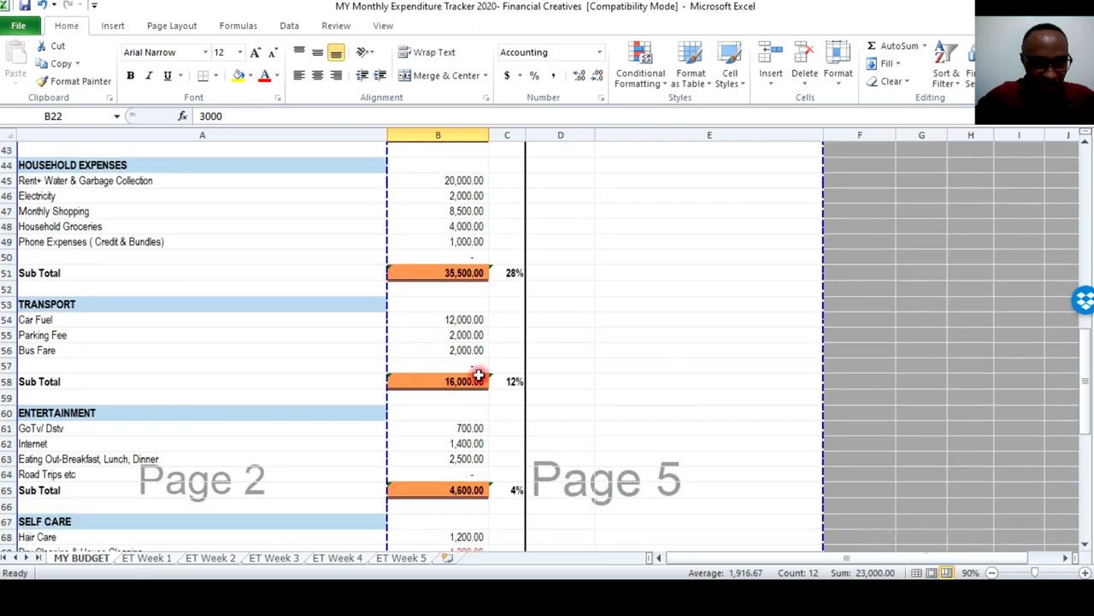
{"action": "left_click", "coordinate": [438, 334]}
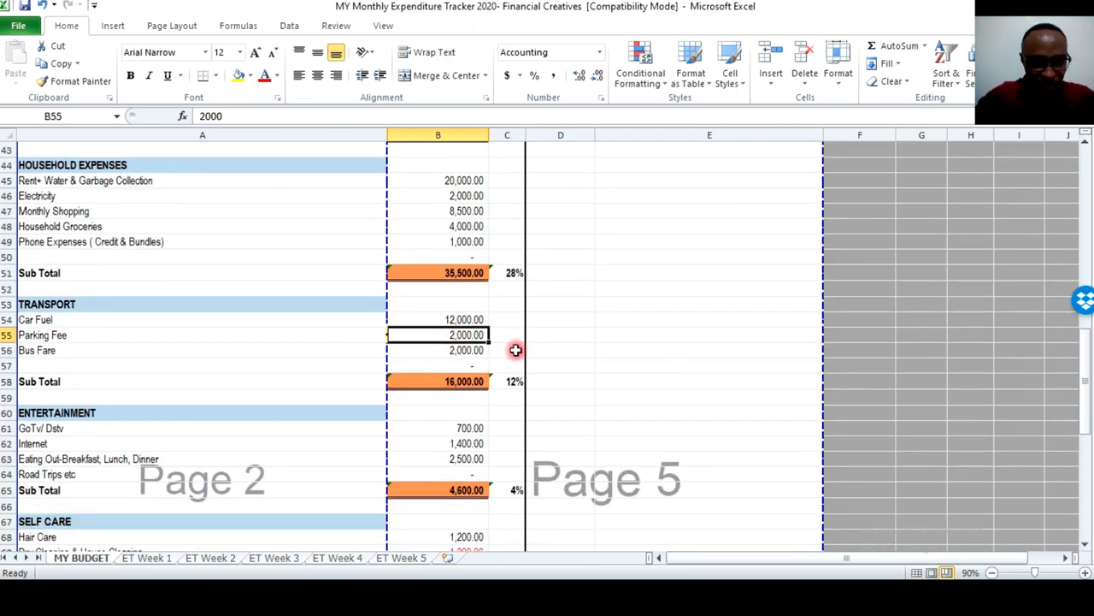
{"action": "type", "text": "1200"}
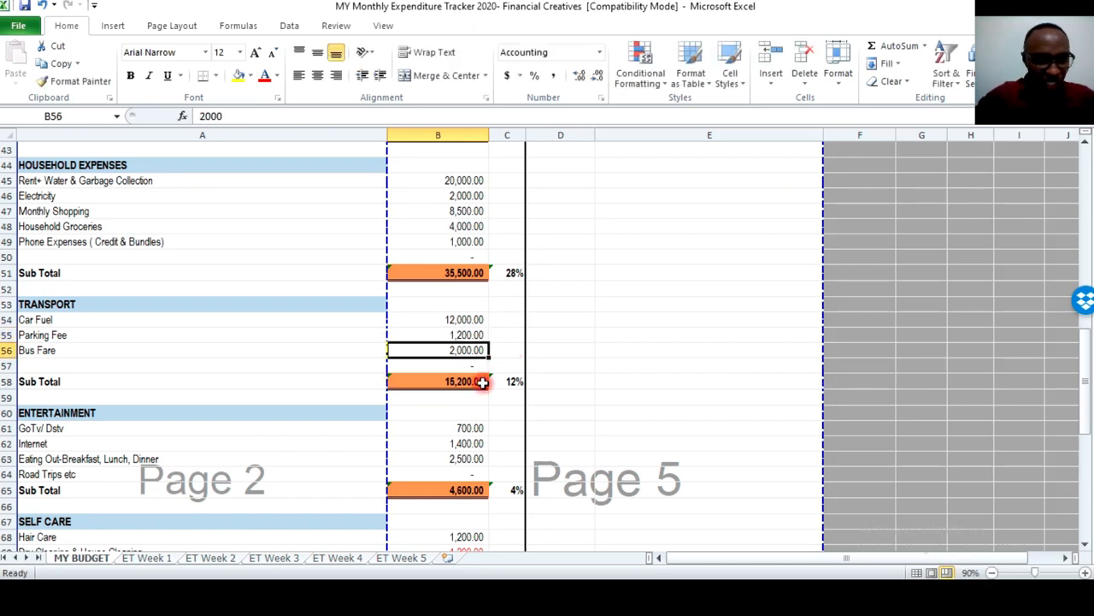
{"action": "type", "text": "1200"}
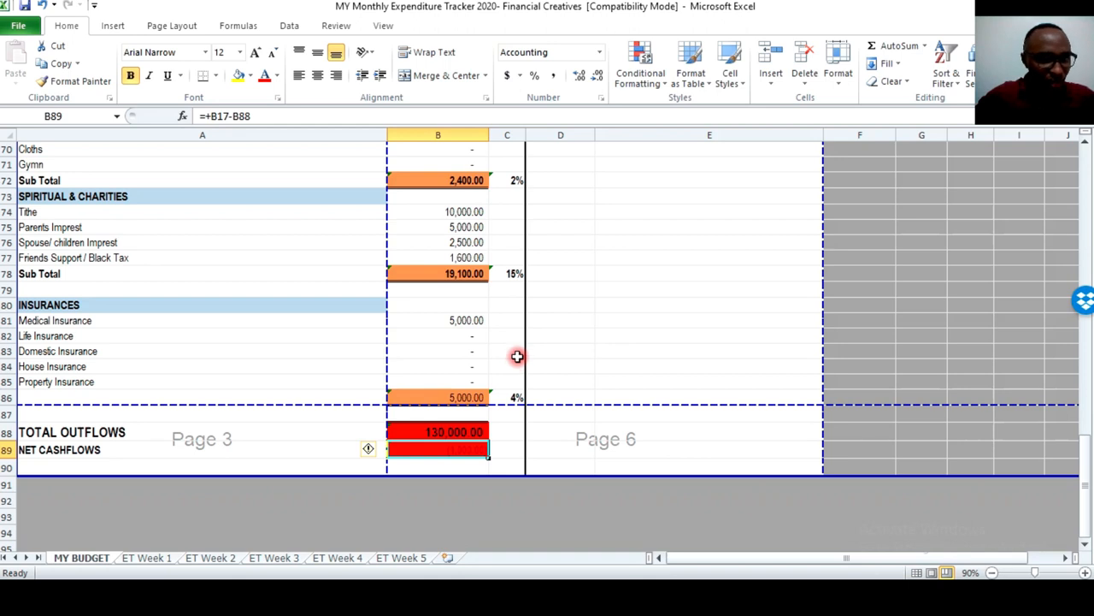
{"action": "mouse_move", "coordinate": [437, 307]}
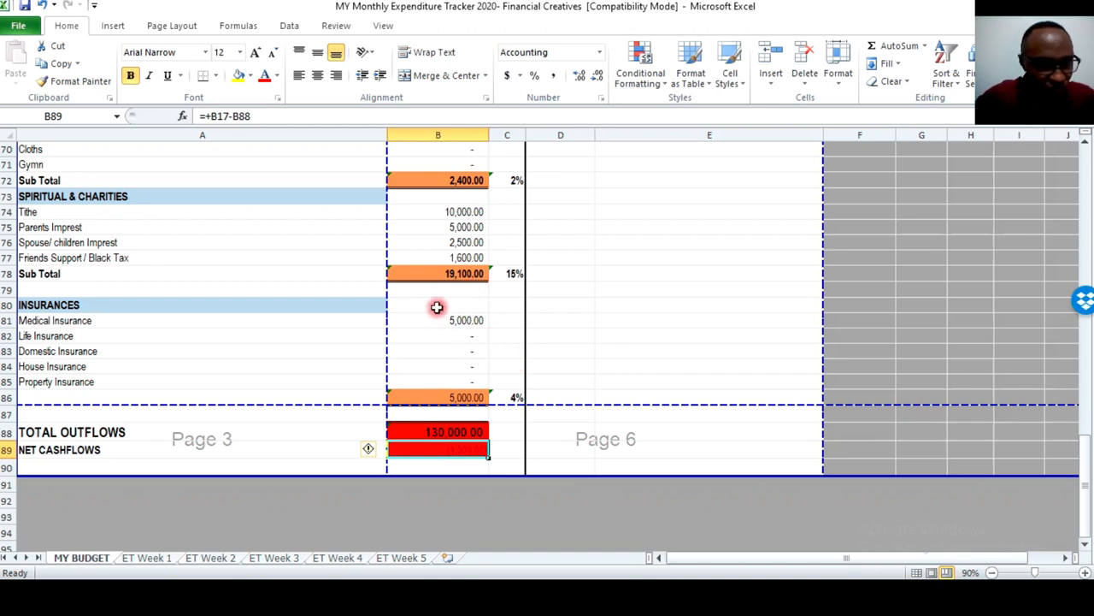
Lower Spouse/children Imprest to 2,000 and Internet to 1,000.
{"action": "left_click", "coordinate": [460, 257]}
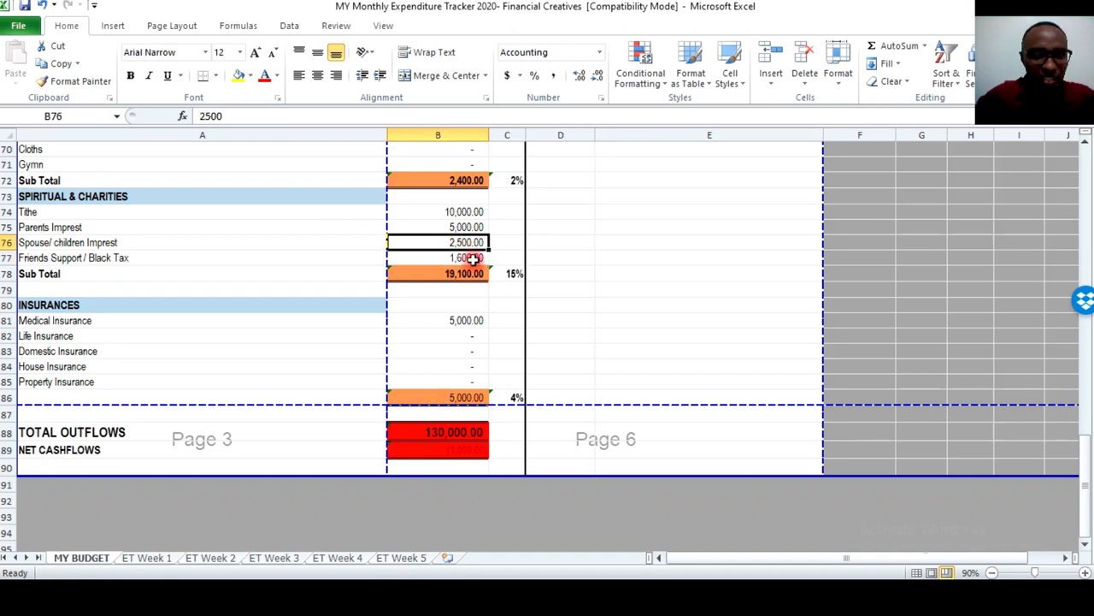
{"action": "type", "text": "200"}
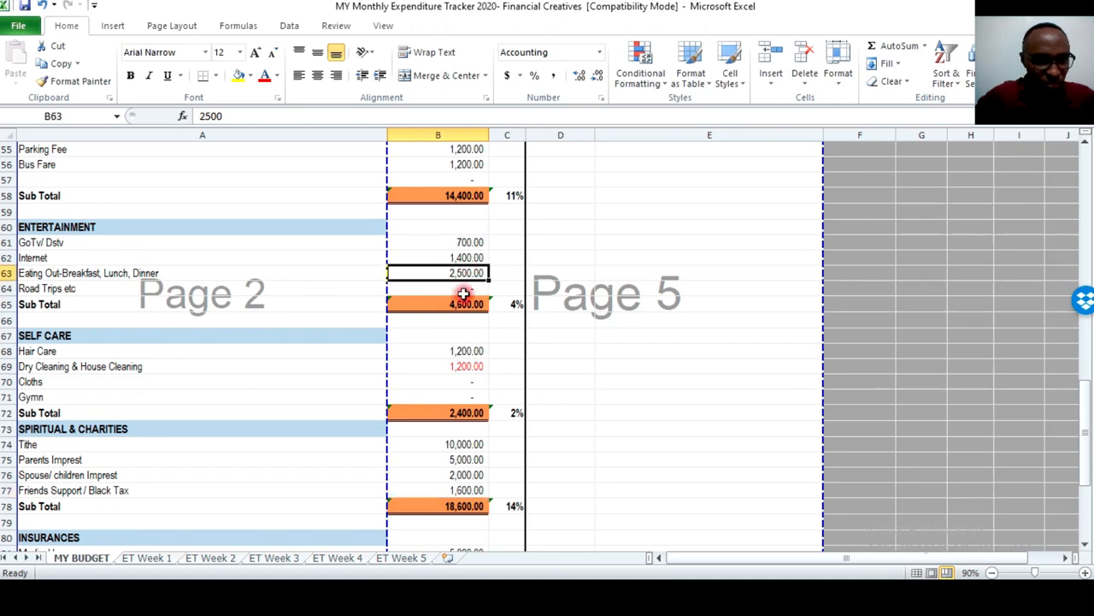
{"action": "left_click", "coordinate": [438, 258]}
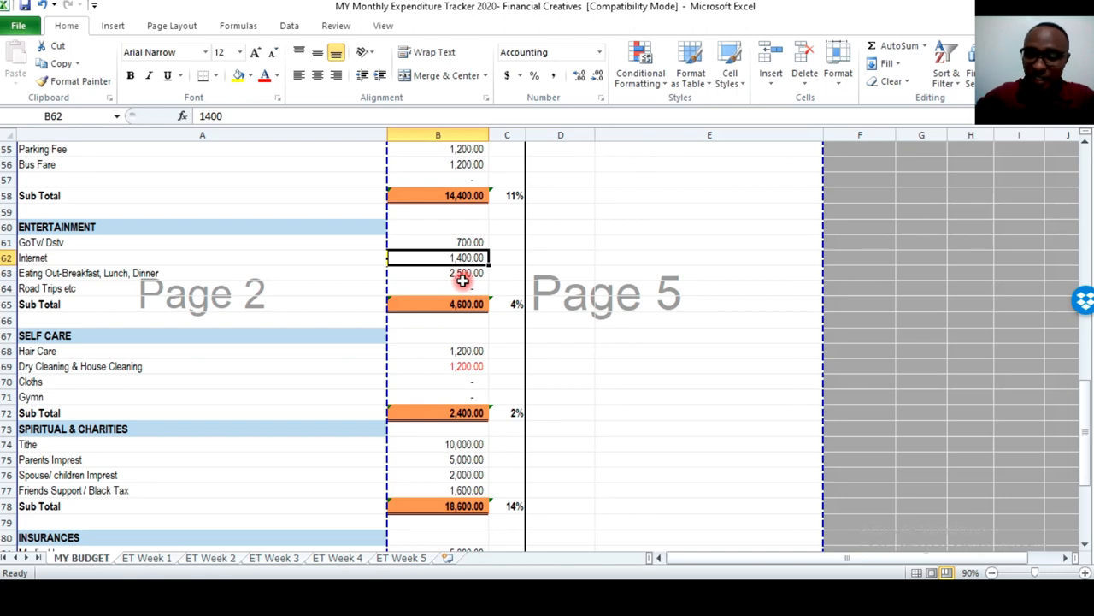
{"action": "left_click", "coordinate": [462, 273]}
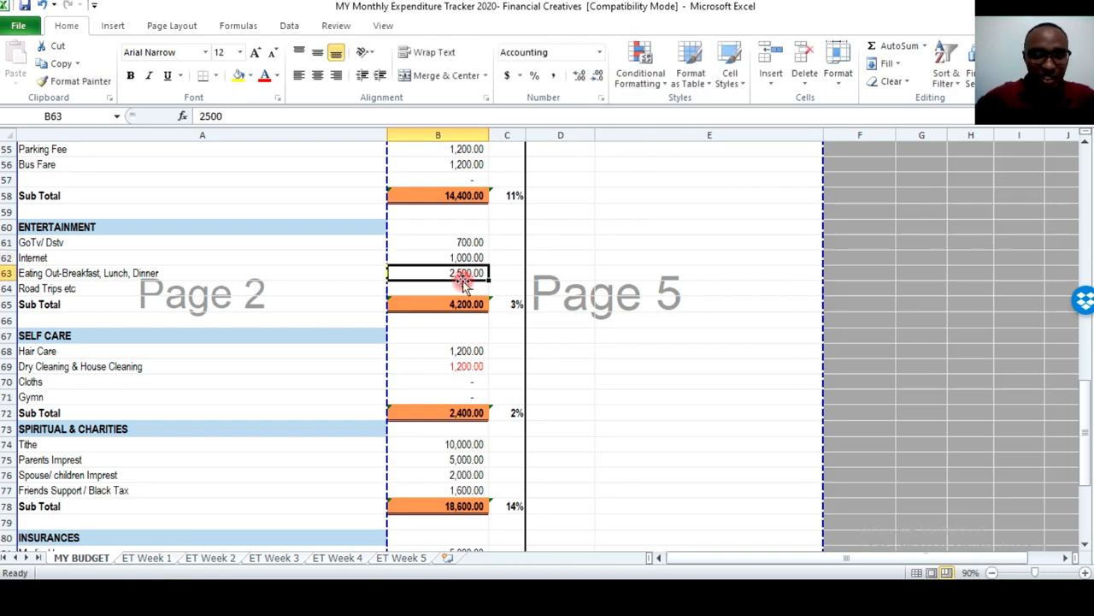
Reduce Friends Support / Black Tax to 1,400.
{"action": "scroll", "scroll_direction": "down", "scroll_amount": 3}
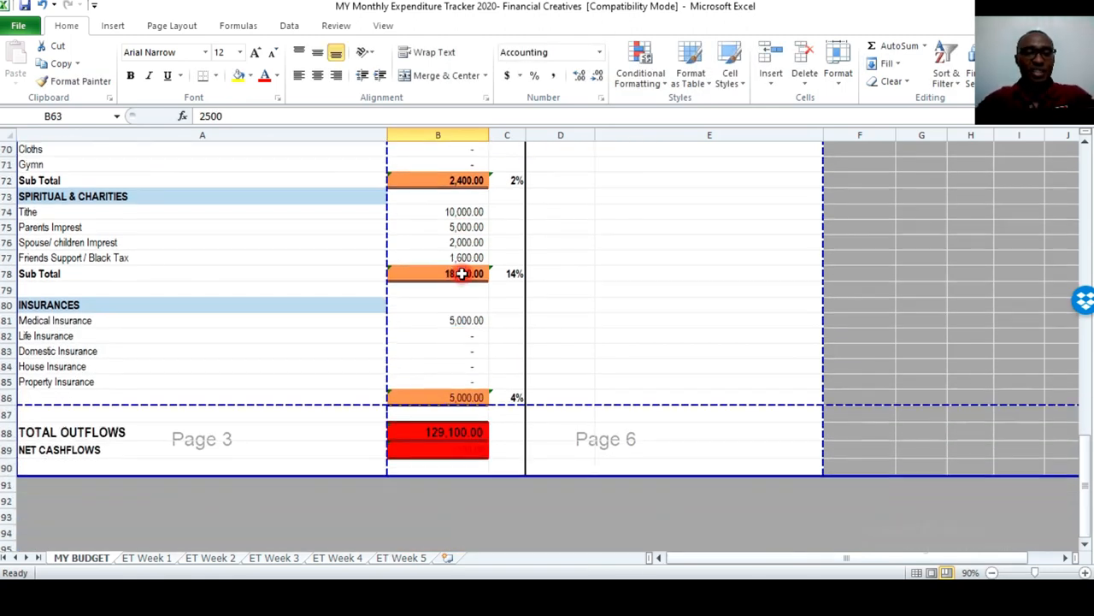
{"action": "scroll", "scroll_direction": "down", "scroll_amount": 3}
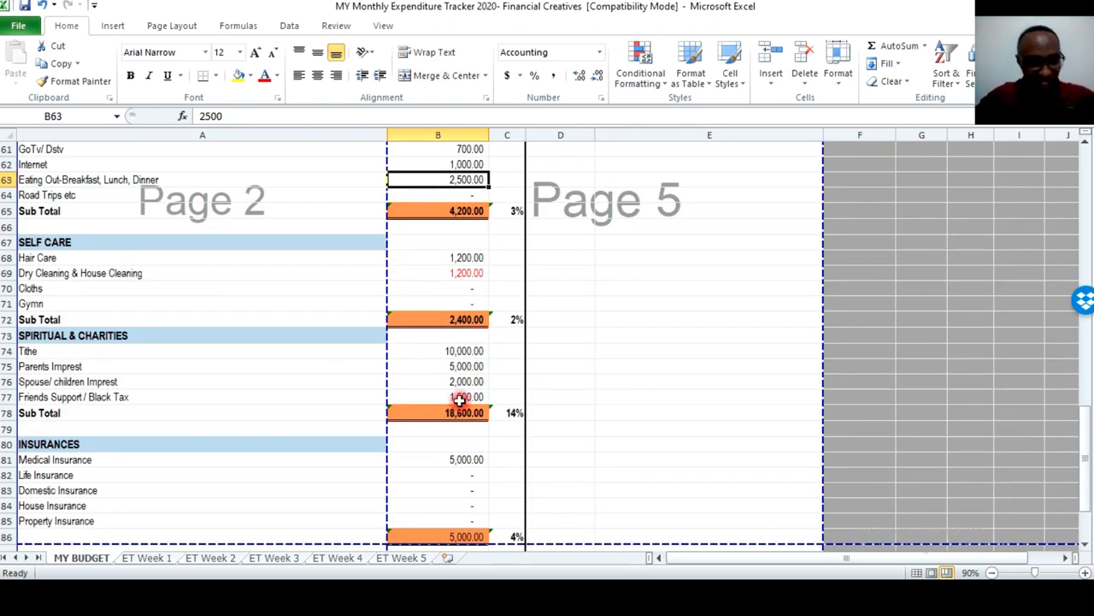
{"action": "left_click", "coordinate": [438, 396]}
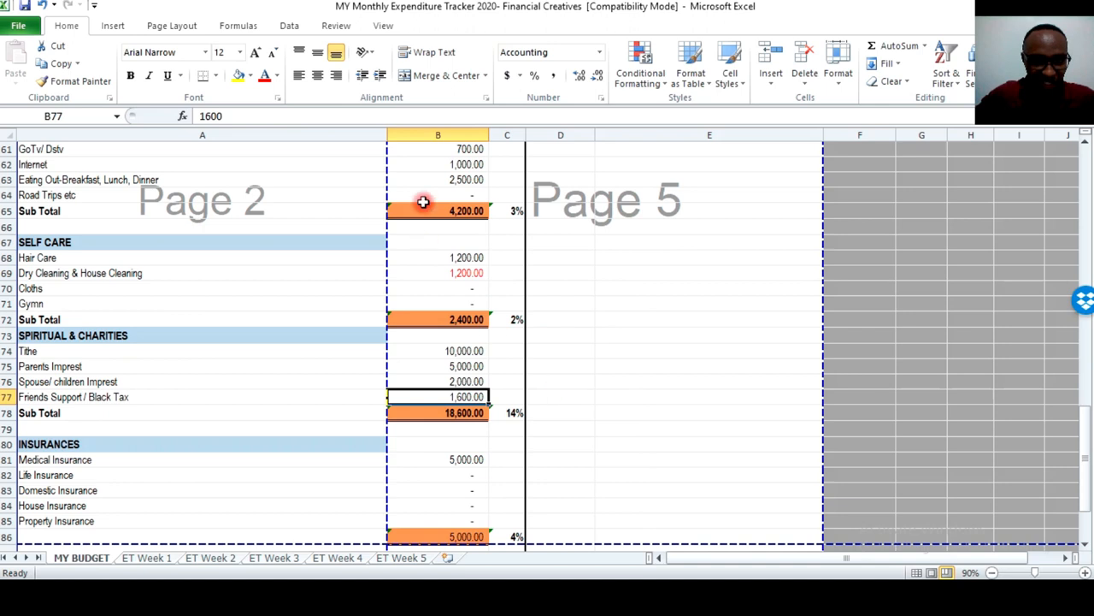
{"action": "type", "text": "1"}
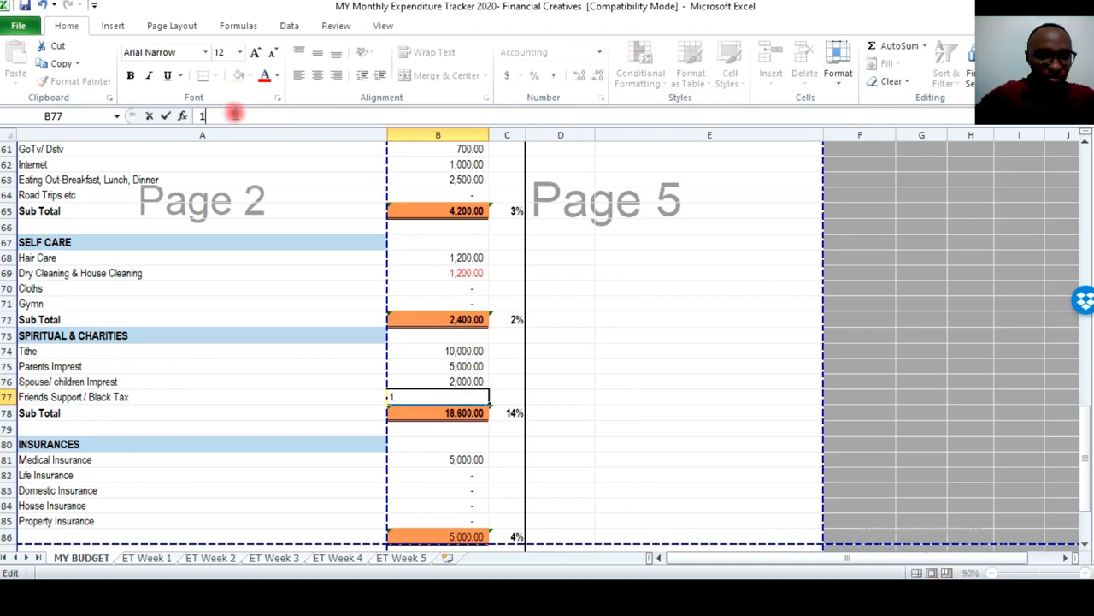
{"action": "type", "text": "5"}
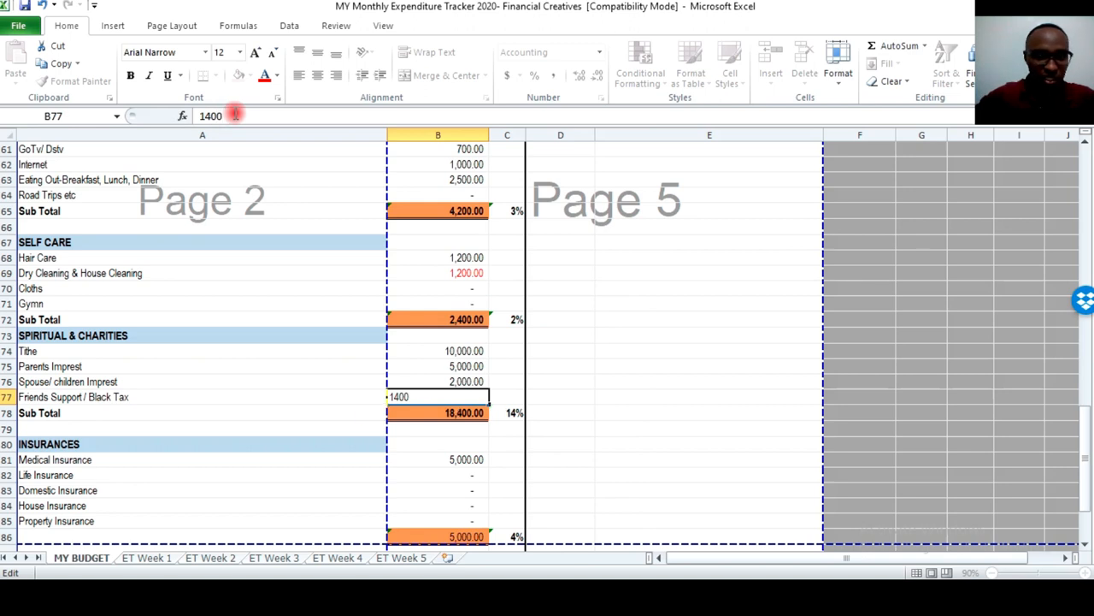
{"action": "key", "text": "Enter"}
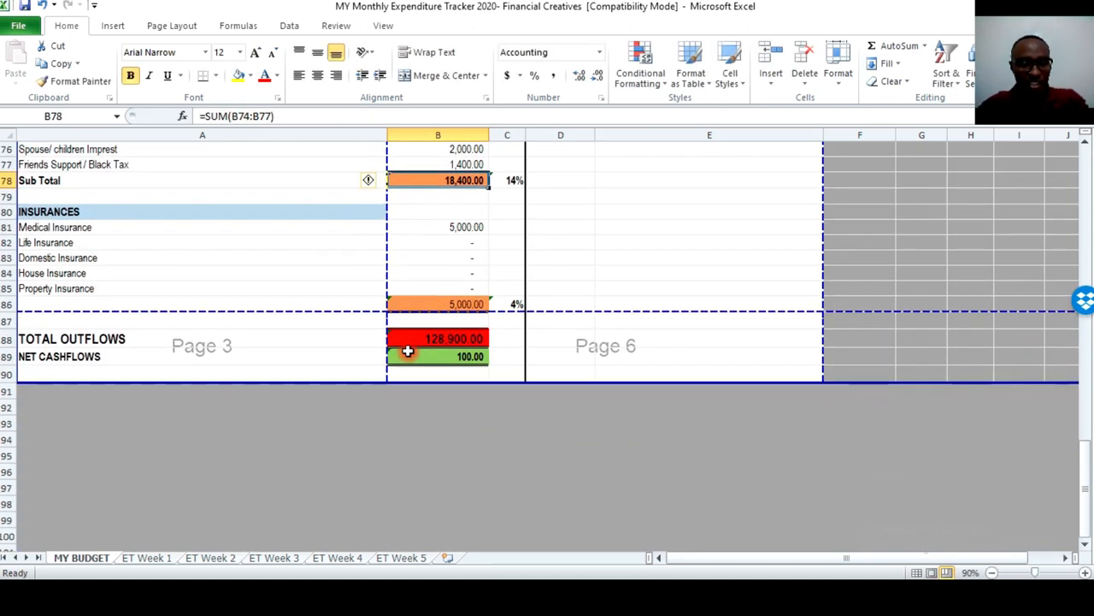
{"action": "left_click", "coordinate": [446, 356]}
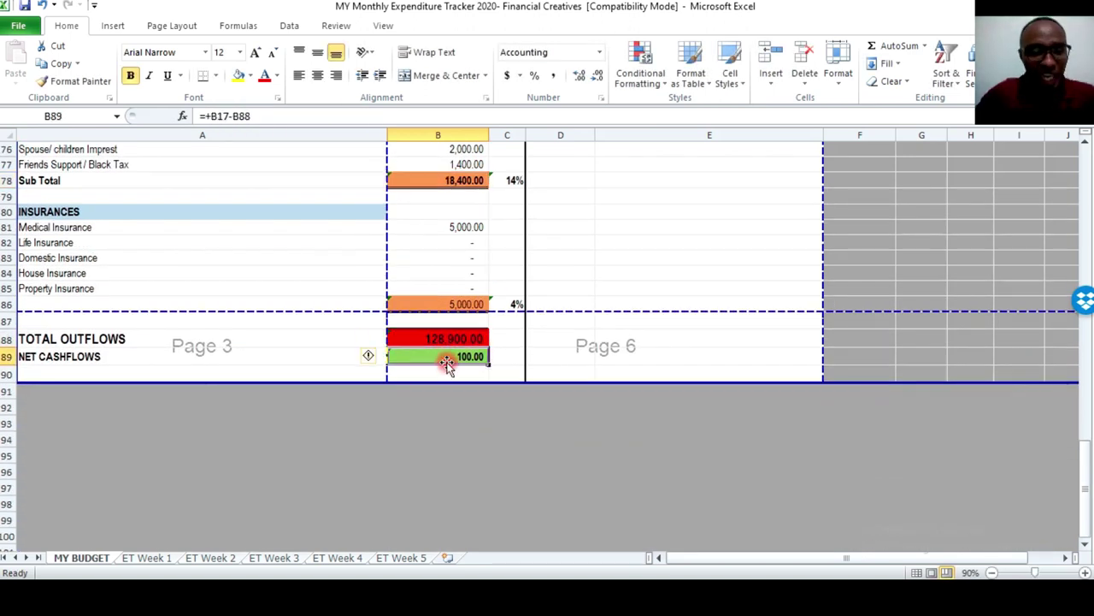
{"action": "mouse_move", "coordinate": [497, 357]}
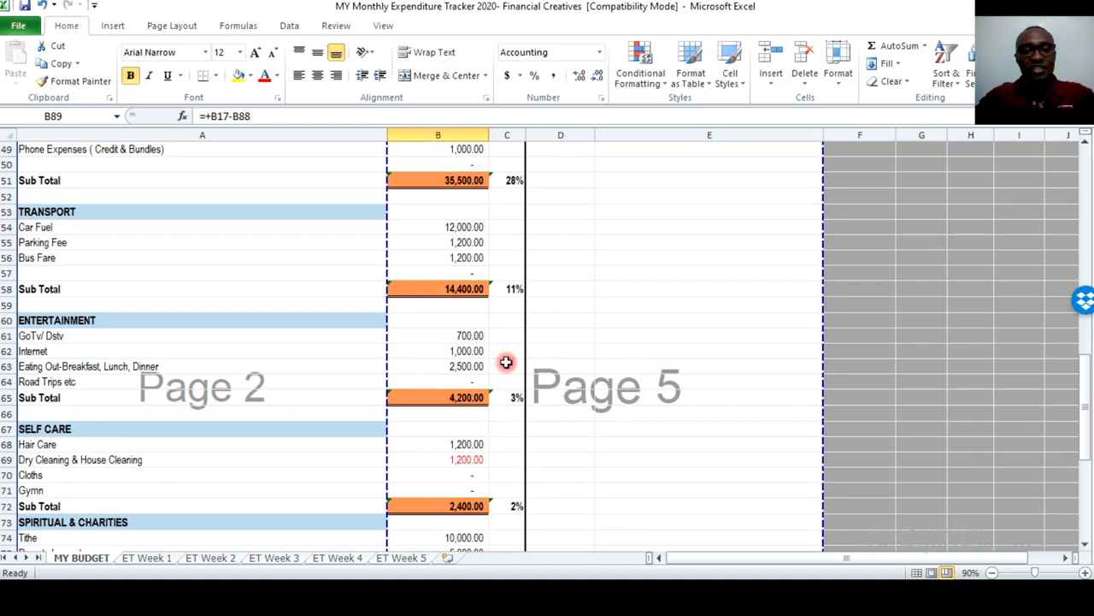
{"action": "mouse_move", "coordinate": [491, 384]}
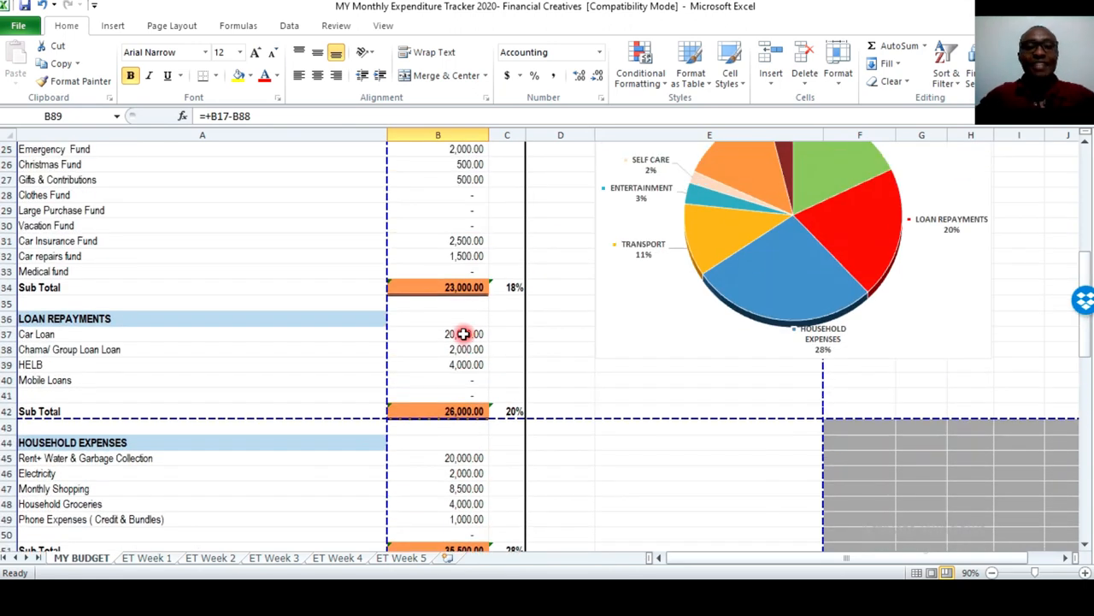
{"action": "scroll", "scroll_direction": "up", "scroll_amount": 3}
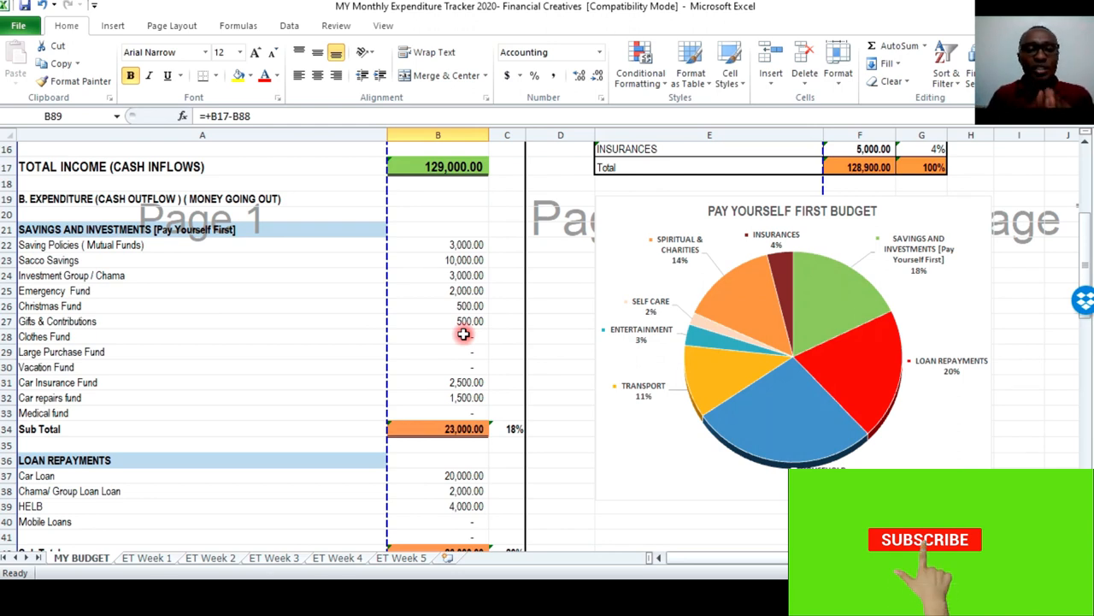
{"action": "left_click", "coordinate": [925, 538]}
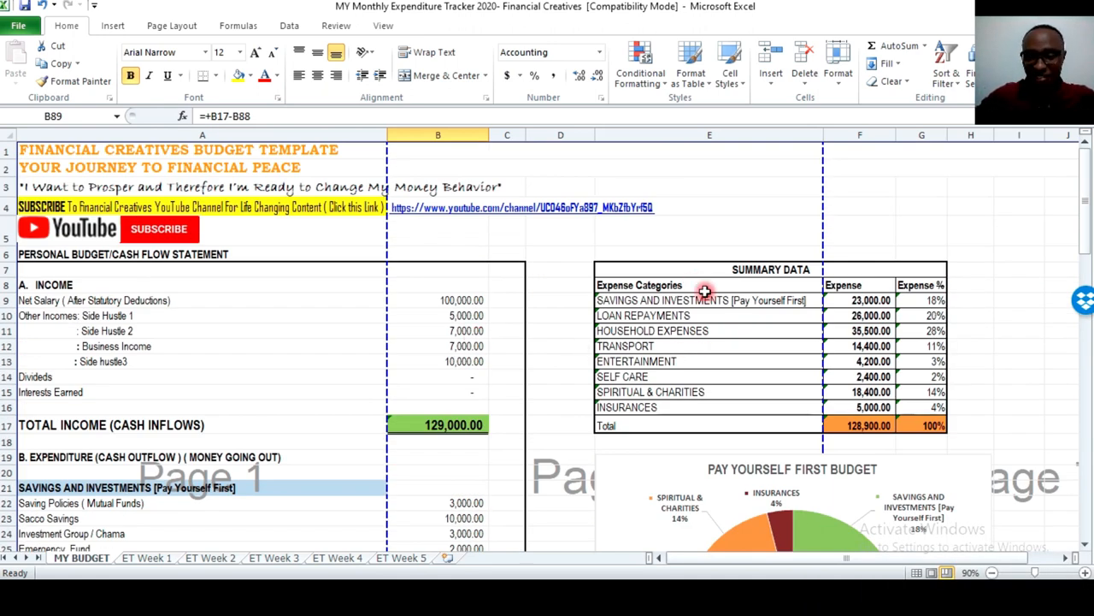
{"action": "scroll", "scroll_direction": "down", "scroll_amount": 3}
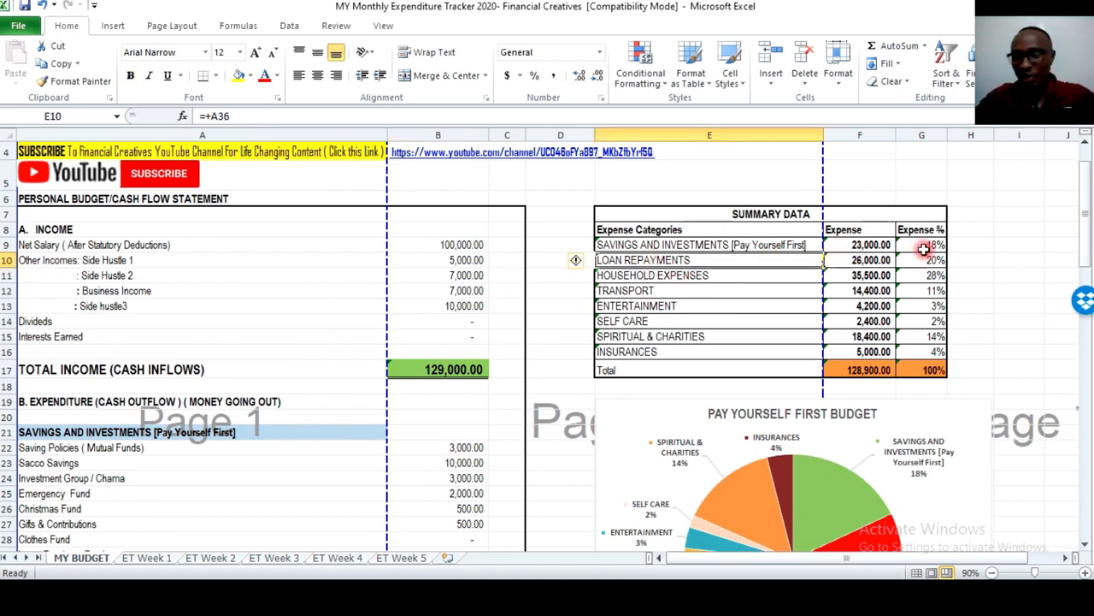
{"action": "left_click", "coordinate": [925, 246]}
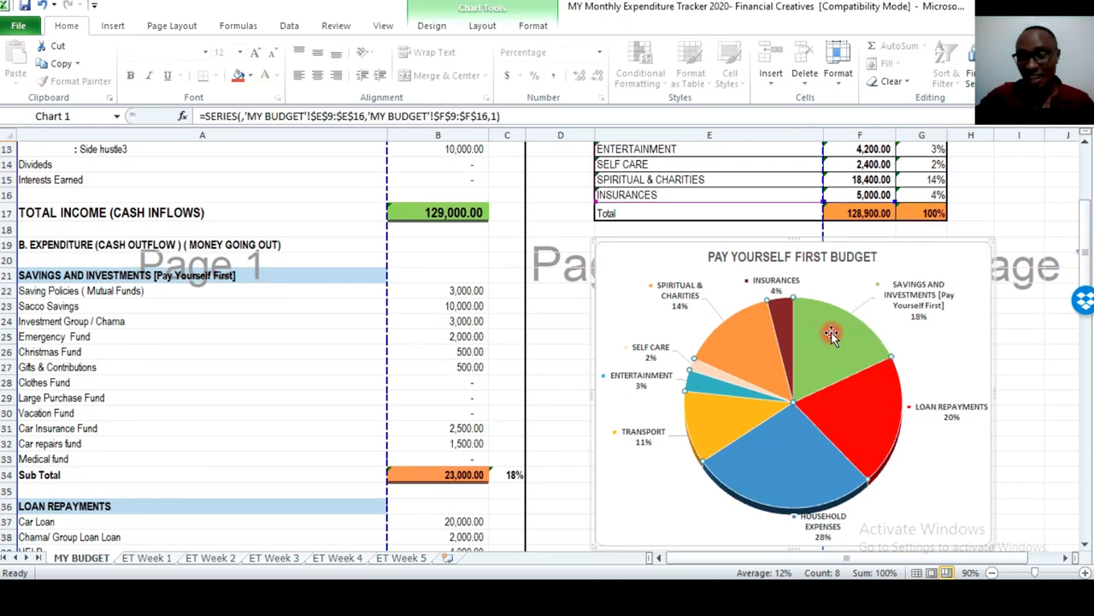
{"action": "mouse_move", "coordinate": [828, 336]}
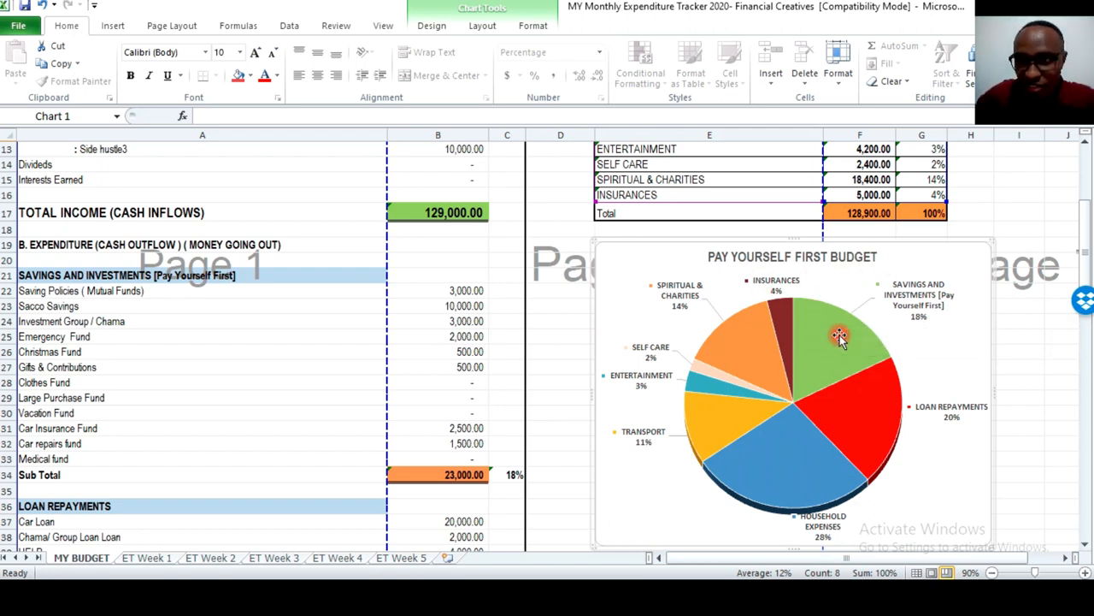
{"action": "left_click", "coordinate": [815, 346]}
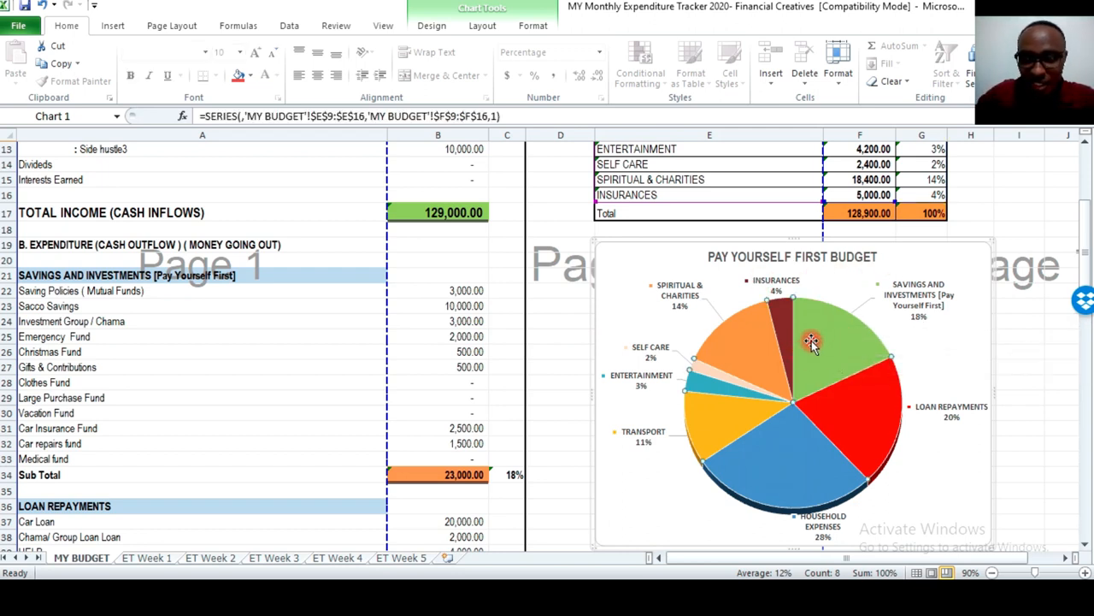
{"action": "mouse_move", "coordinate": [915, 295]}
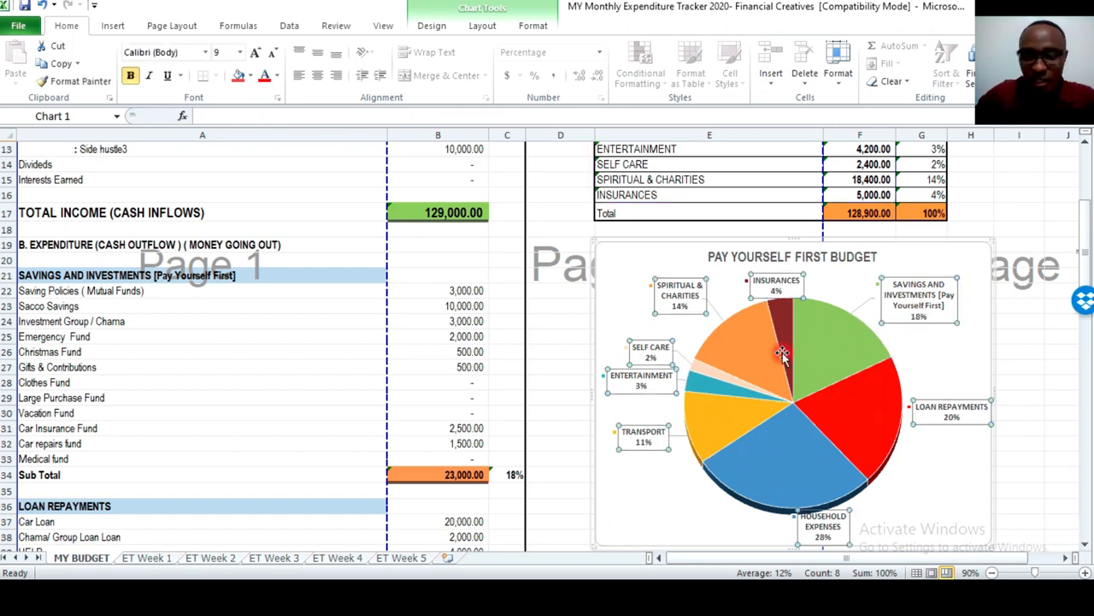
{"action": "mouse_move", "coordinate": [665, 283]}
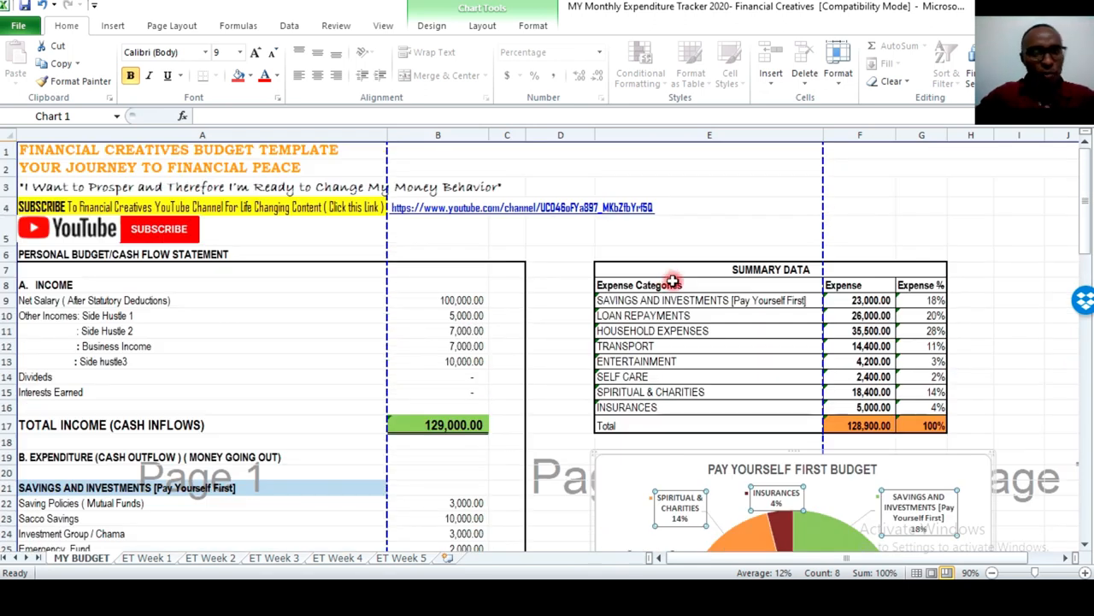
{"action": "scroll", "scroll_direction": "down", "scroll_amount": 3}
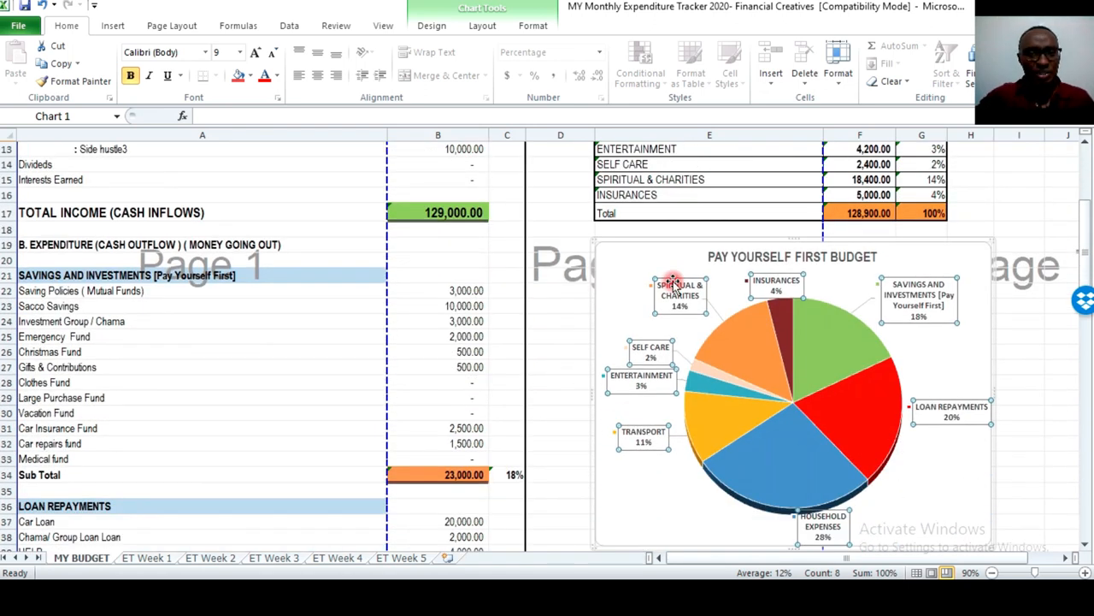
{"action": "scroll", "scroll_direction": "down", "scroll_amount": 3}
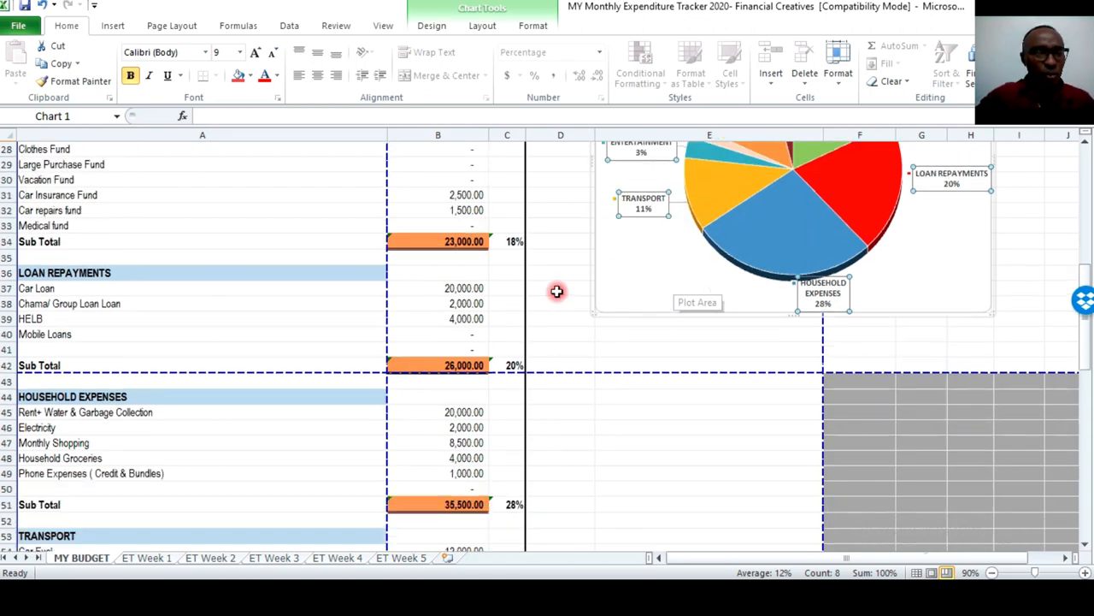
{"action": "scroll", "scroll_direction": "down", "scroll_amount": 3}
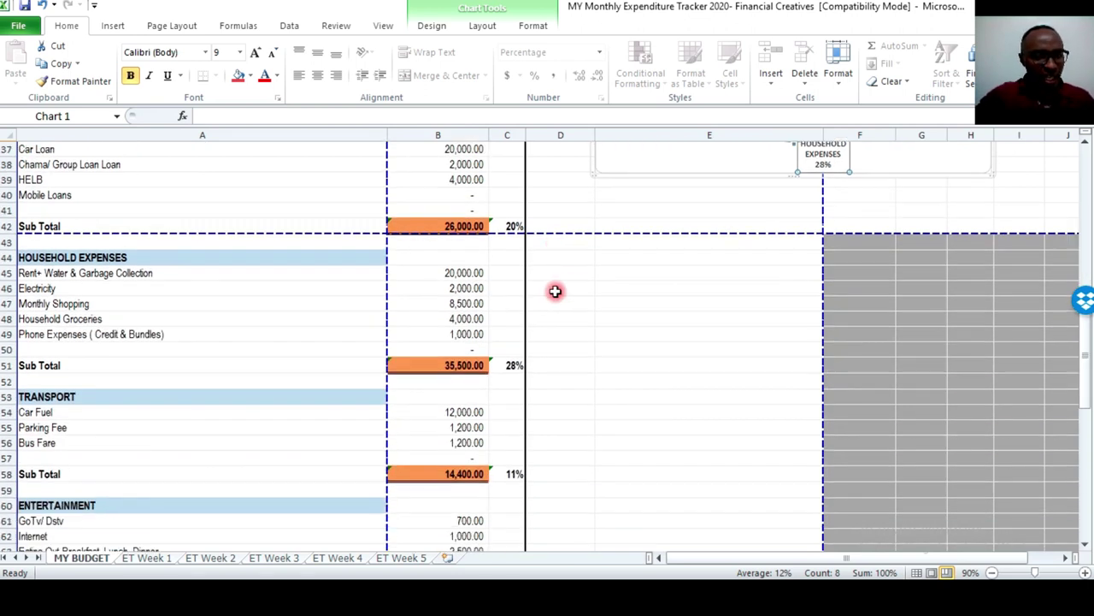
{"action": "left_click", "coordinate": [438, 165]}
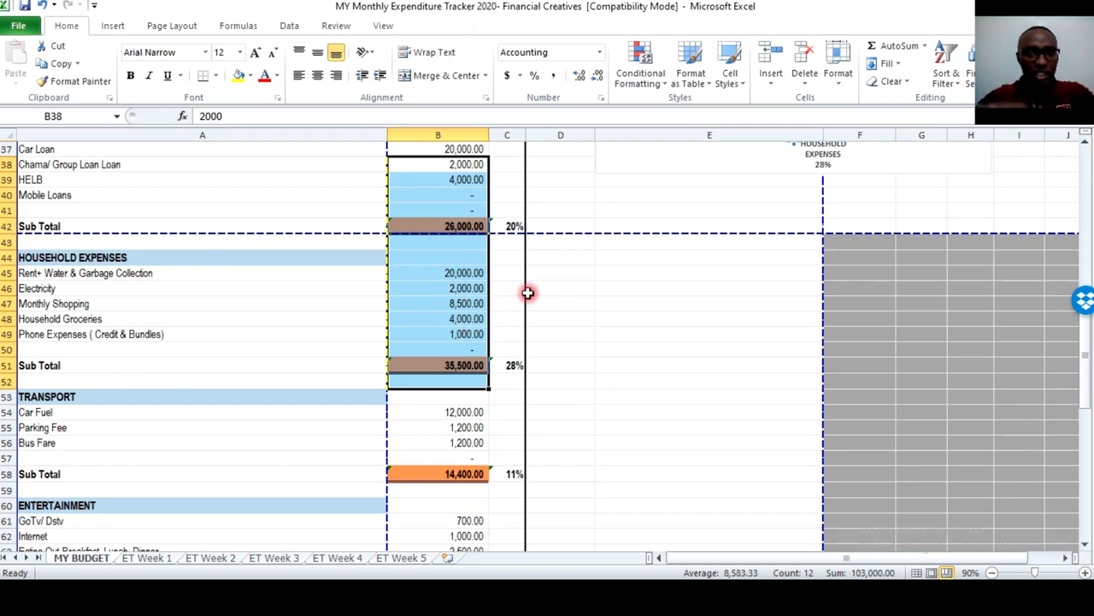
{"action": "scroll", "scroll_direction": "down", "scroll_amount": 3}
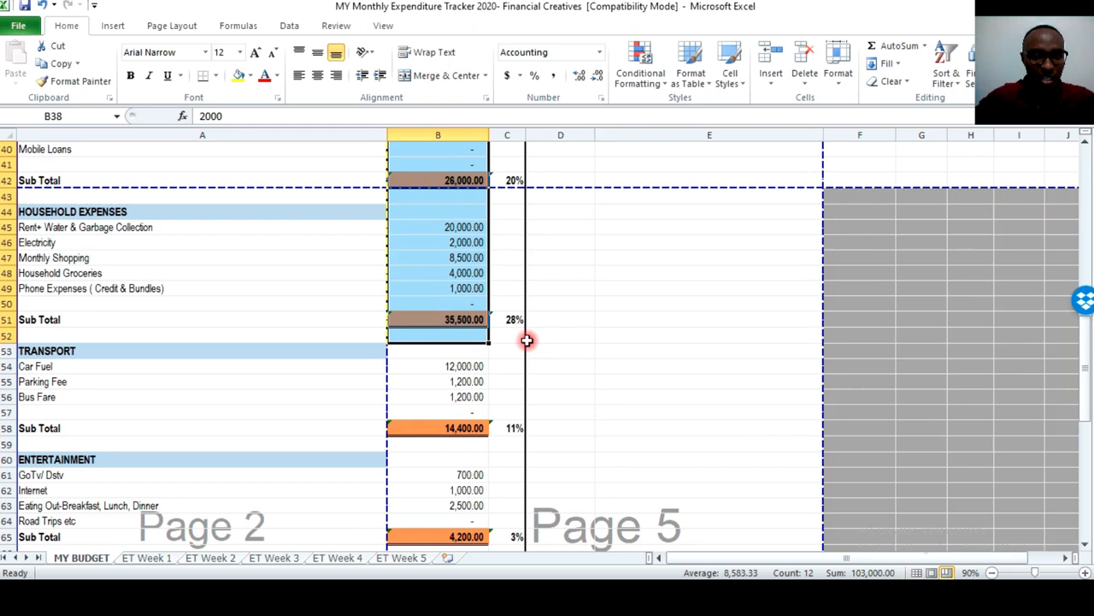
{"action": "scroll", "scroll_direction": "down", "scroll_amount": 3}
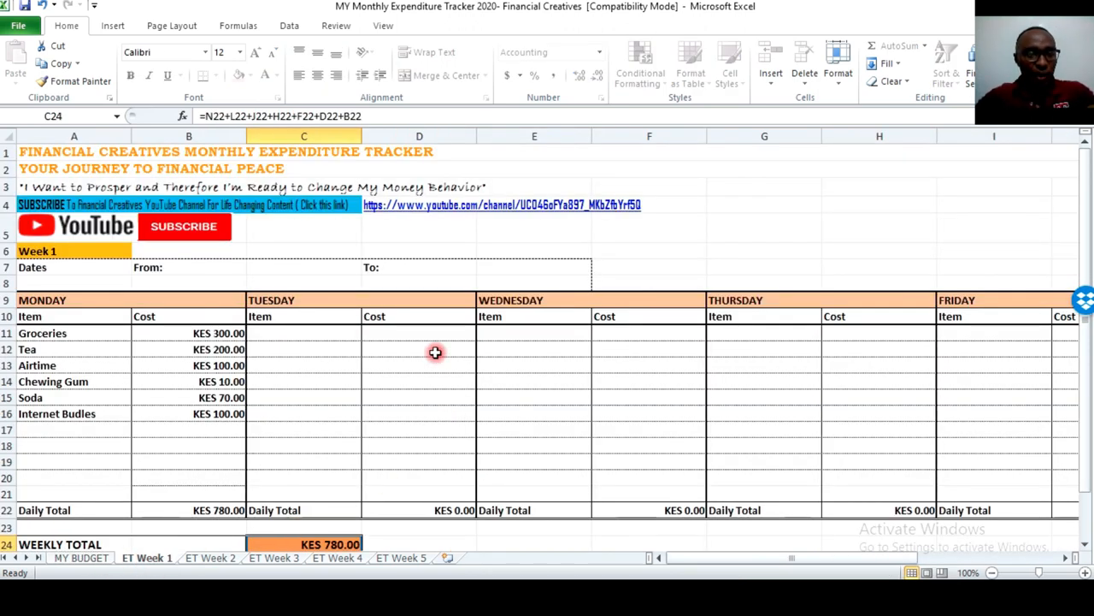
{"action": "mouse_move", "coordinate": [171, 400]}
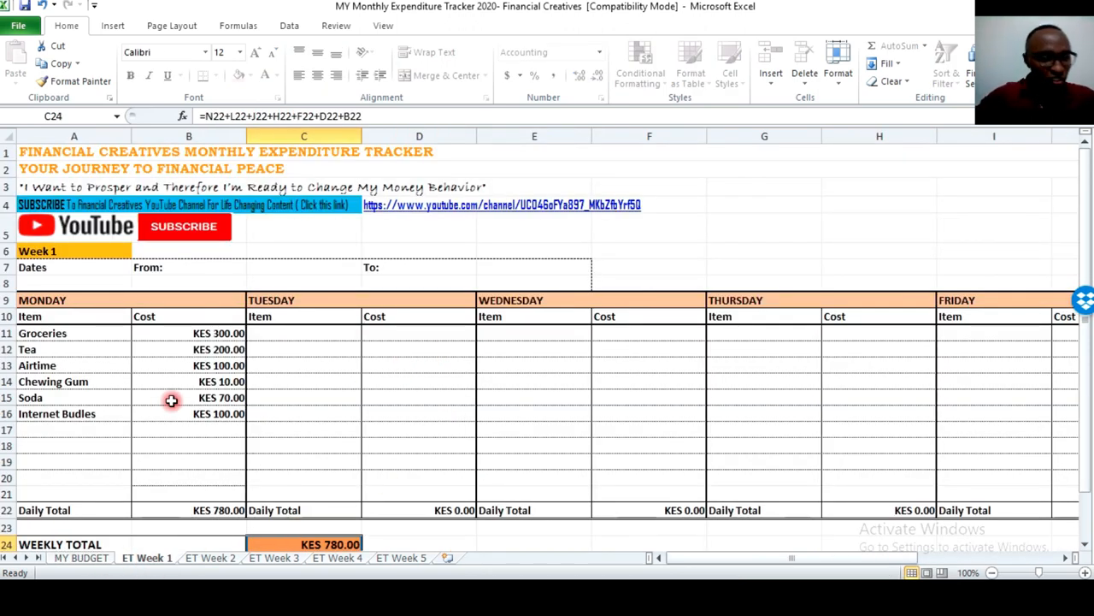
Check the blank ET Week 4 and Week 5 trackers, then return to ET Week 1.
{"action": "scroll", "scroll_direction": "down", "scroll_amount": 3}
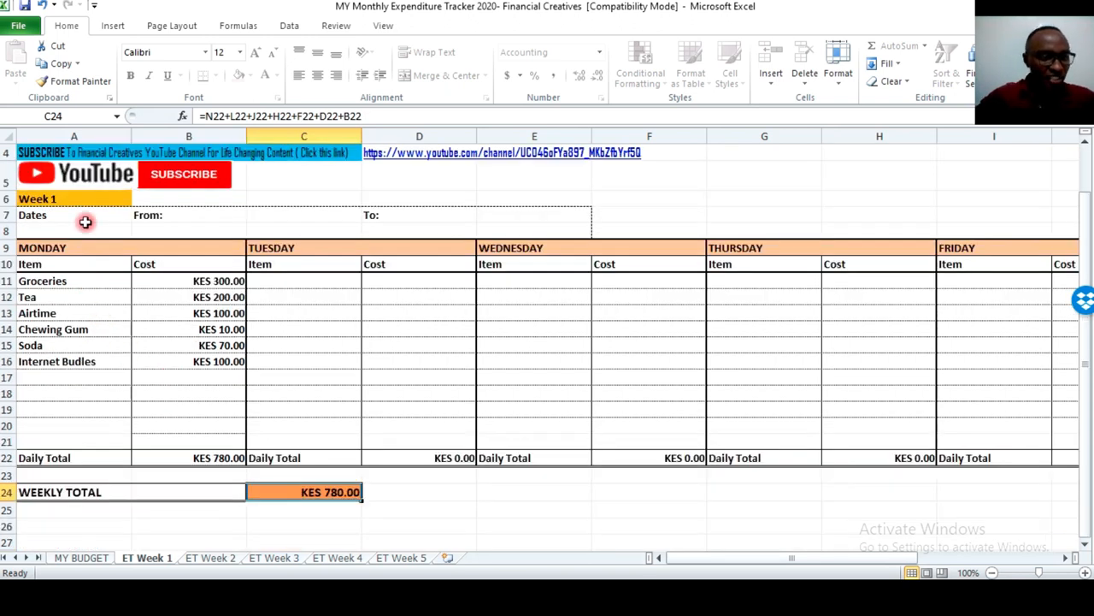
{"action": "left_click", "coordinate": [210, 558]}
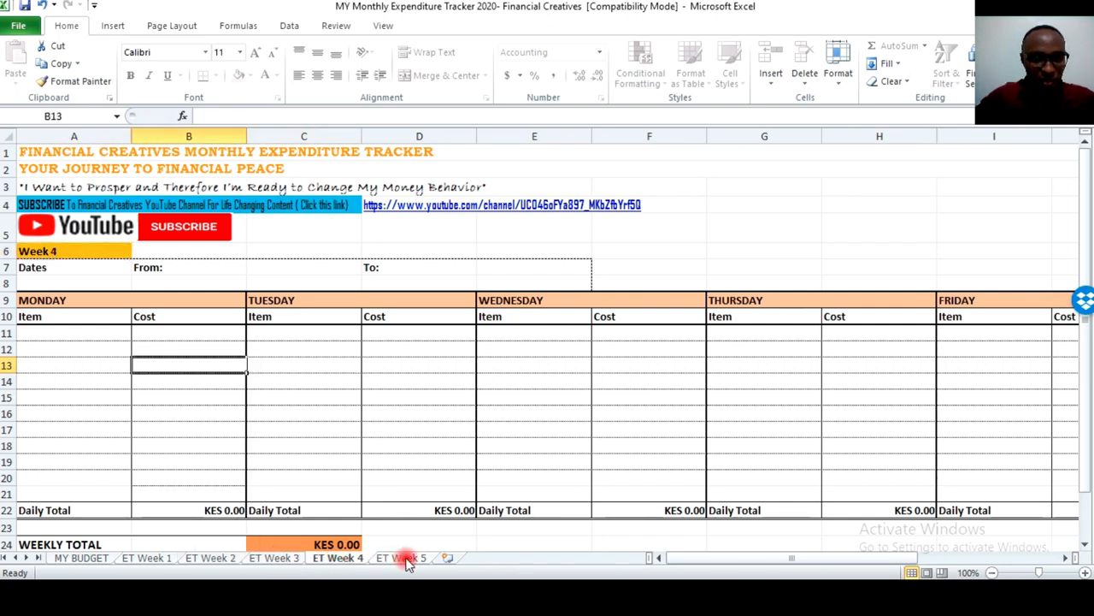
{"action": "left_click", "coordinate": [406, 557]}
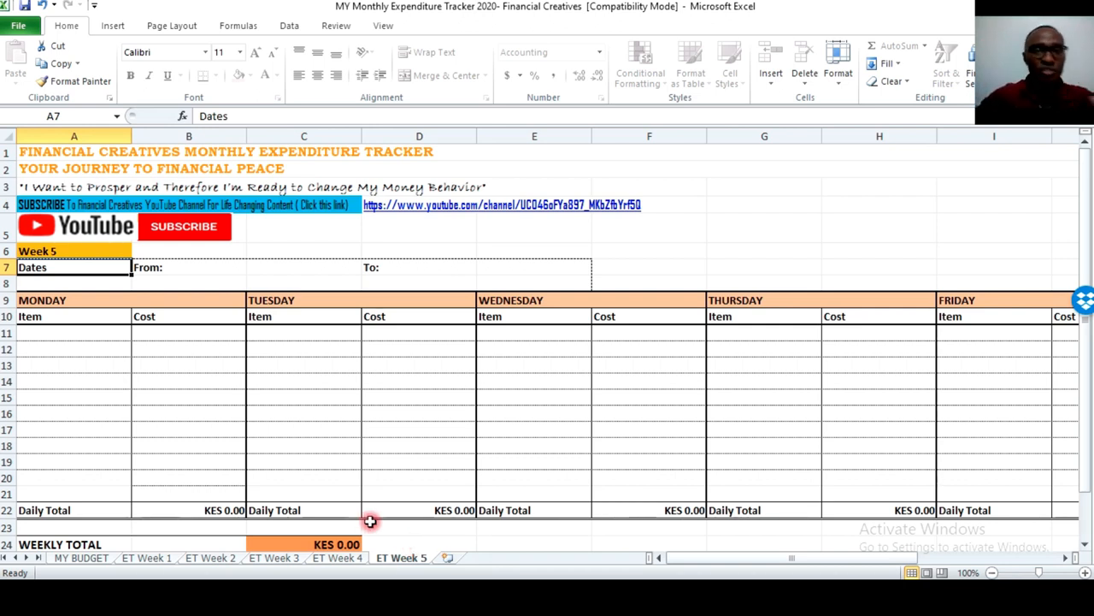
{"action": "mouse_move", "coordinate": [331, 458]}
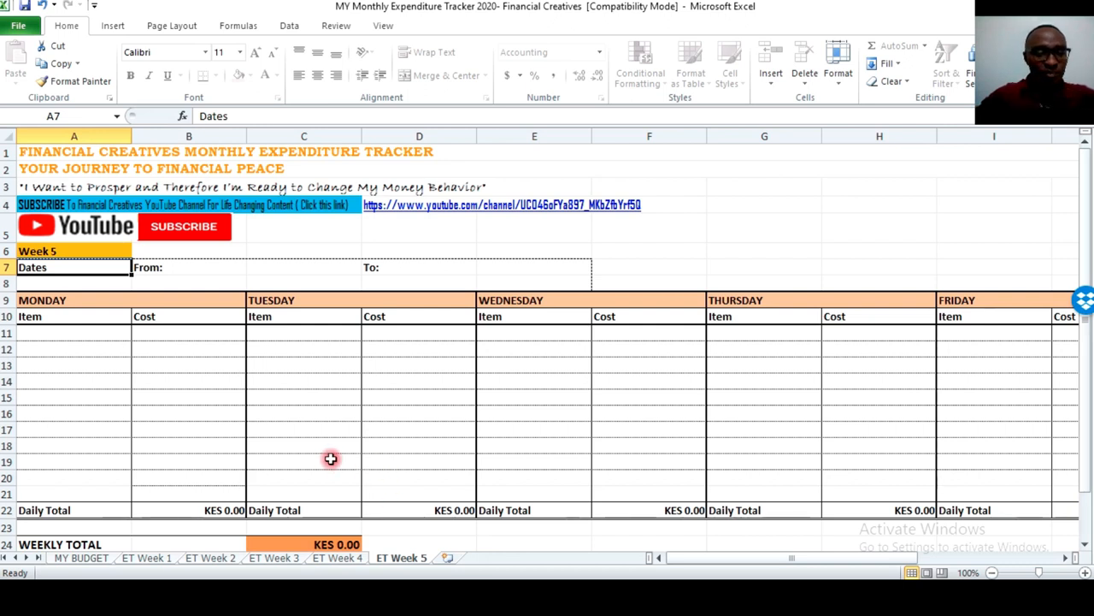
{"action": "left_click", "coordinate": [145, 559]}
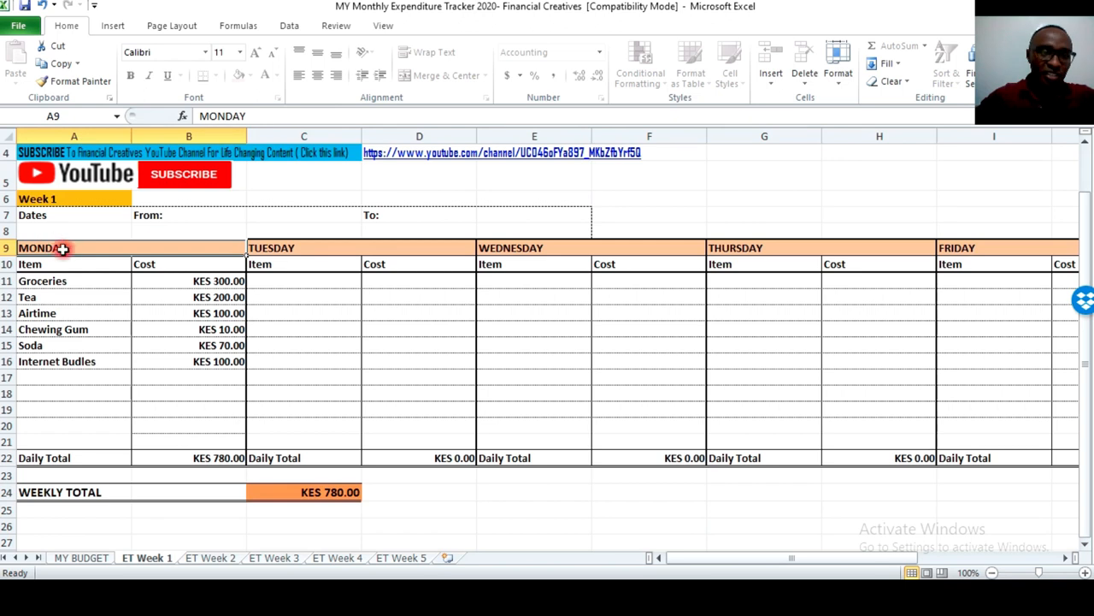
{"action": "mouse_move", "coordinate": [72, 345]}
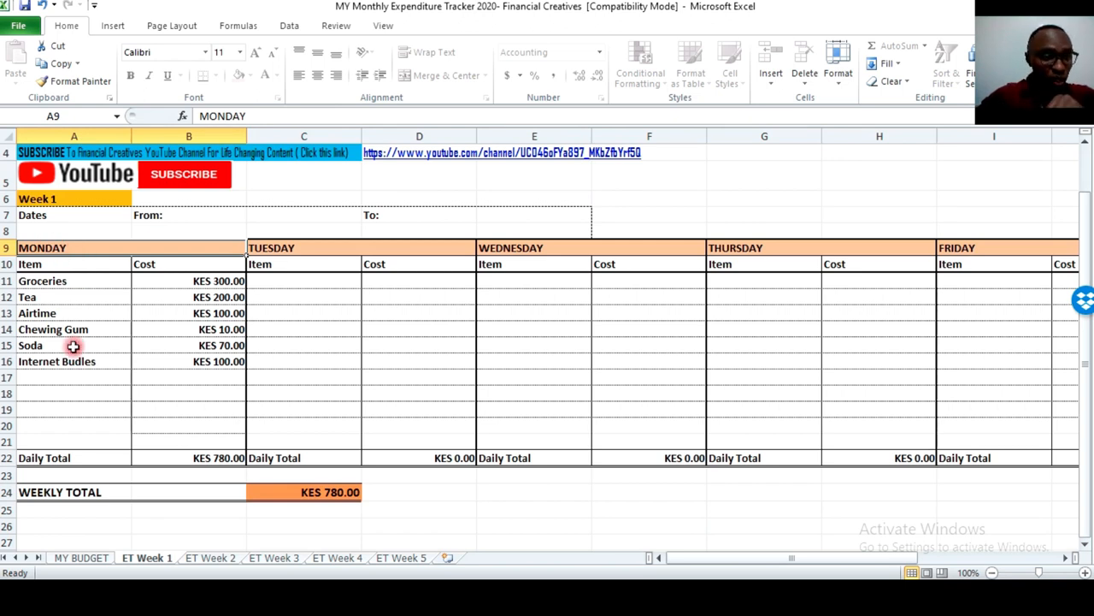
{"action": "left_click", "coordinate": [52, 280]}
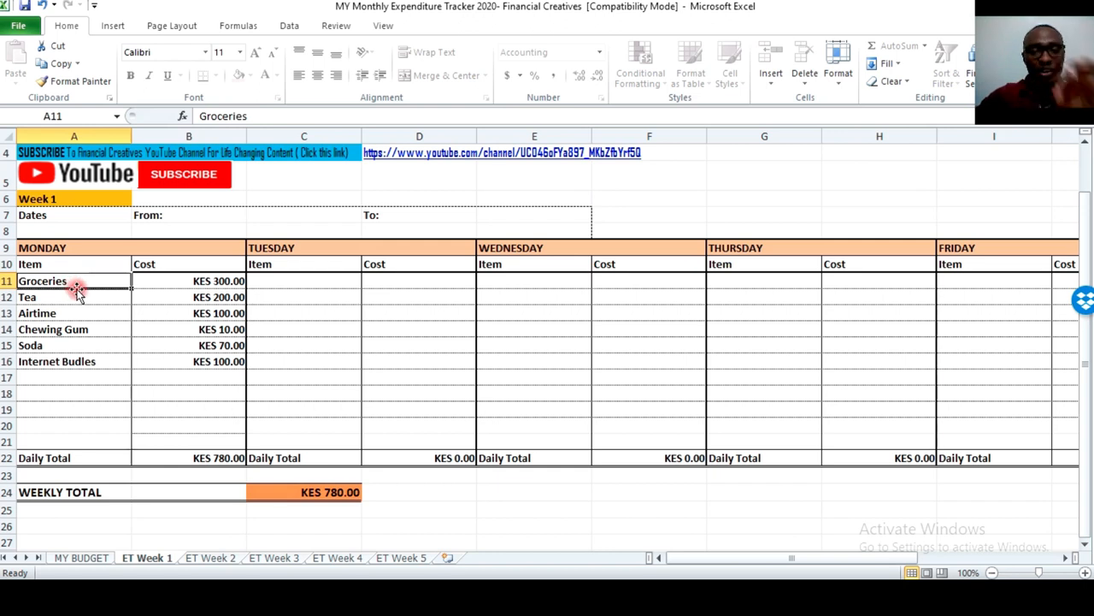
{"action": "mouse_move", "coordinate": [83, 312]}
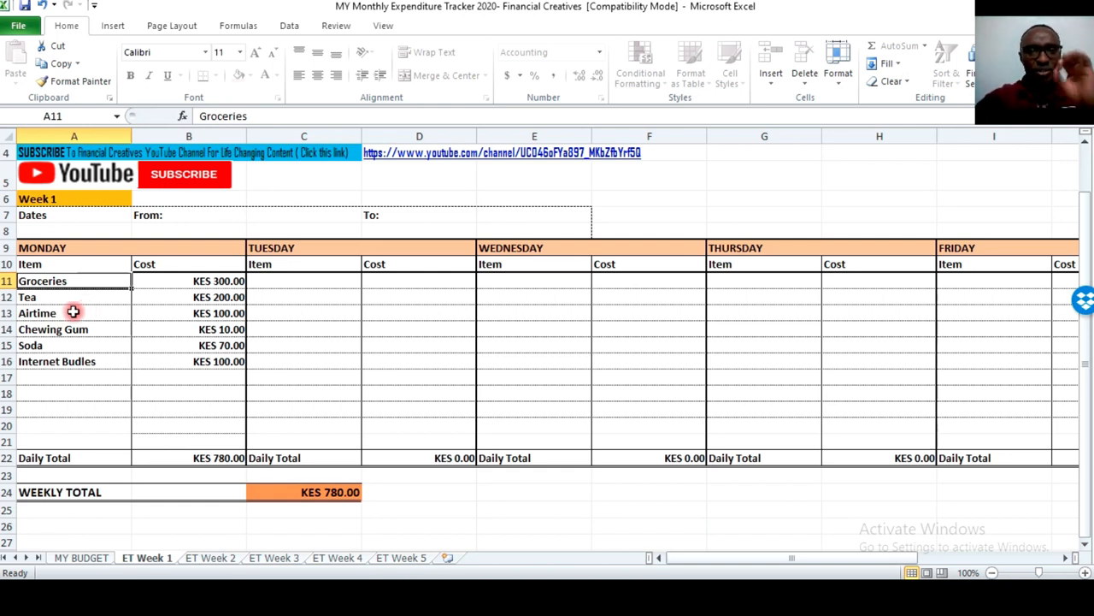
{"action": "left_click", "coordinate": [52, 313]}
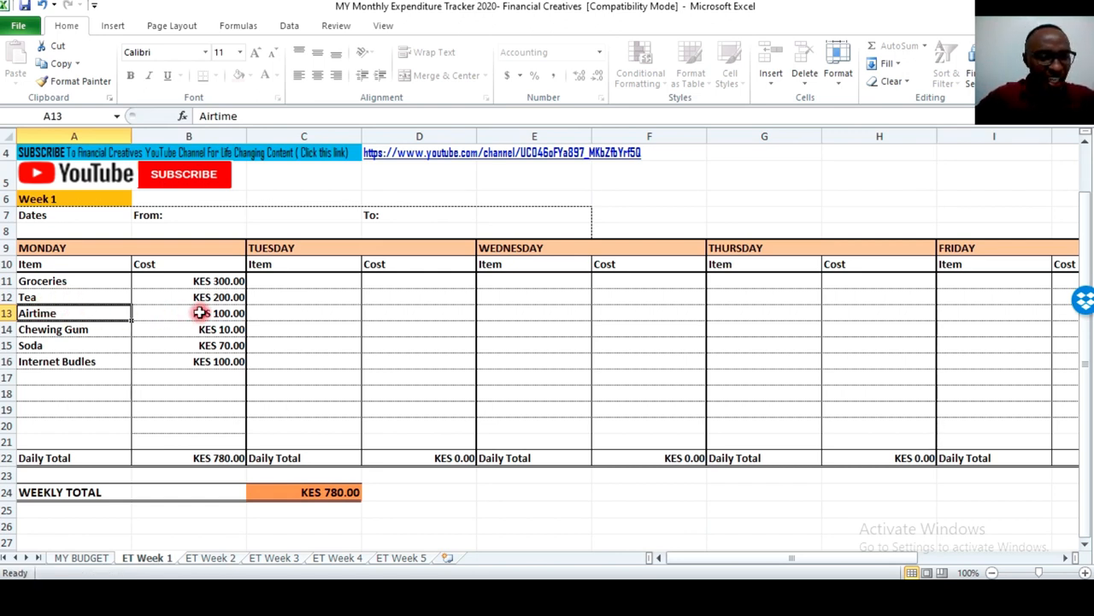
{"action": "left_click", "coordinate": [73, 330]}
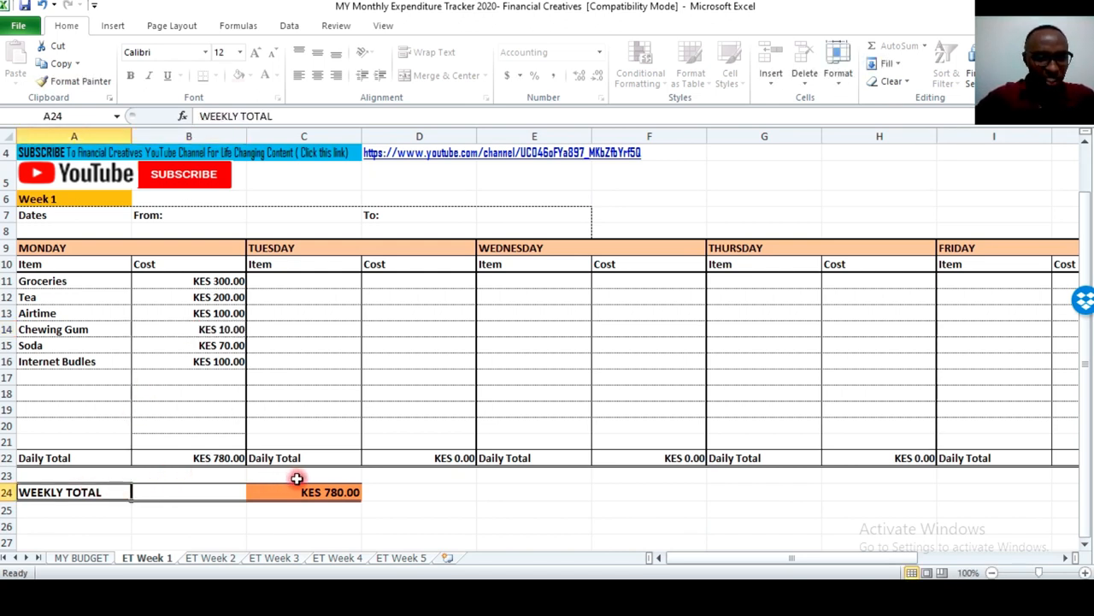
Enter the sample item name 'fff' in the row below Internet Budles.
{"action": "left_click", "coordinate": [64, 378]}
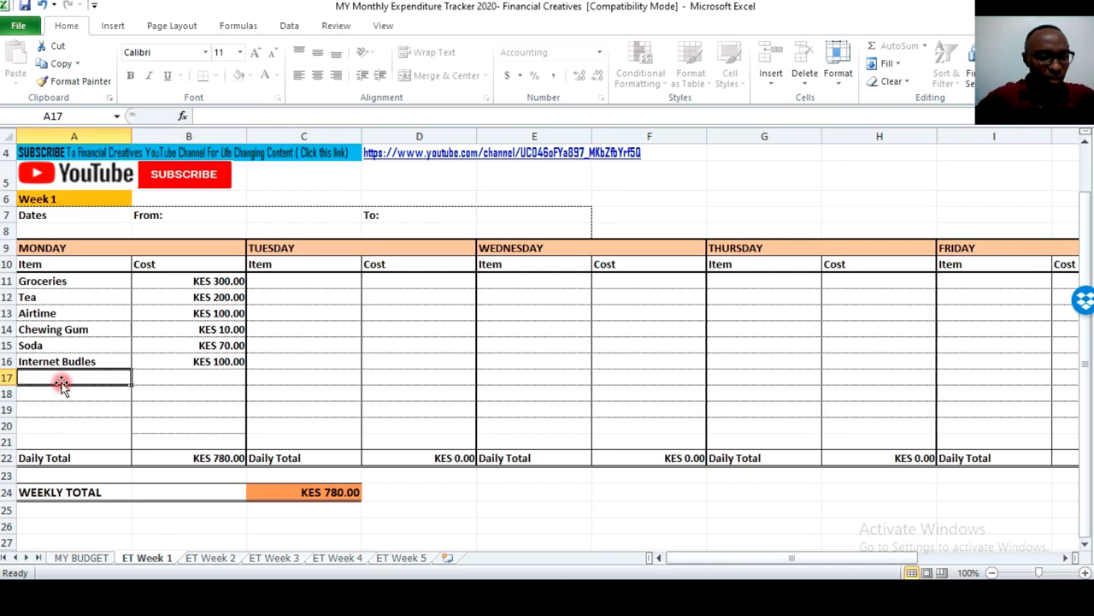
{"action": "type", "text": "ffff"}
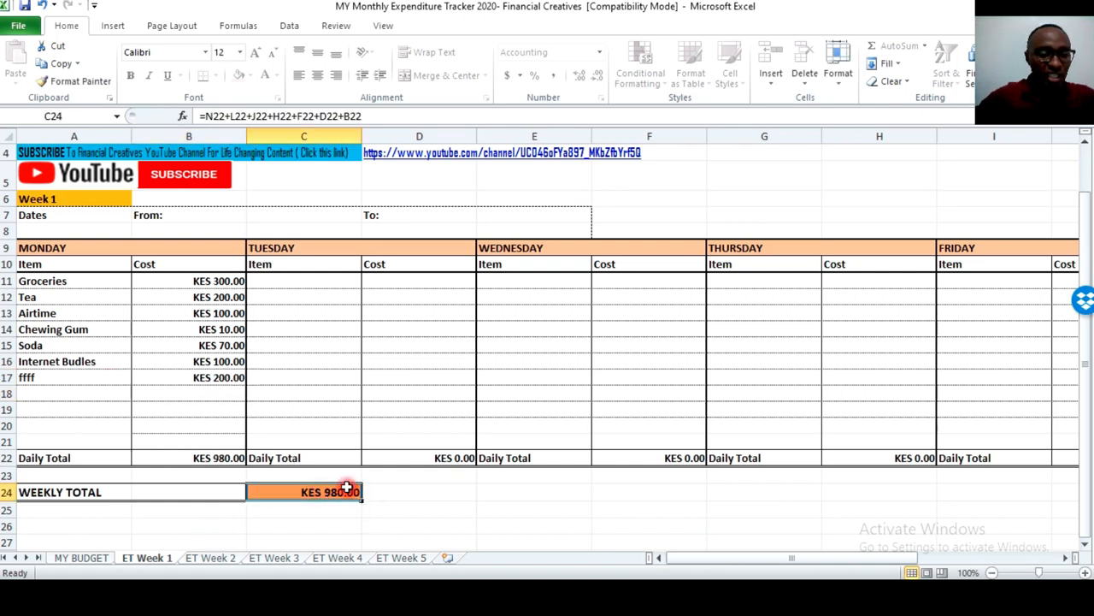
{"action": "mouse_move", "coordinate": [443, 467]}
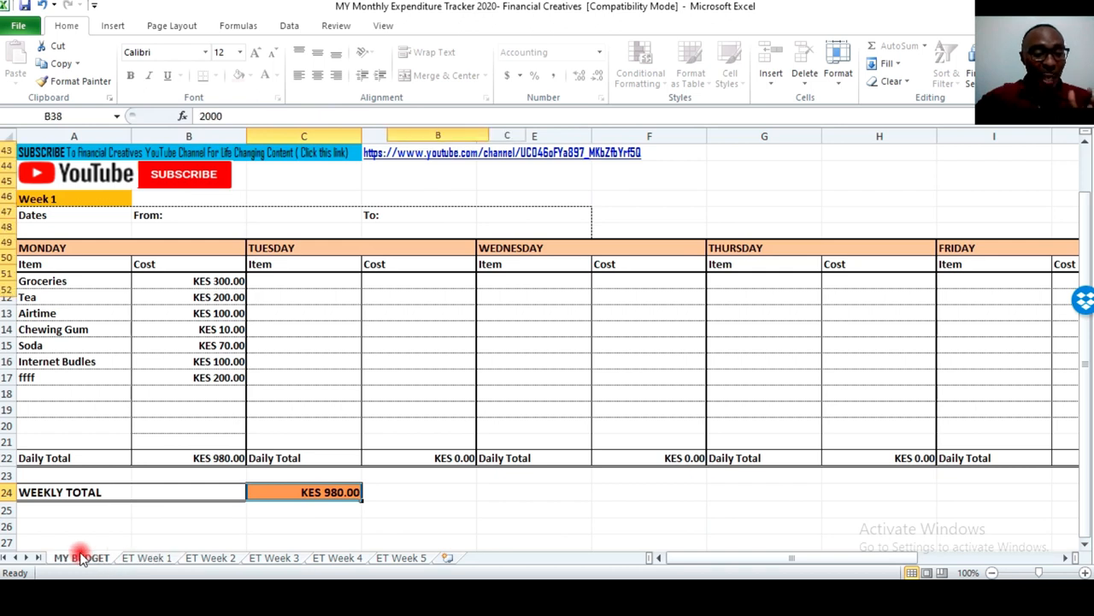
Switch to the MY BUDGET sheet showing 129,000 income and 128,900 expenses.
{"action": "left_click", "coordinate": [78, 558]}
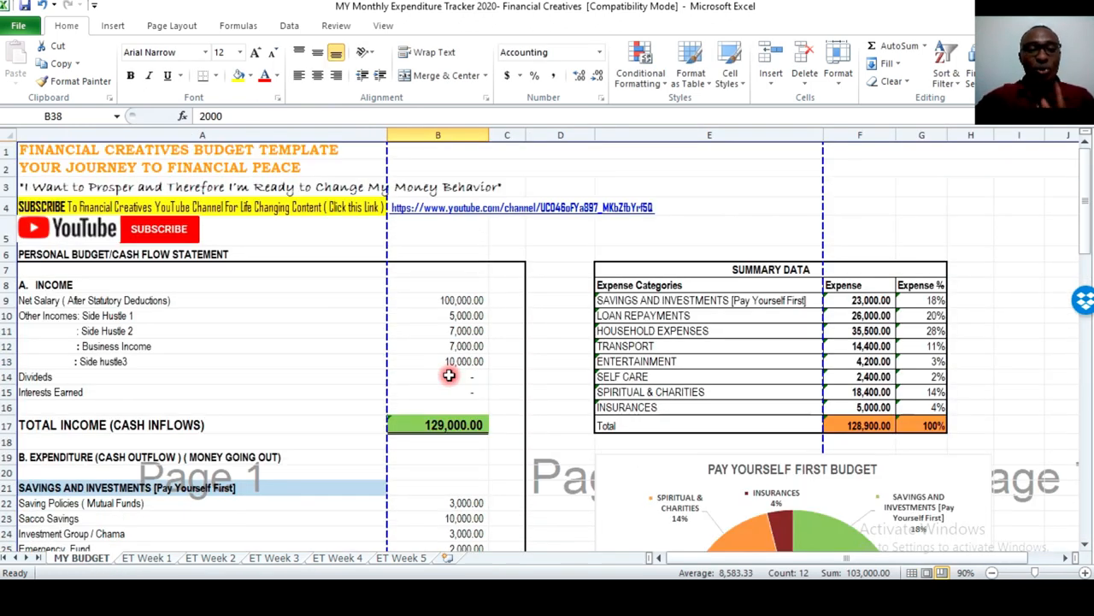
{"action": "mouse_move", "coordinate": [449, 362]}
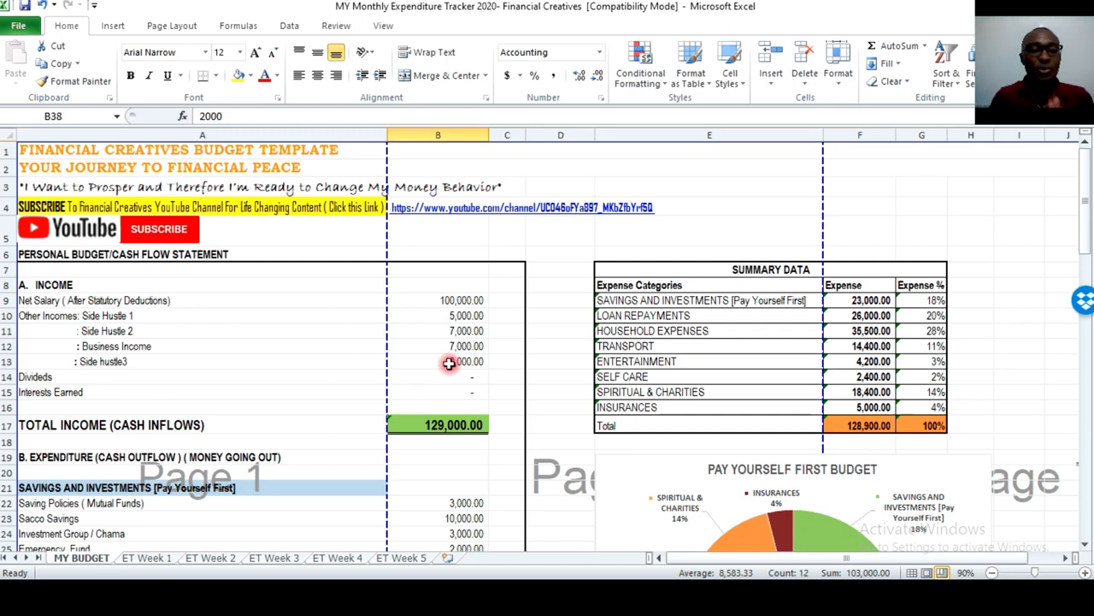